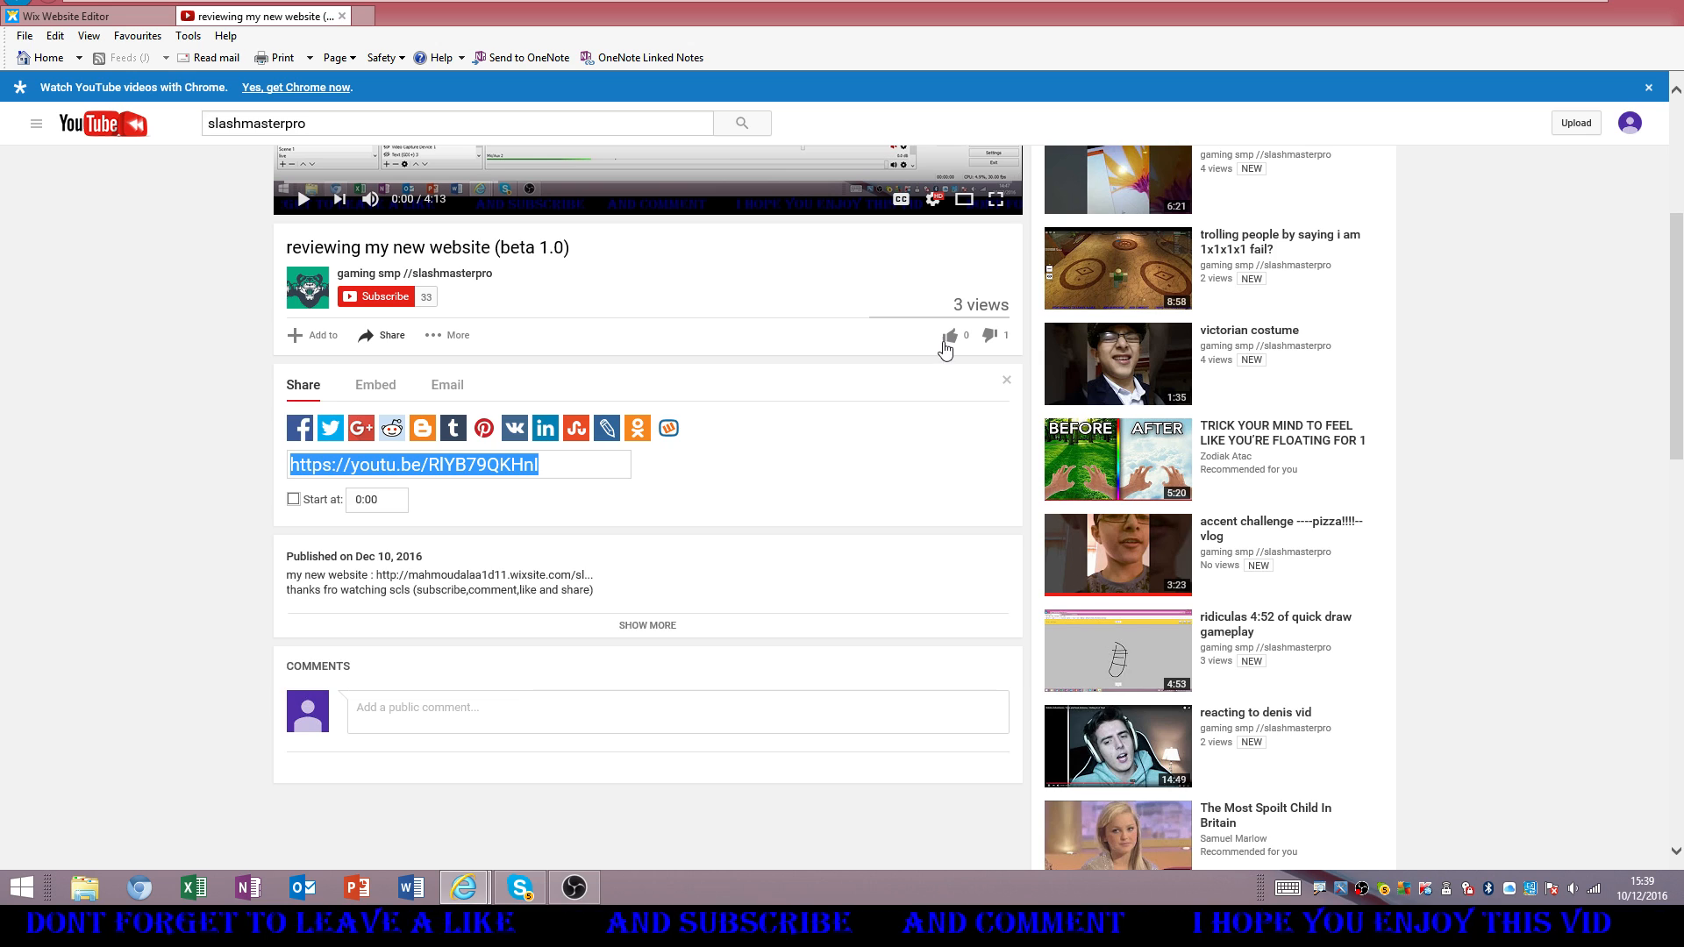
{"action": "mouse_move", "coordinate": [402, 325]}
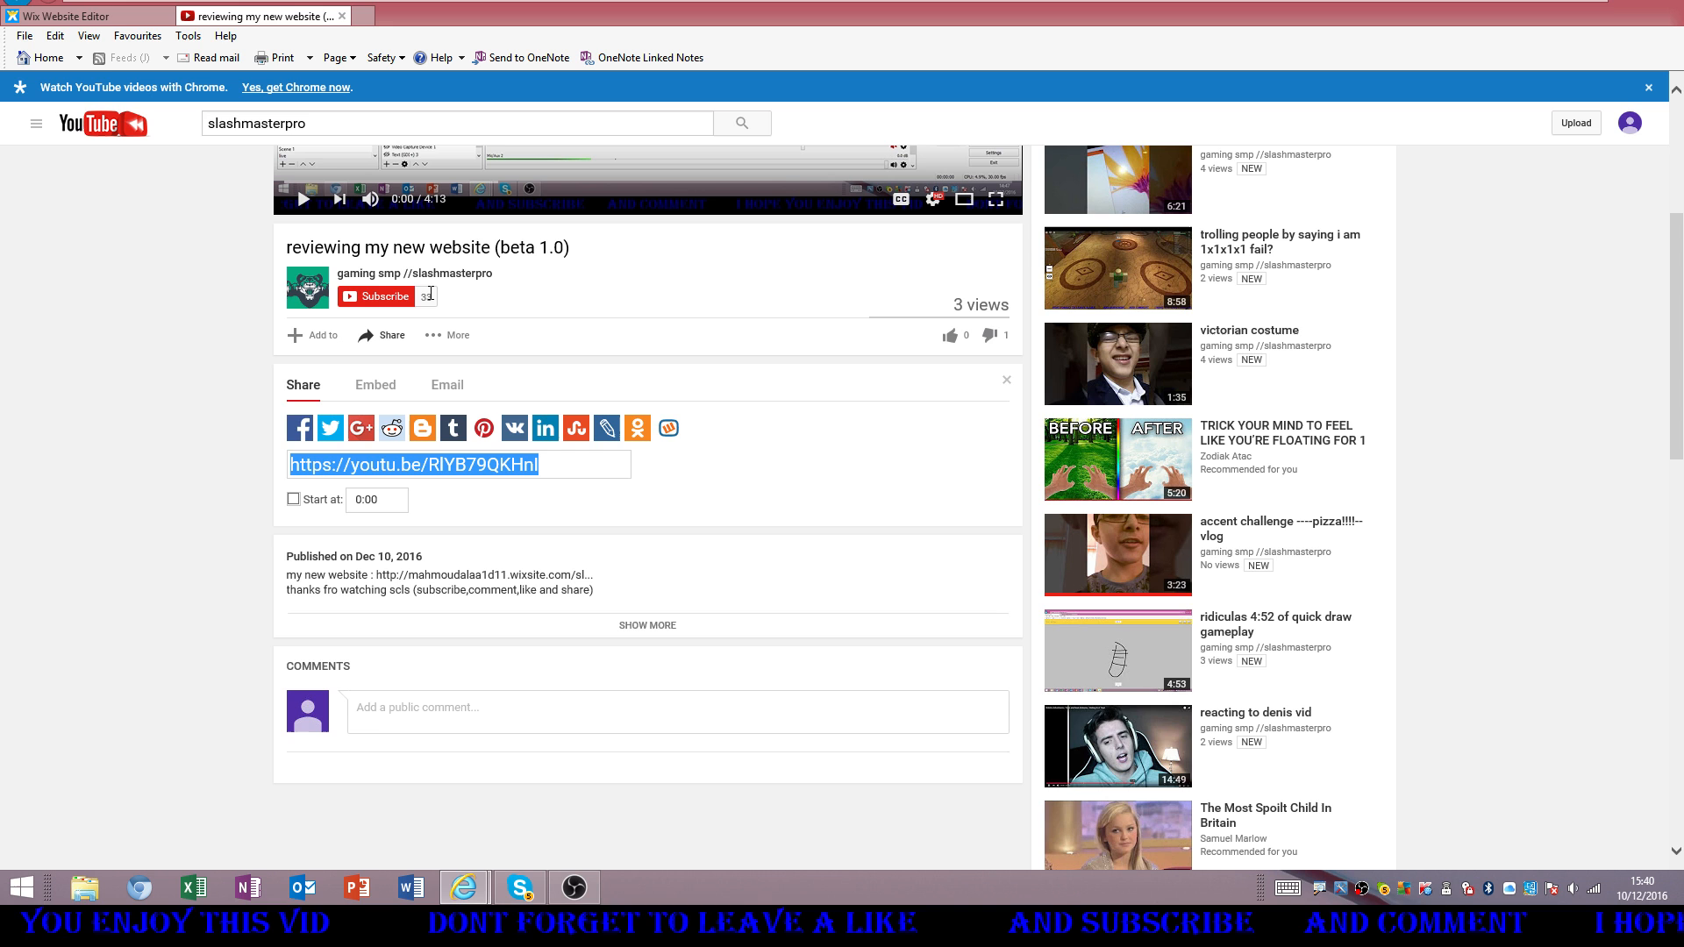
Subscribe to the slashmasterpro channel from the 'reviewing my new website (beta 1.0)' video page
{"action": "left_click", "coordinate": [376, 296]}
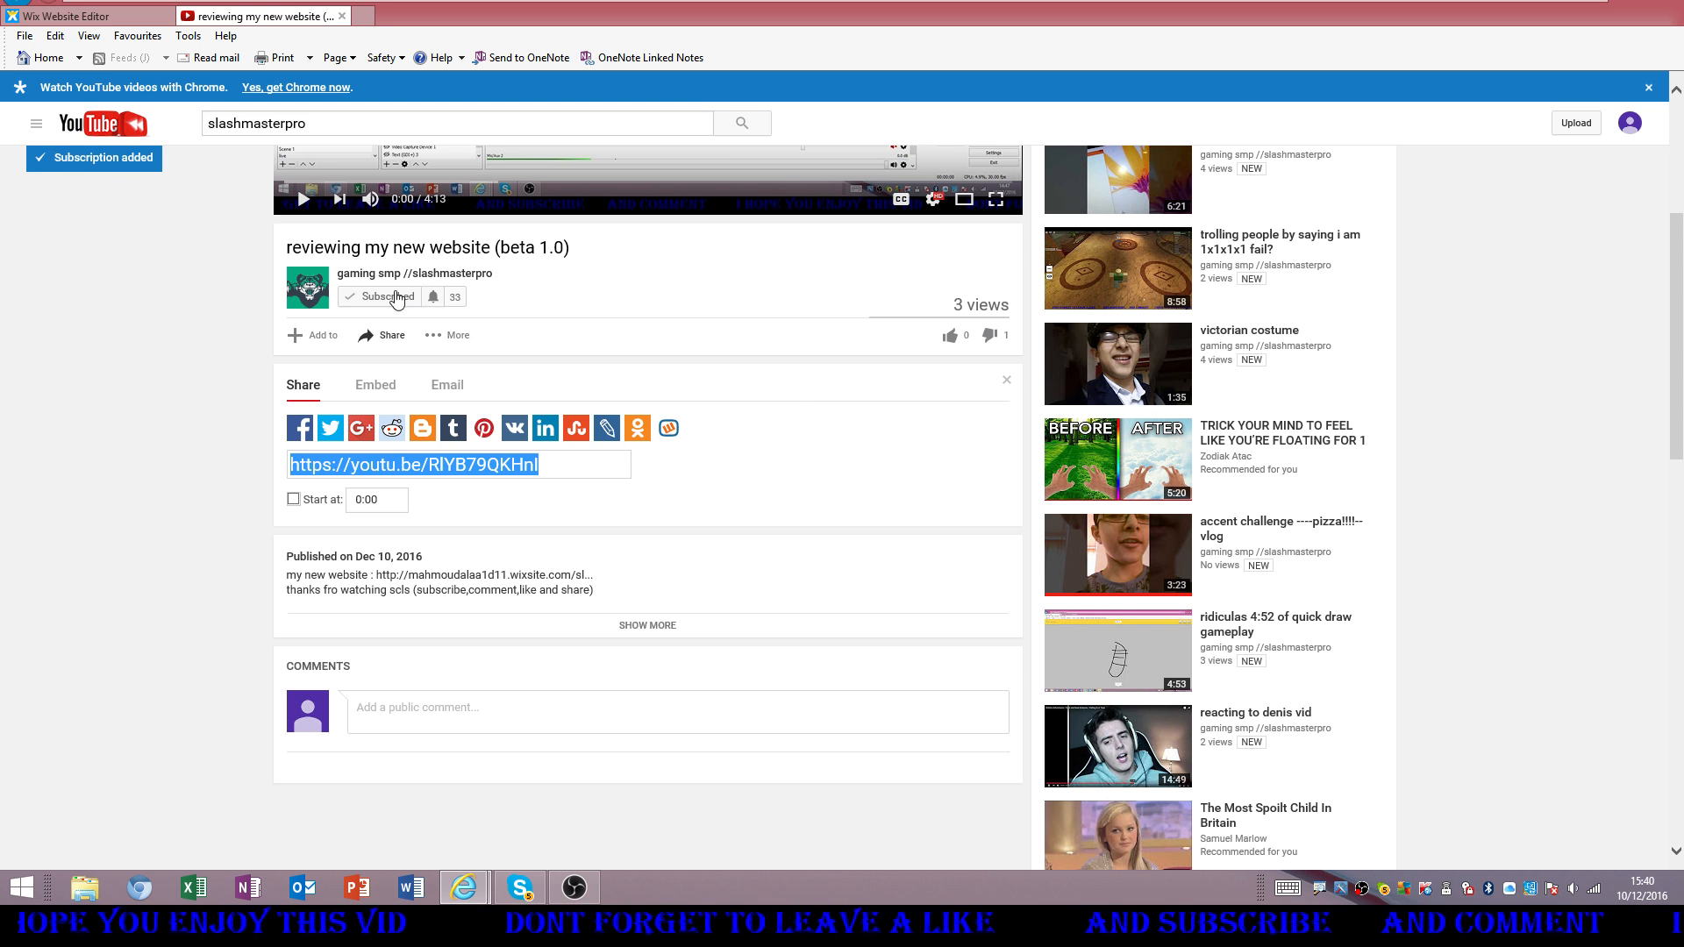
{"action": "mouse_move", "coordinate": [950, 335]}
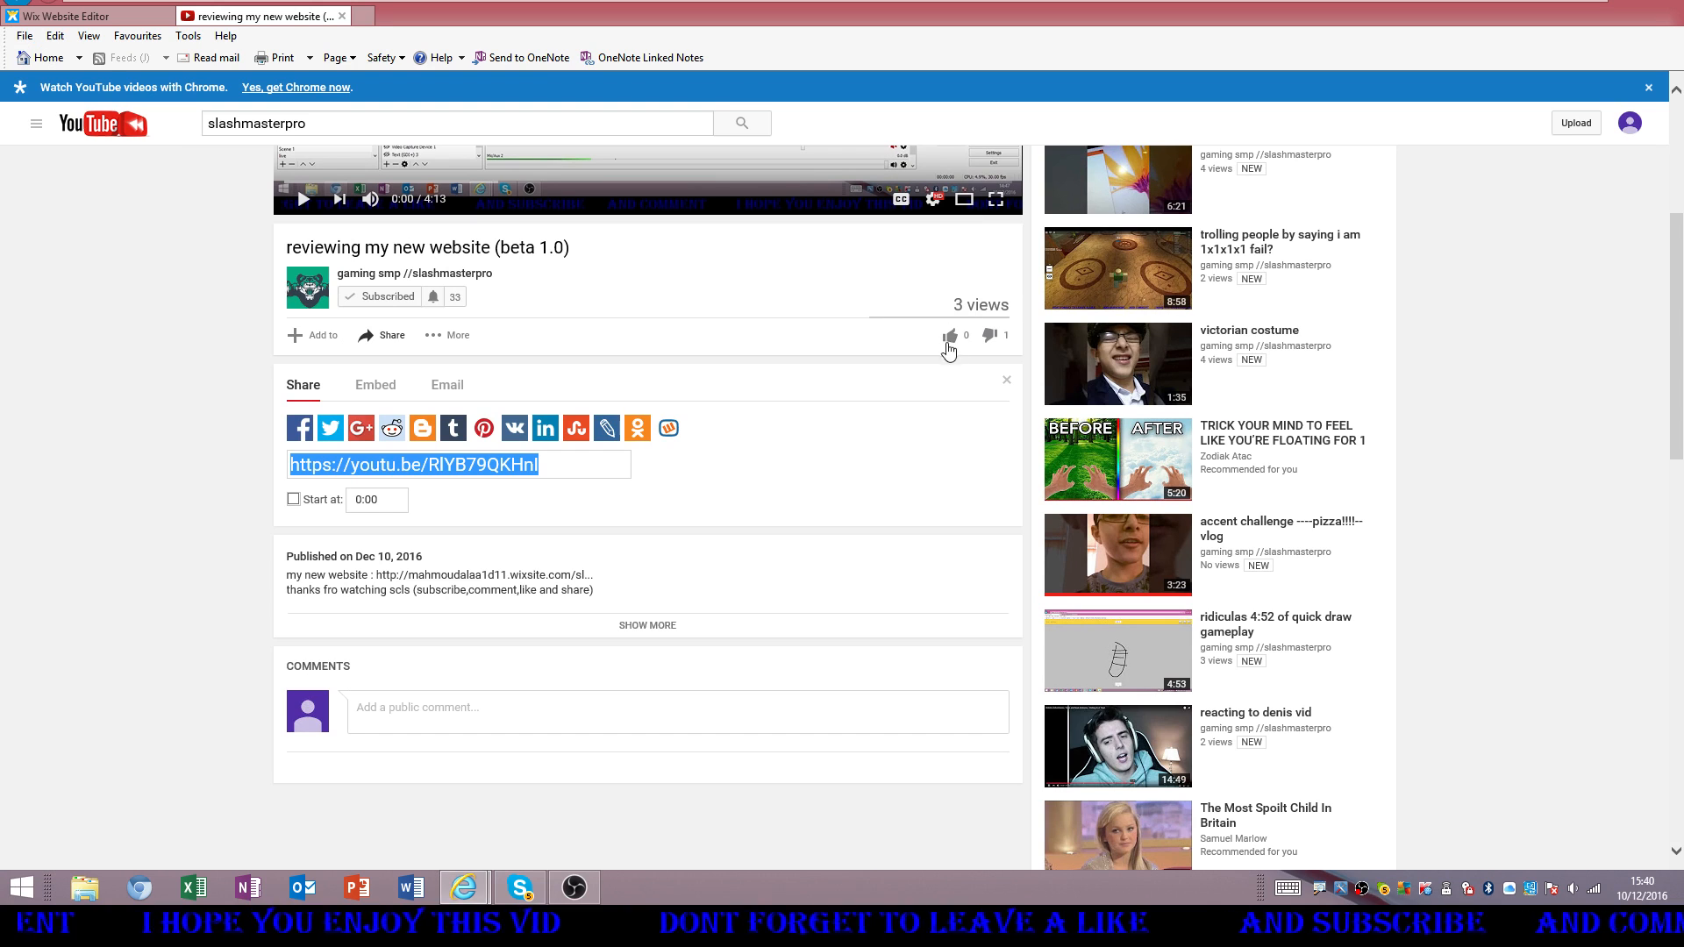
{"action": "mouse_move", "coordinate": [951, 335]}
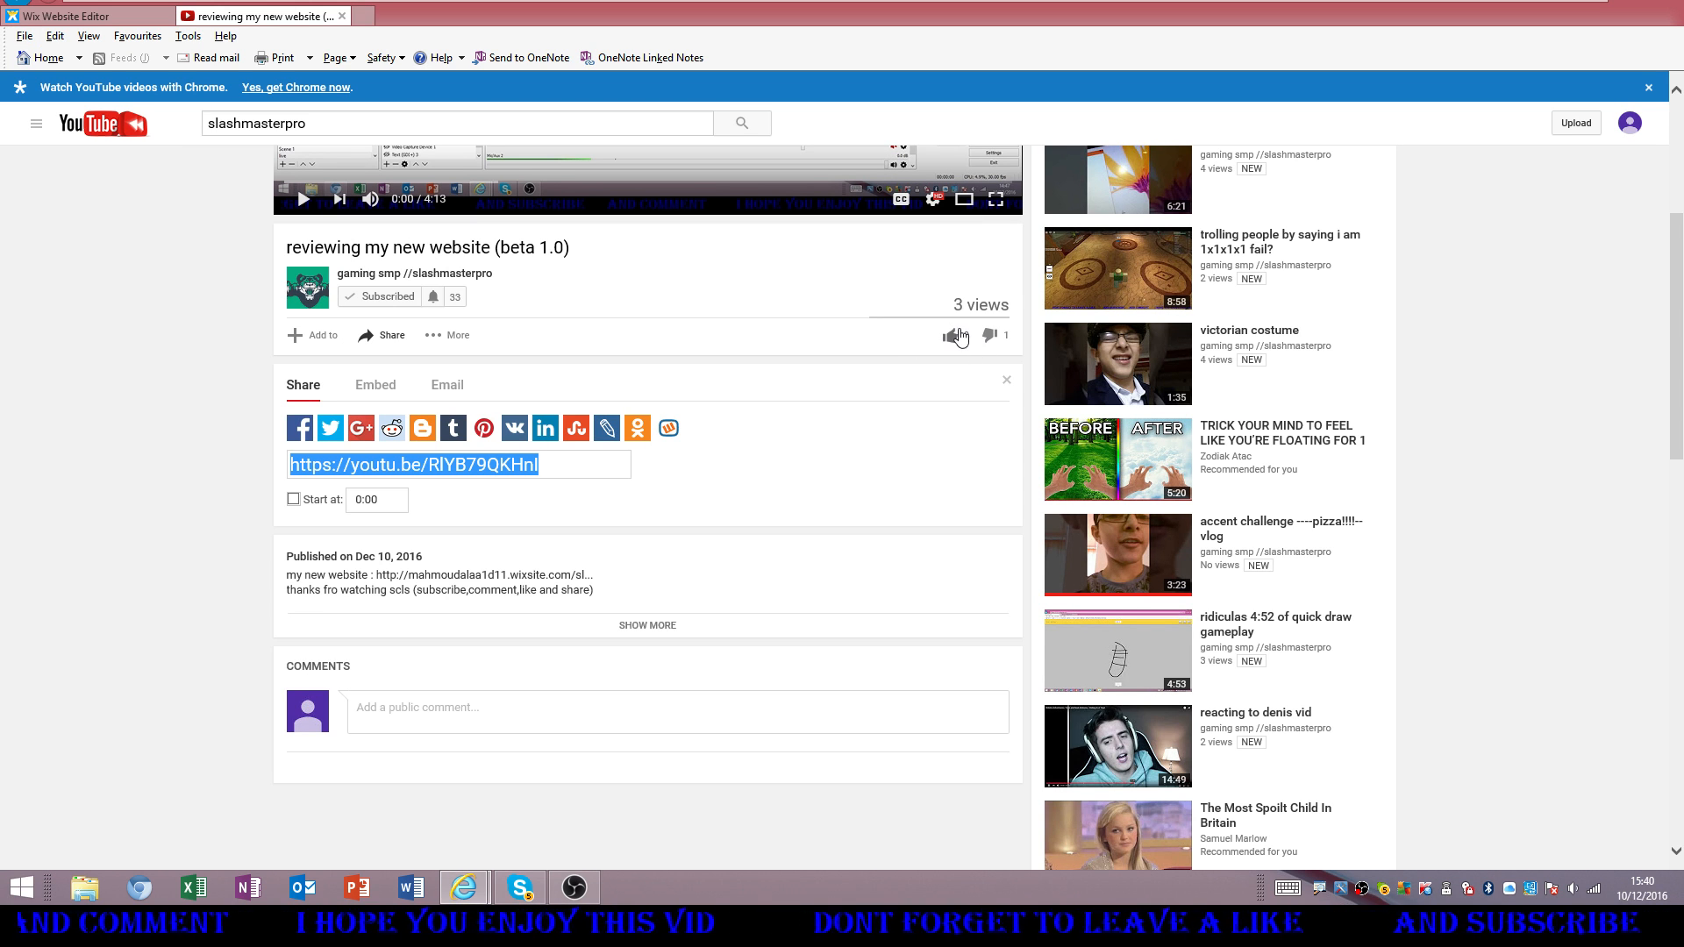
{"action": "mouse_move", "coordinate": [951, 335]}
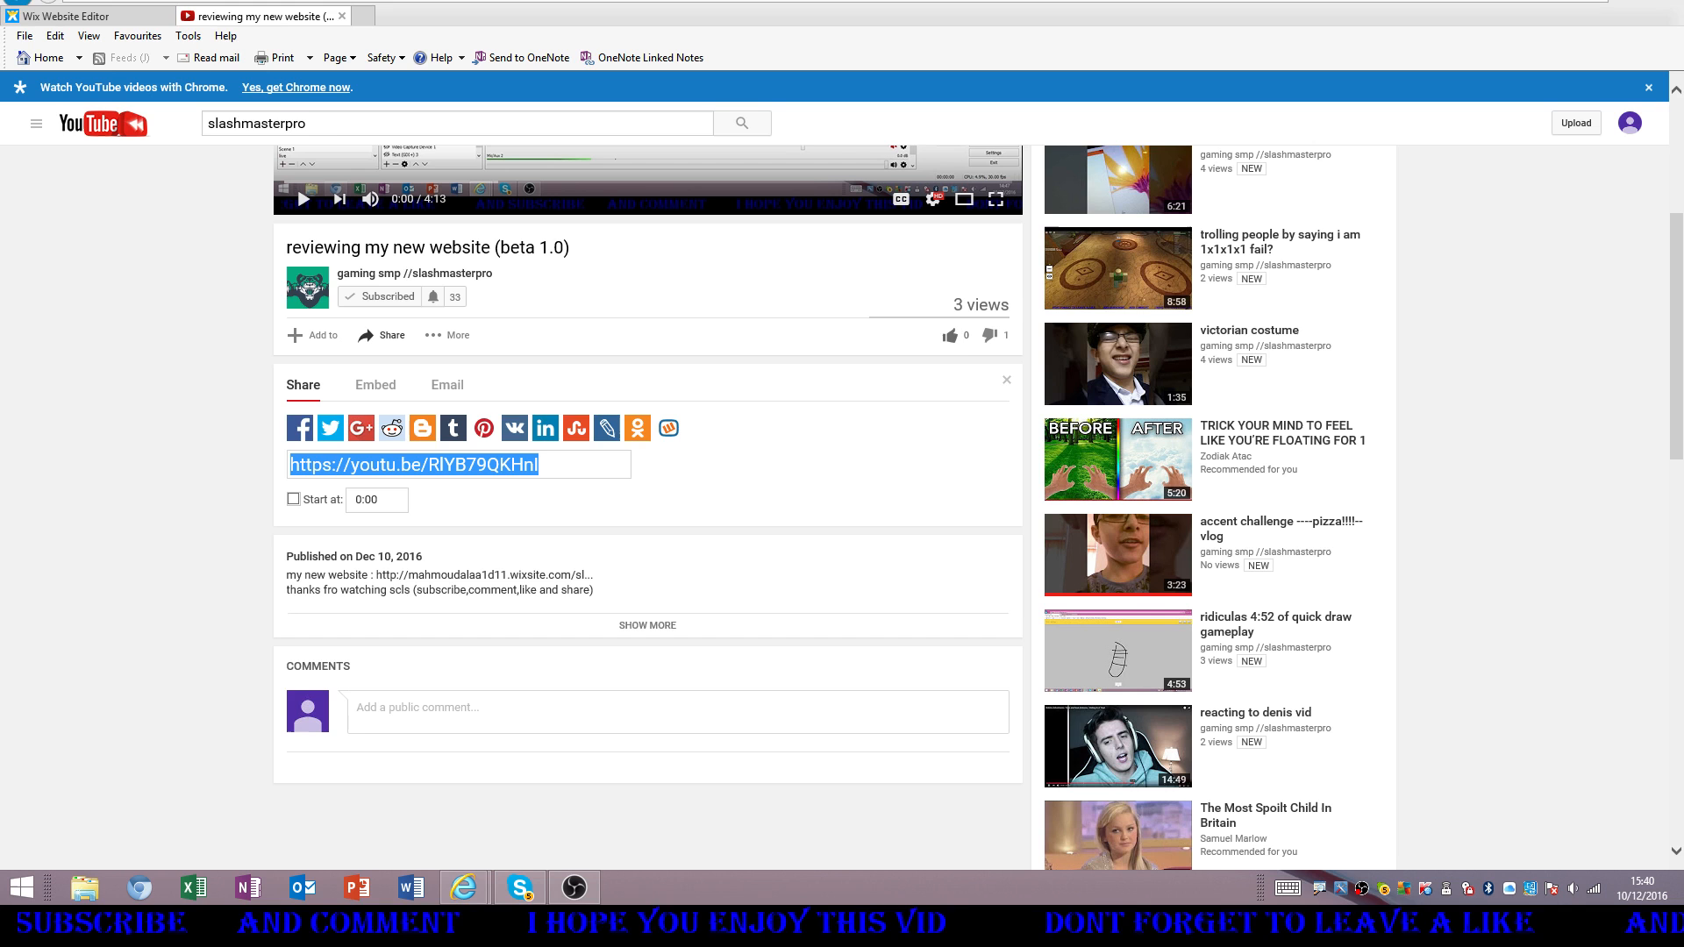
{"action": "mouse_move", "coordinate": [949, 335]}
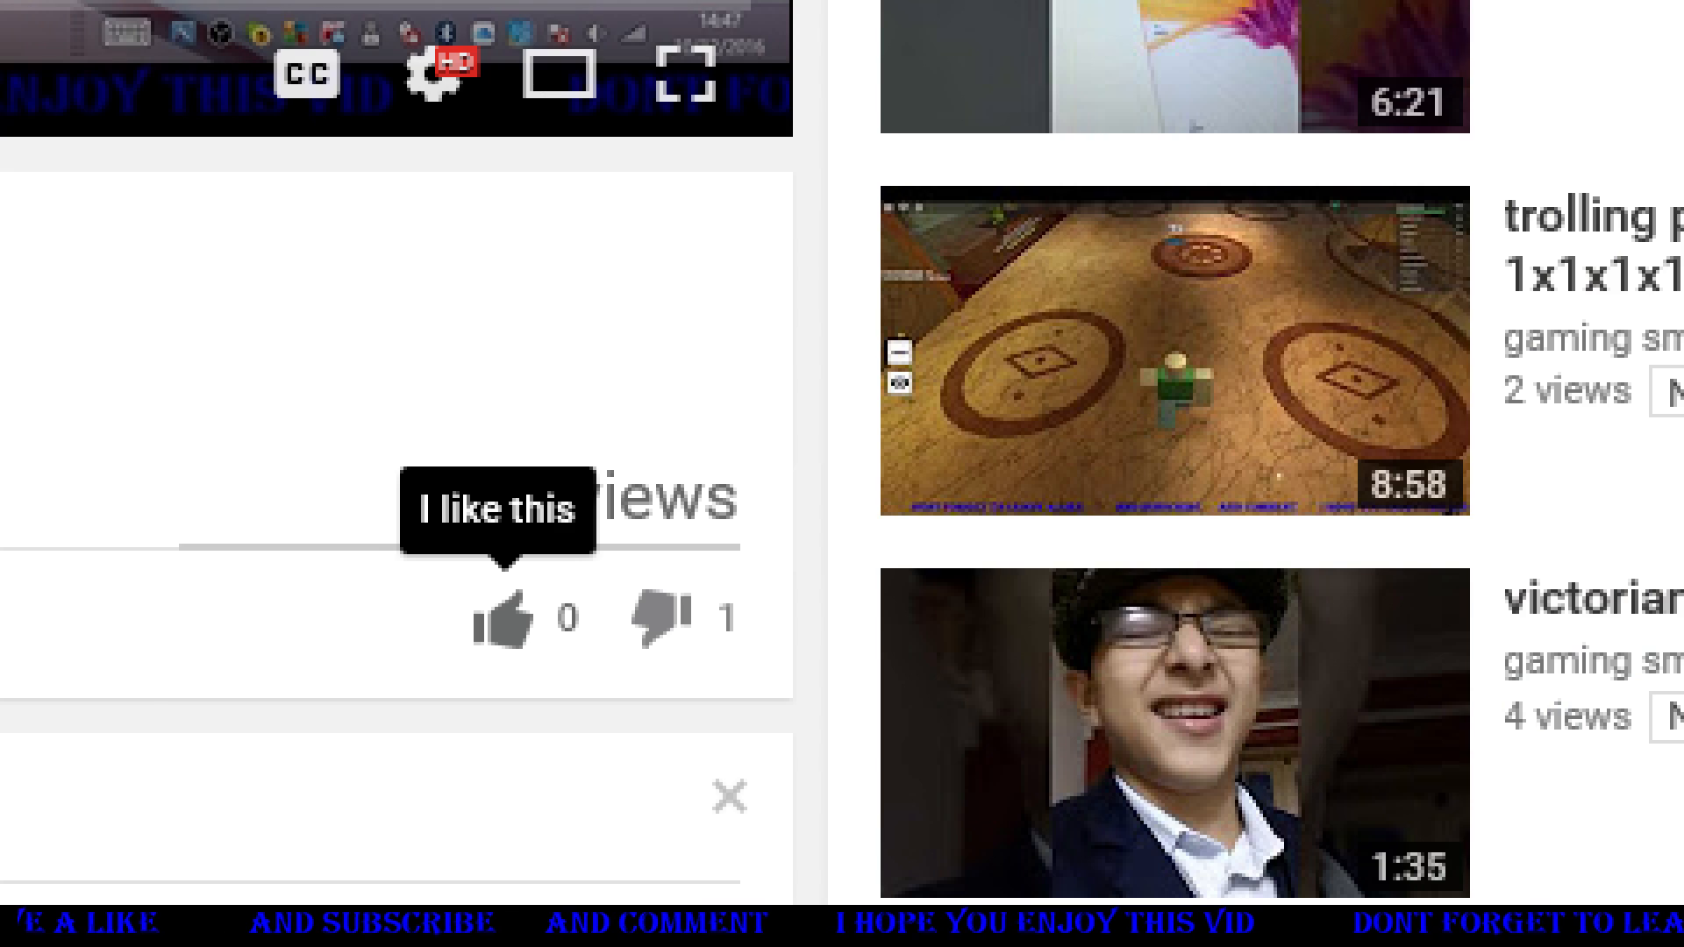
{"action": "scroll", "scroll_direction": "down", "scroll_amount": 3}
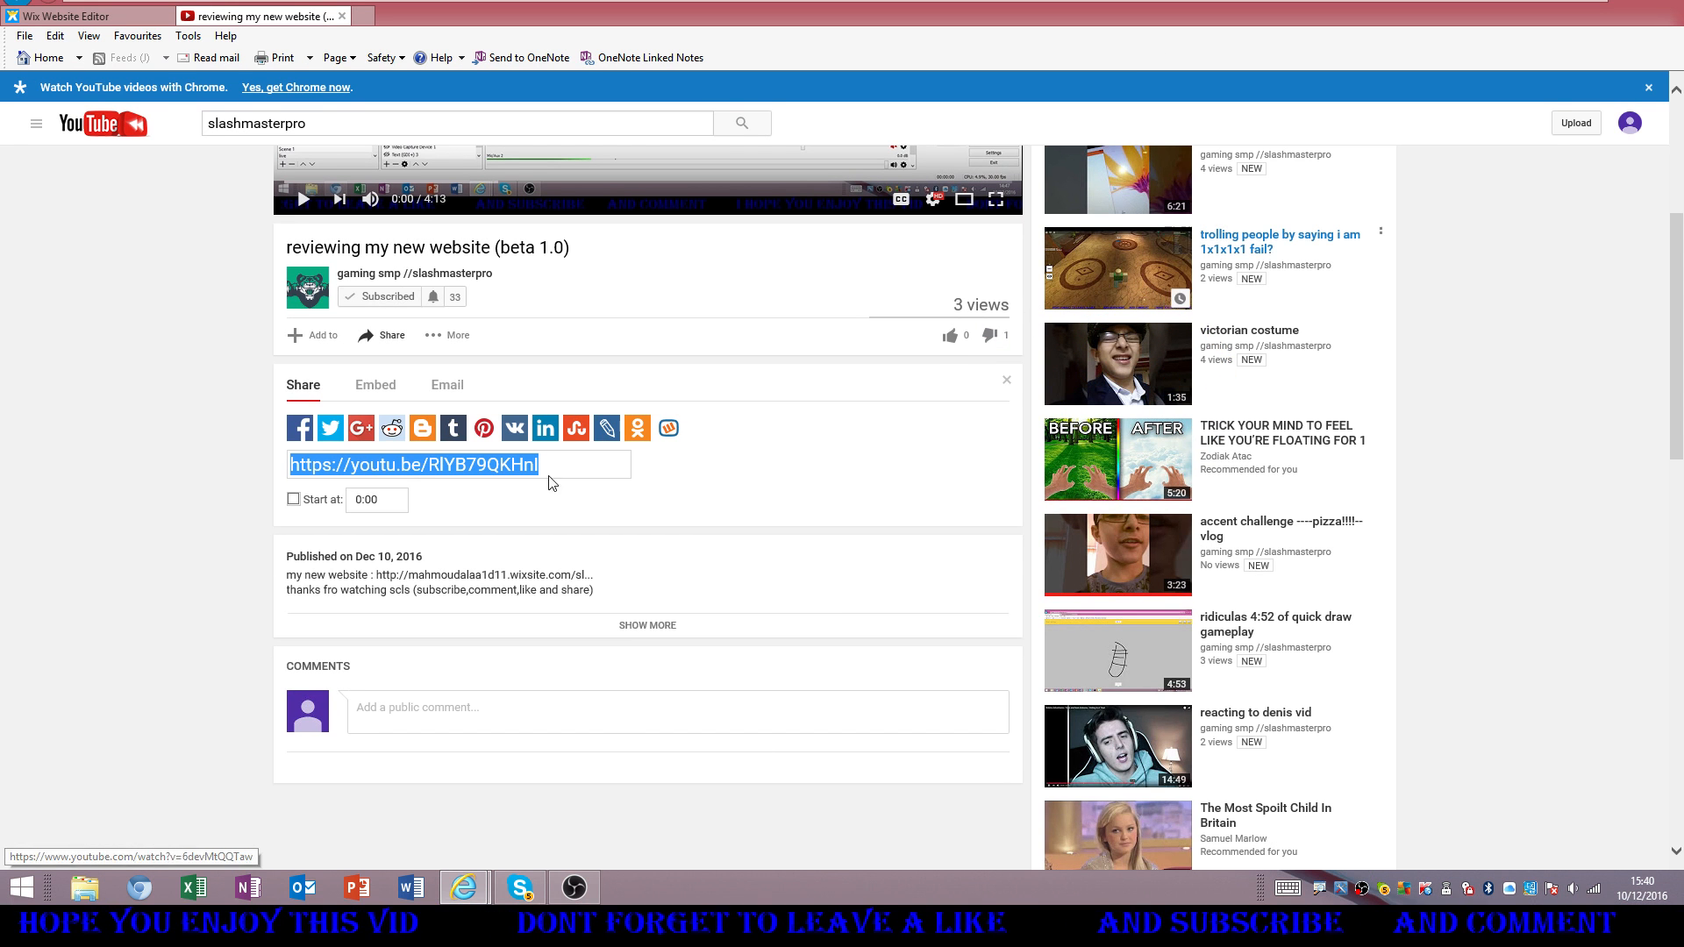
{"action": "left_click", "coordinate": [949, 336]}
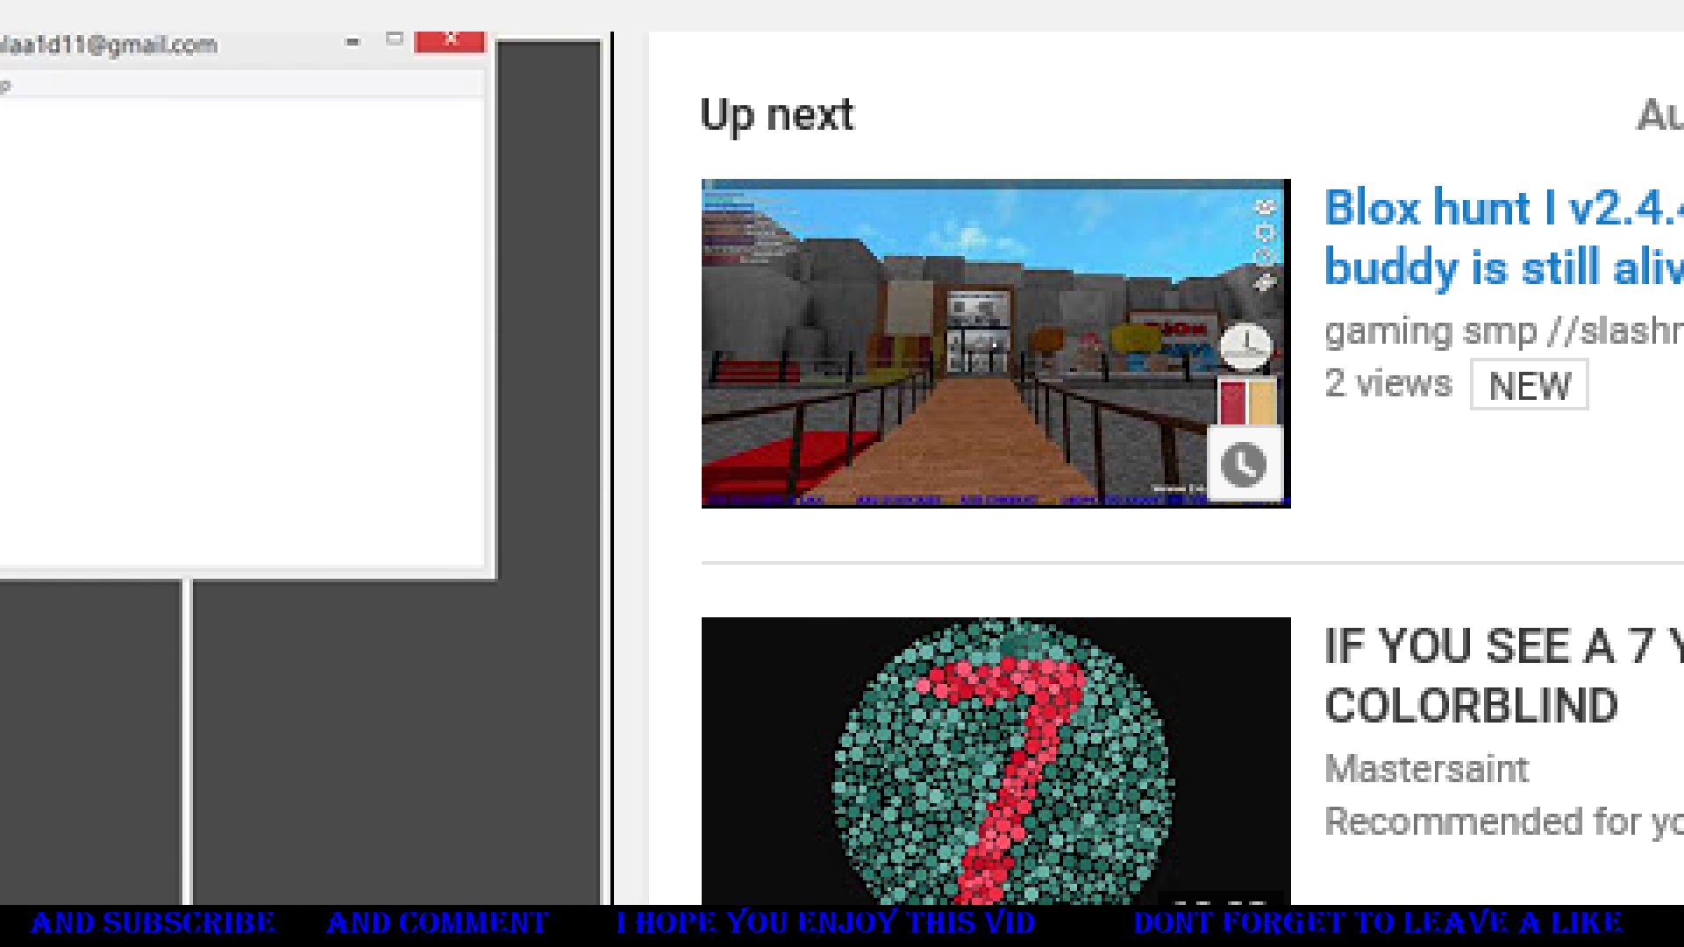
Scroll down the video page and open the share window for 'reviewing my new website'
{"action": "scroll", "scroll_direction": "down", "scroll_amount": 3}
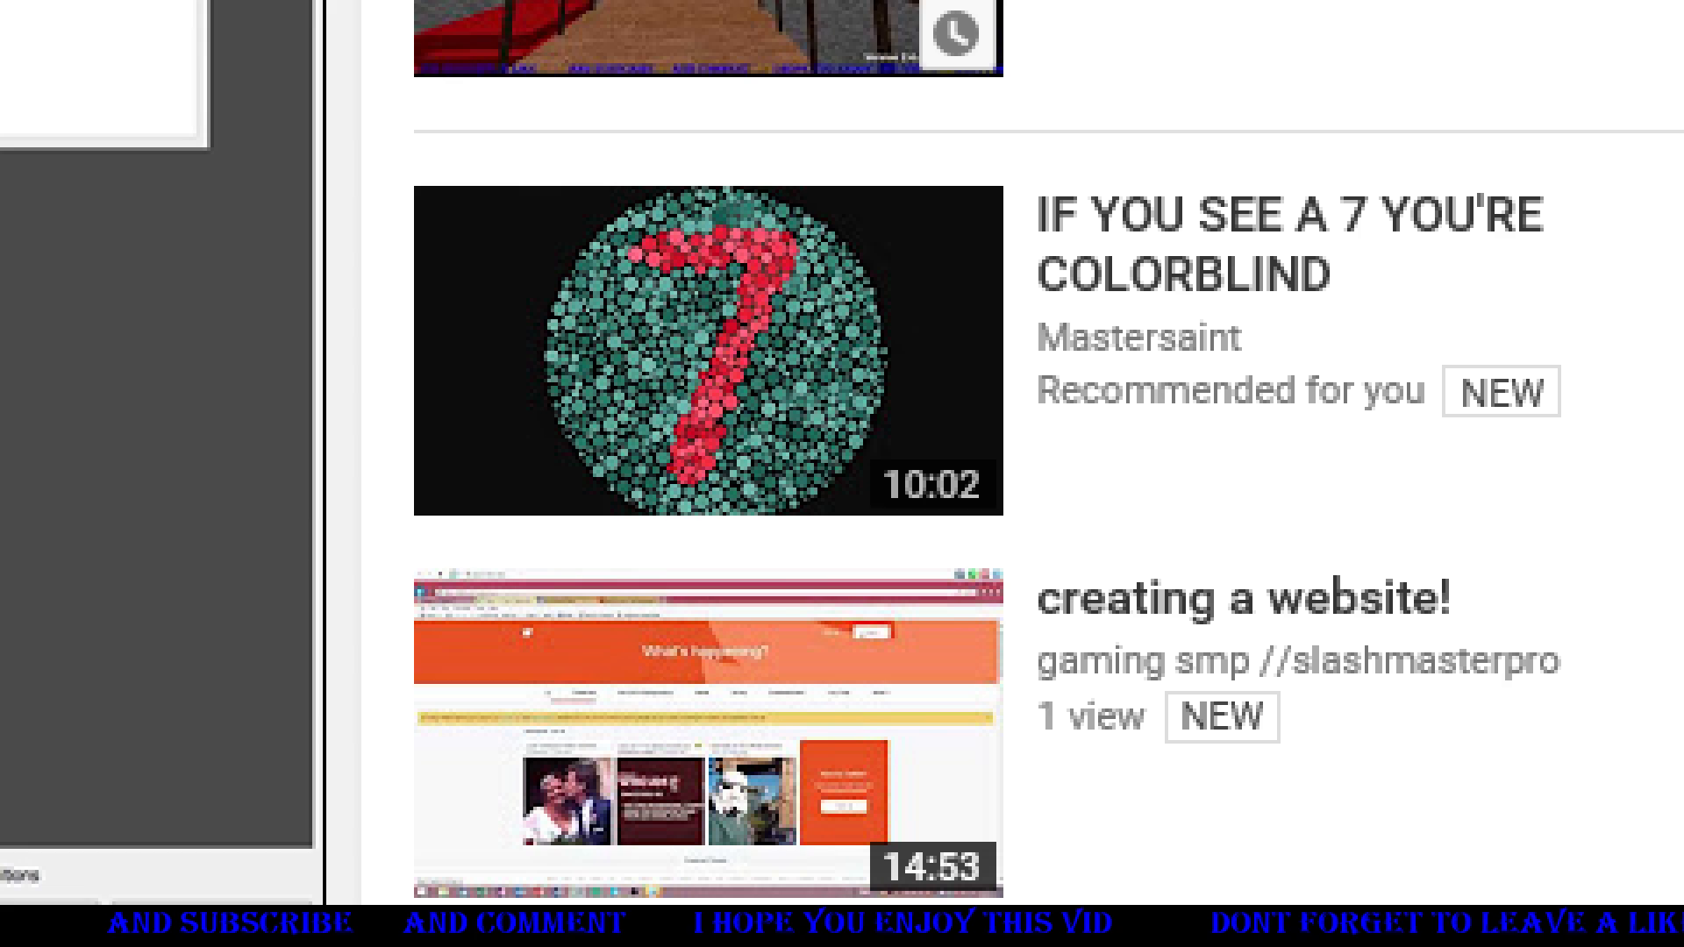
{"action": "scroll", "scroll_direction": "down", "scroll_amount": 3}
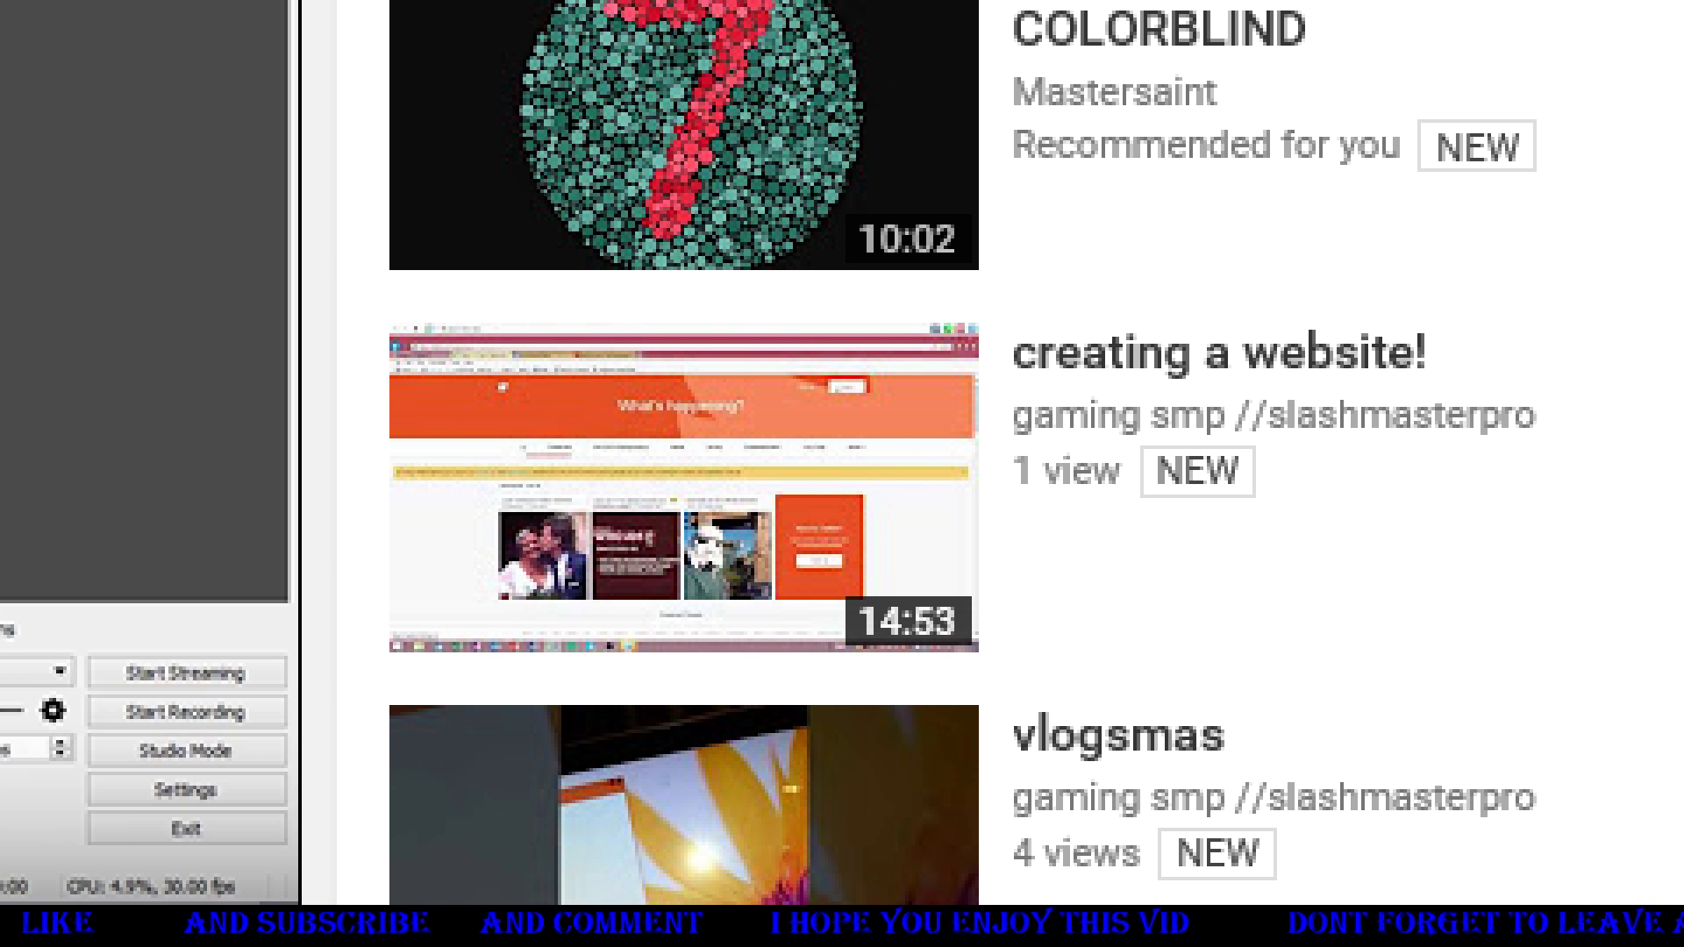
{"action": "scroll", "scroll_direction": "down", "scroll_amount": 3}
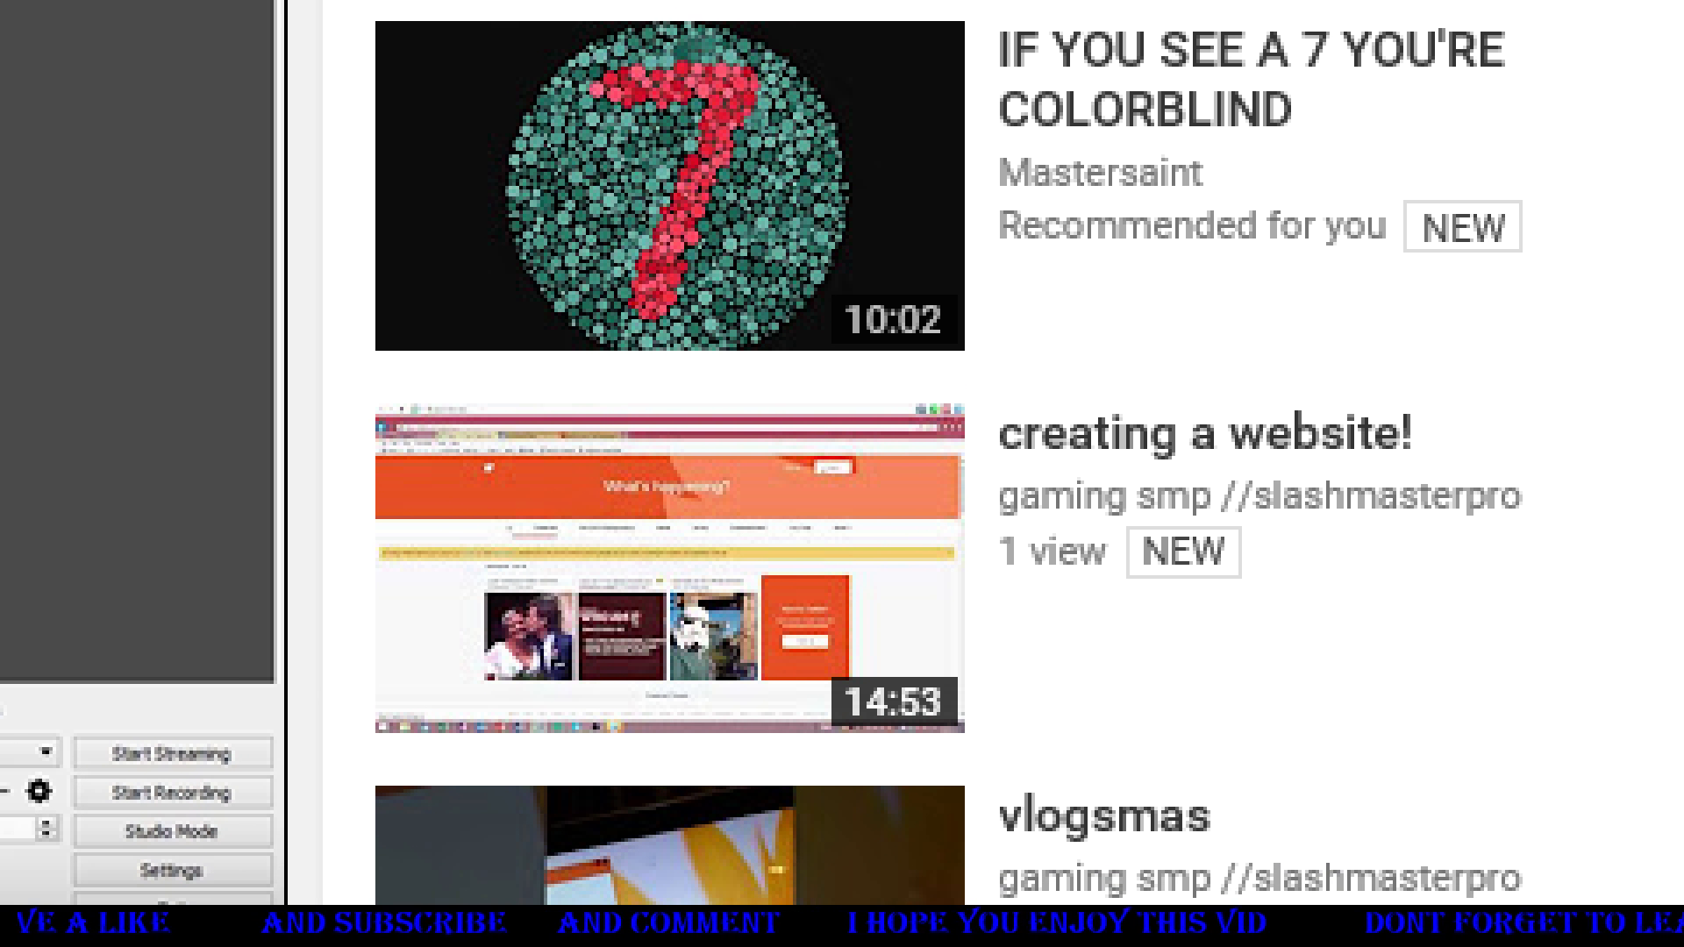
{"action": "scroll", "scroll_direction": "down", "scroll_amount": 3}
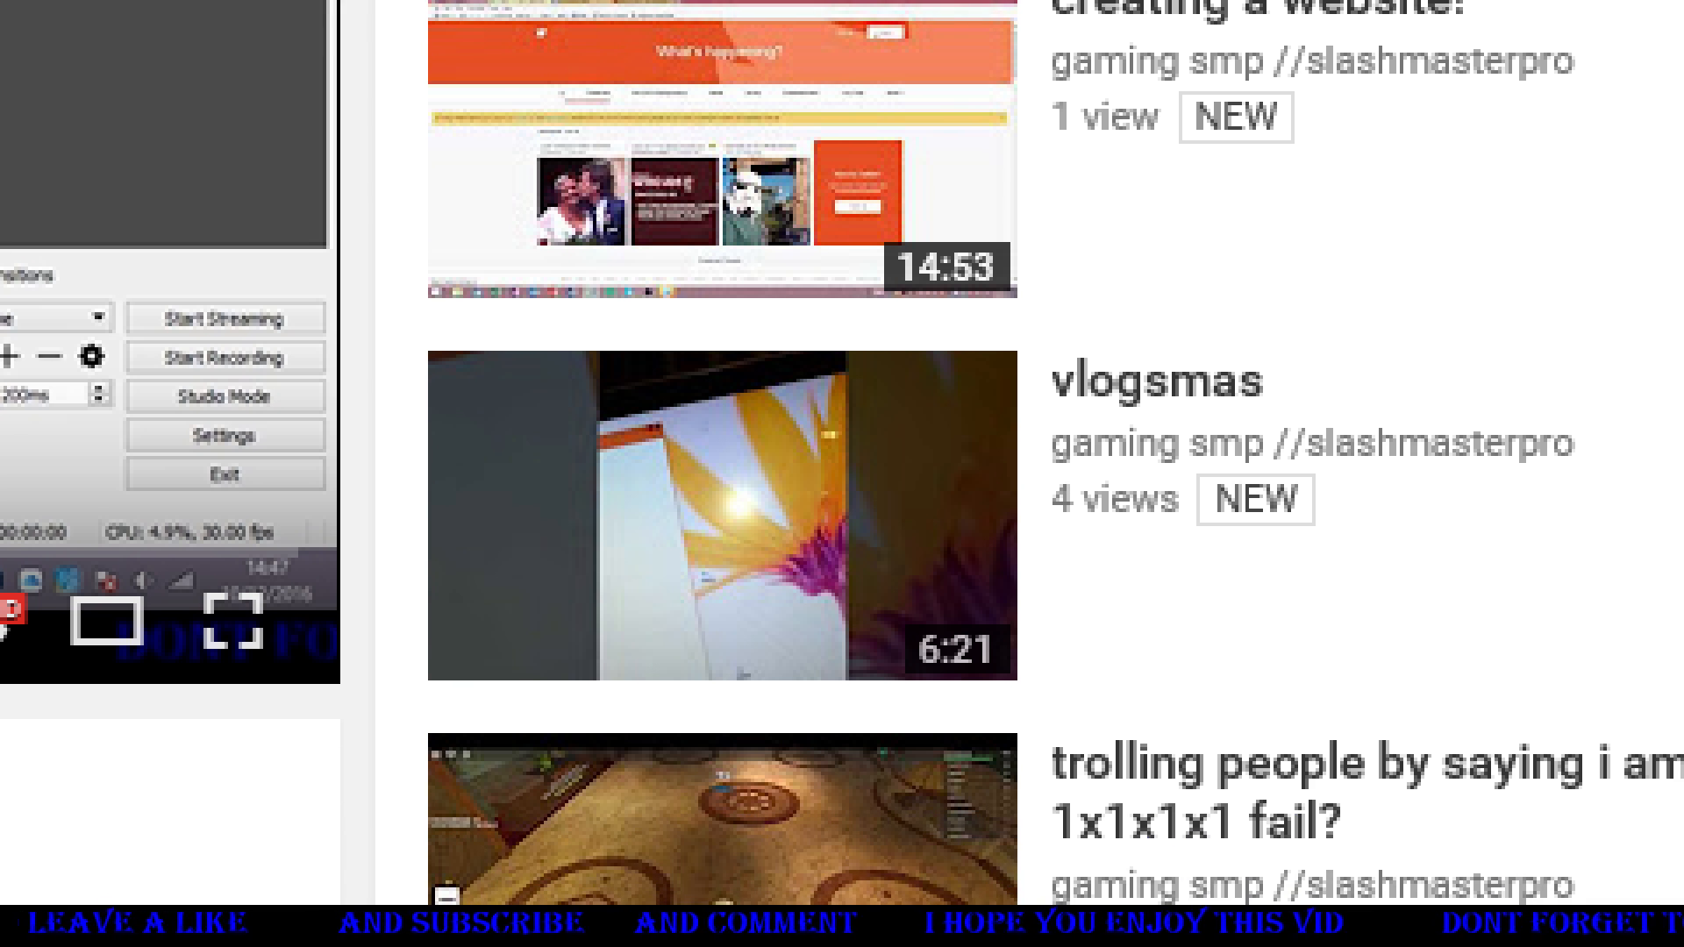
{"action": "scroll", "scroll_direction": "down", "scroll_amount": 3}
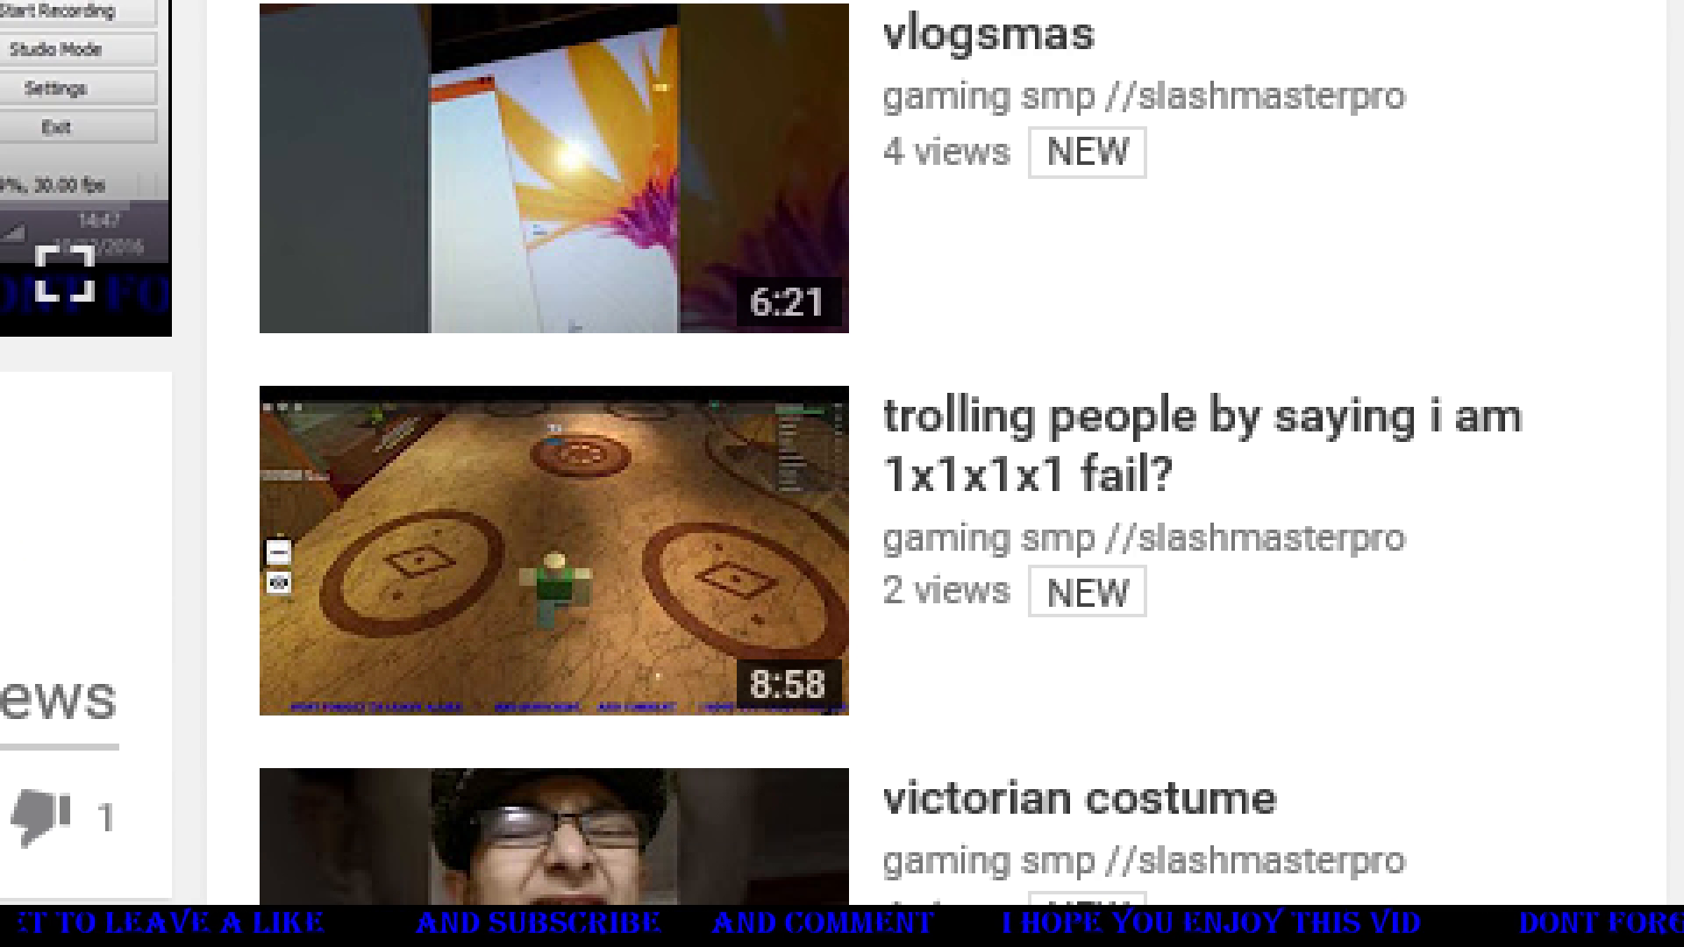
{"action": "scroll", "scroll_direction": "down", "scroll_amount": 3}
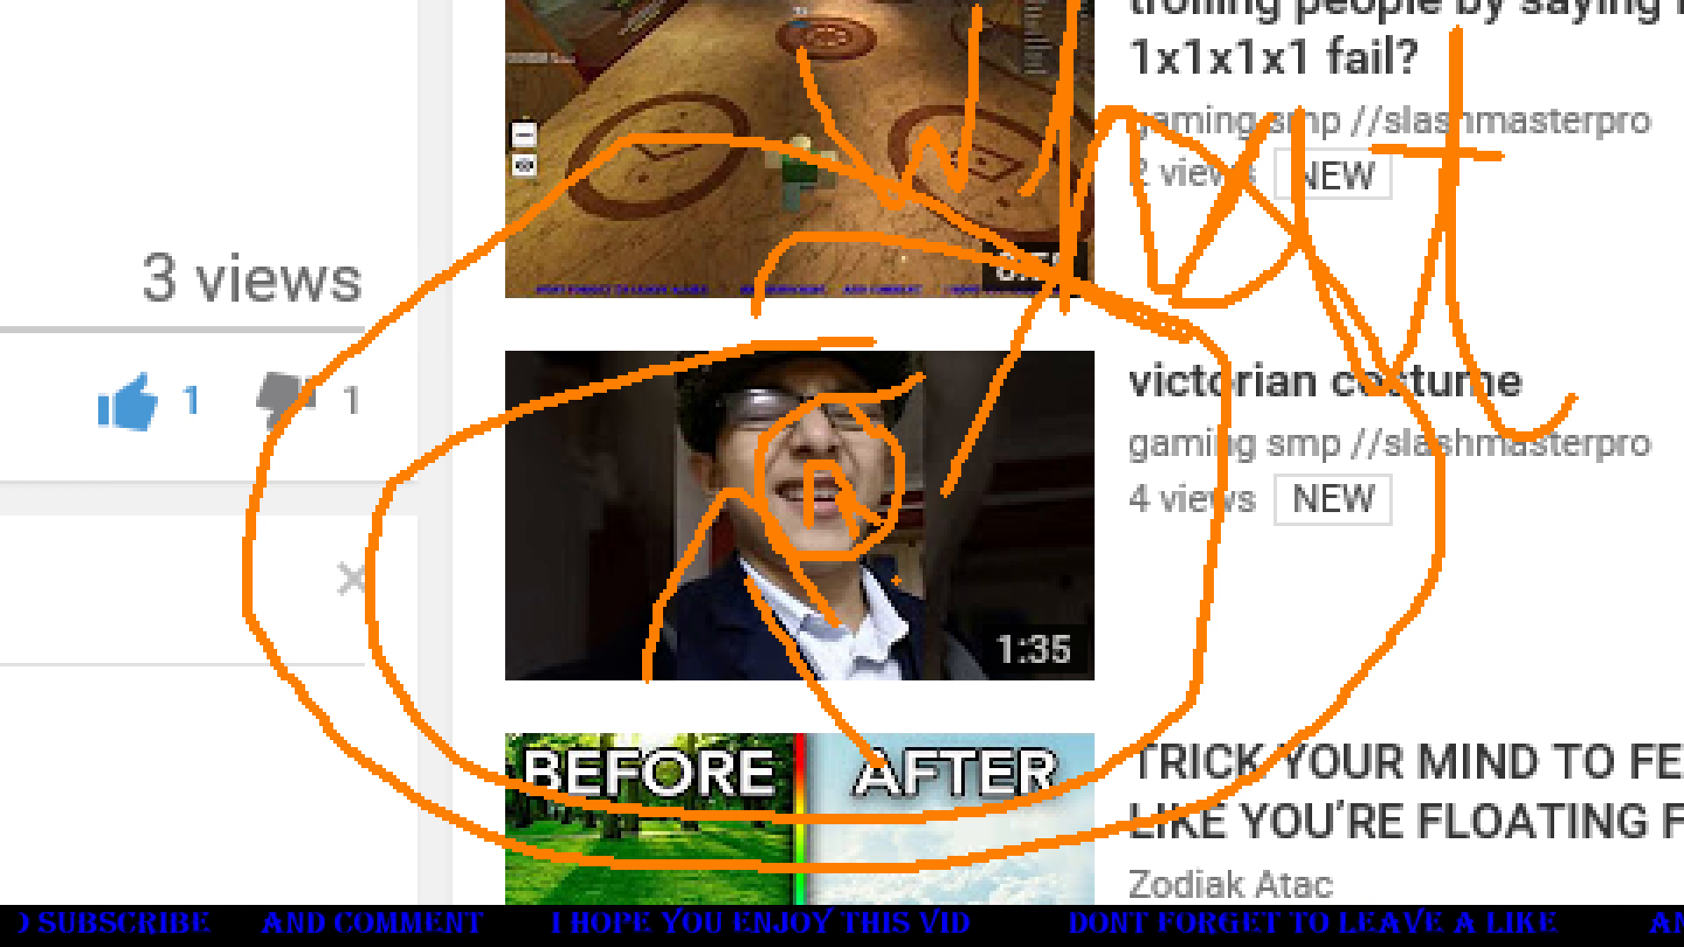
{"action": "left_click", "coordinate": [350, 684]}
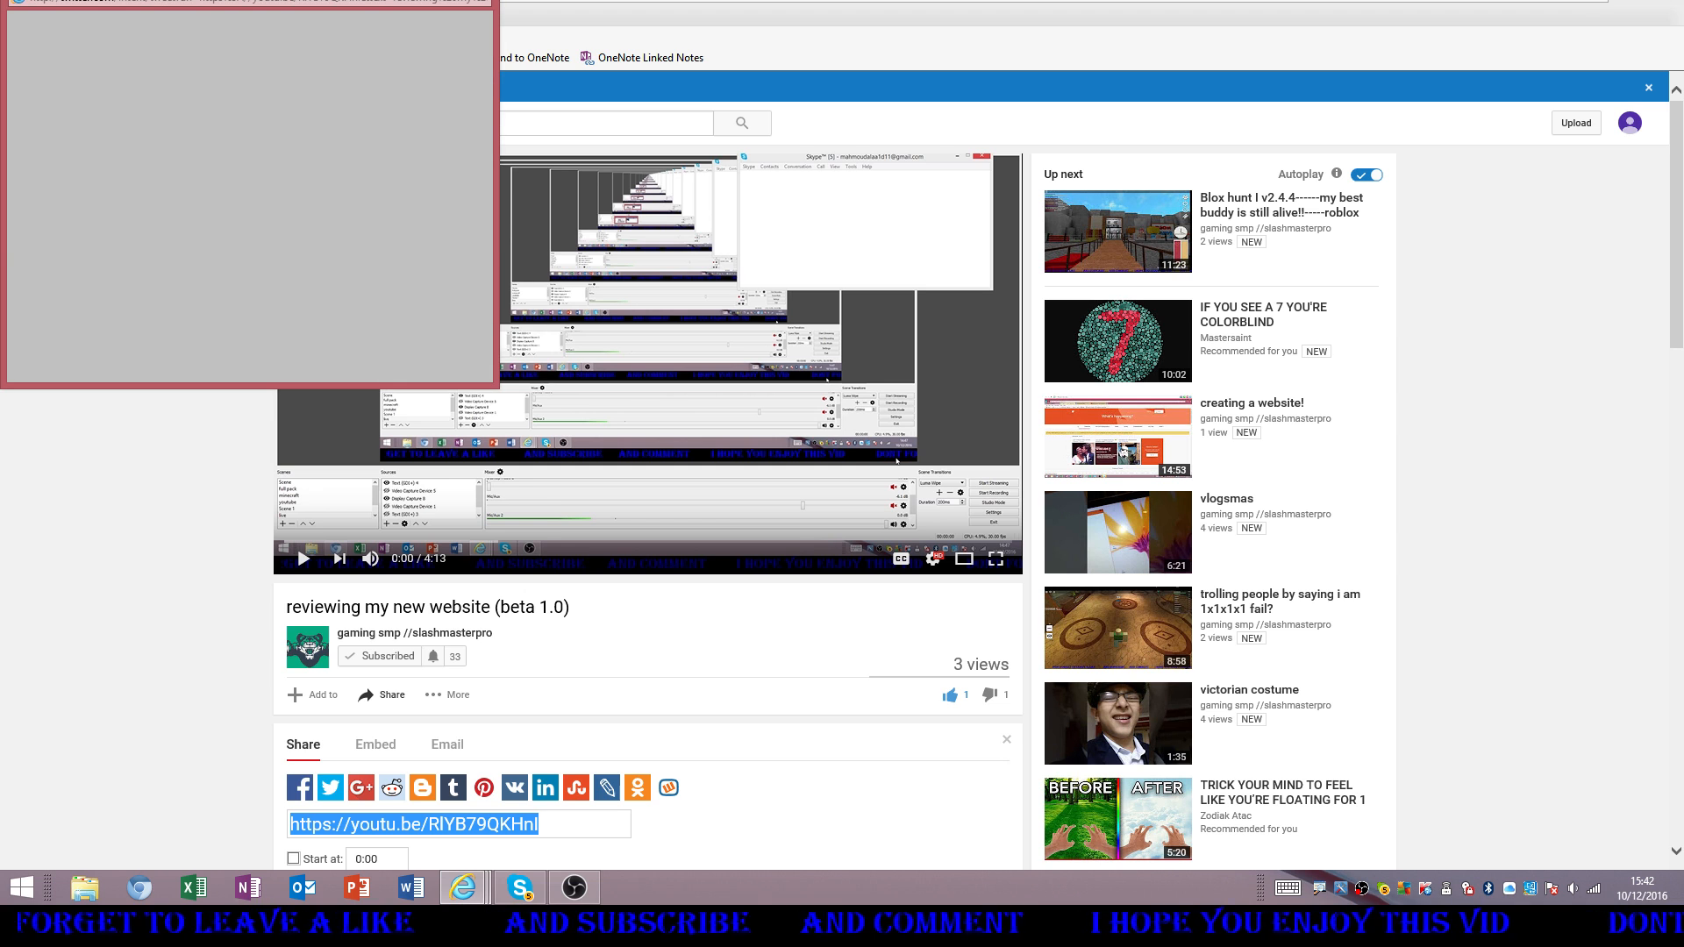
{"action": "left_click", "coordinate": [329, 788]}
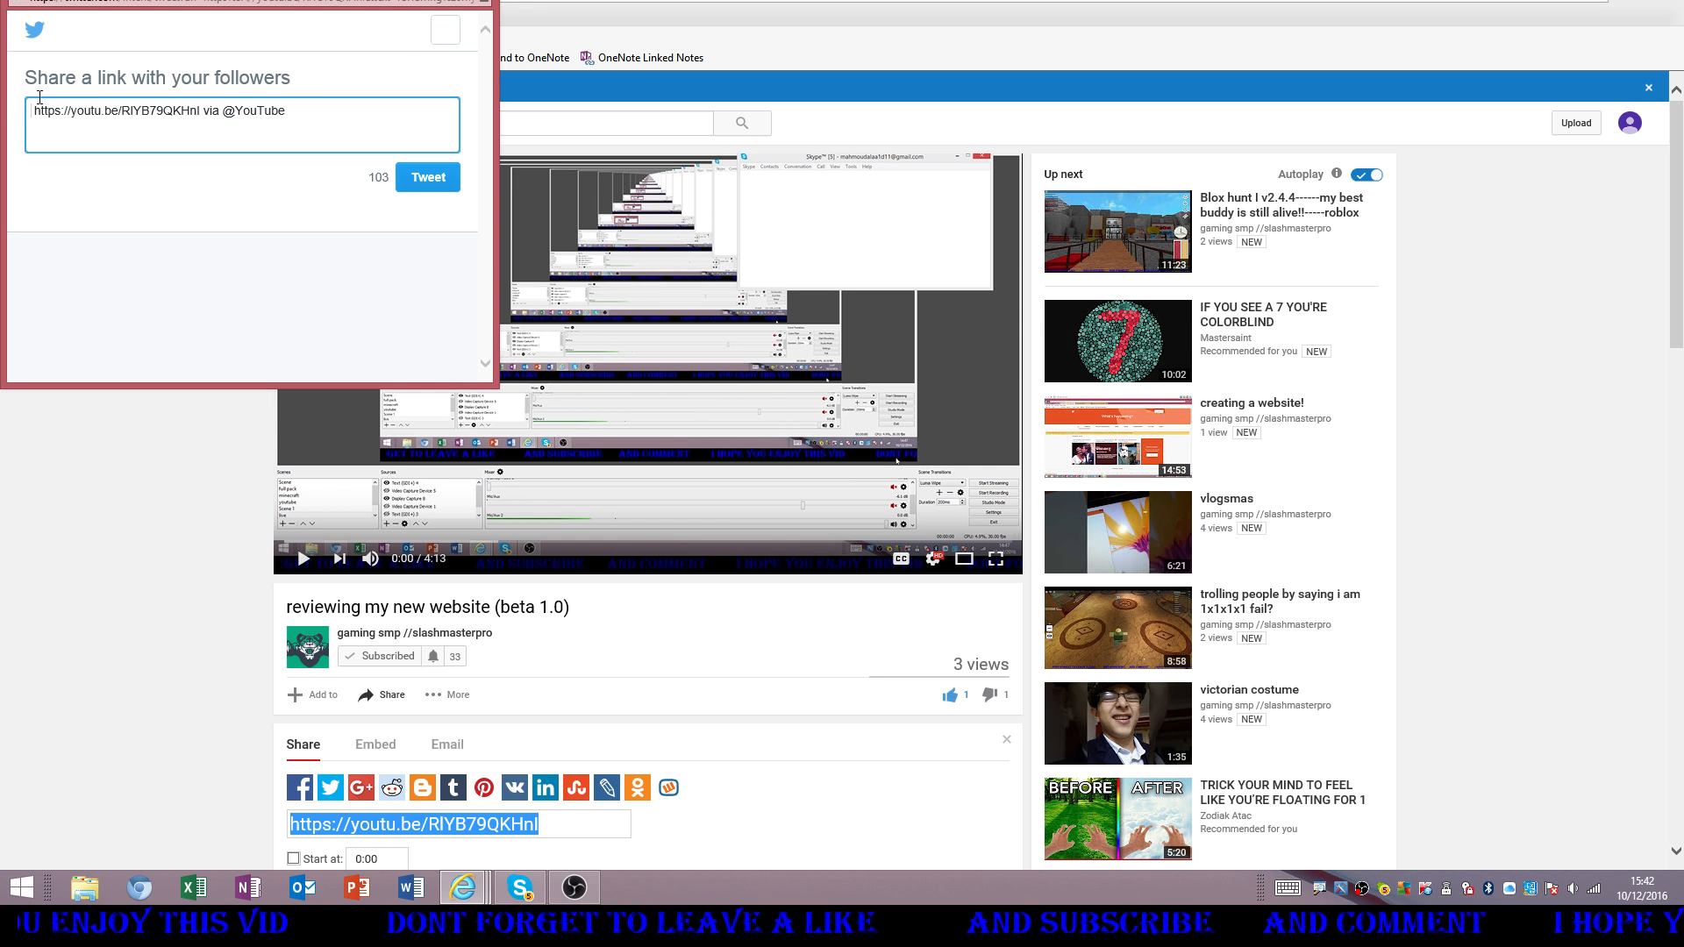
{"action": "mouse_move", "coordinate": [33, 29]}
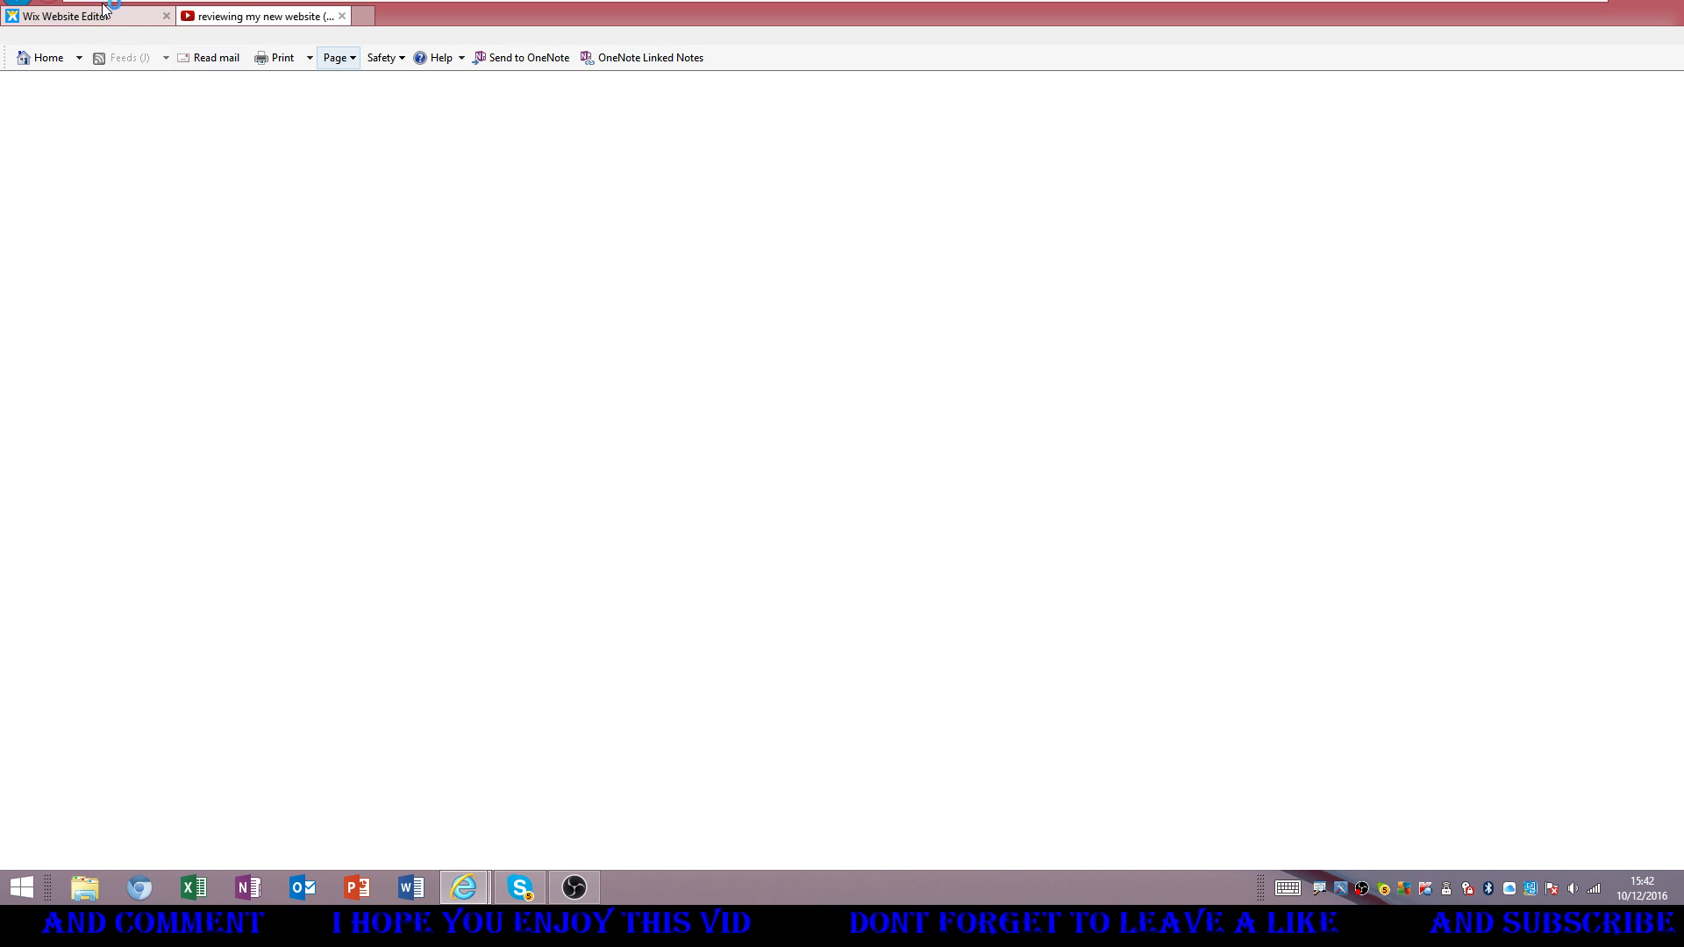
Preview the slashmasterpro site in Wix Editor and switch the preview to the mobile layout
{"action": "left_click", "coordinate": [80, 15]}
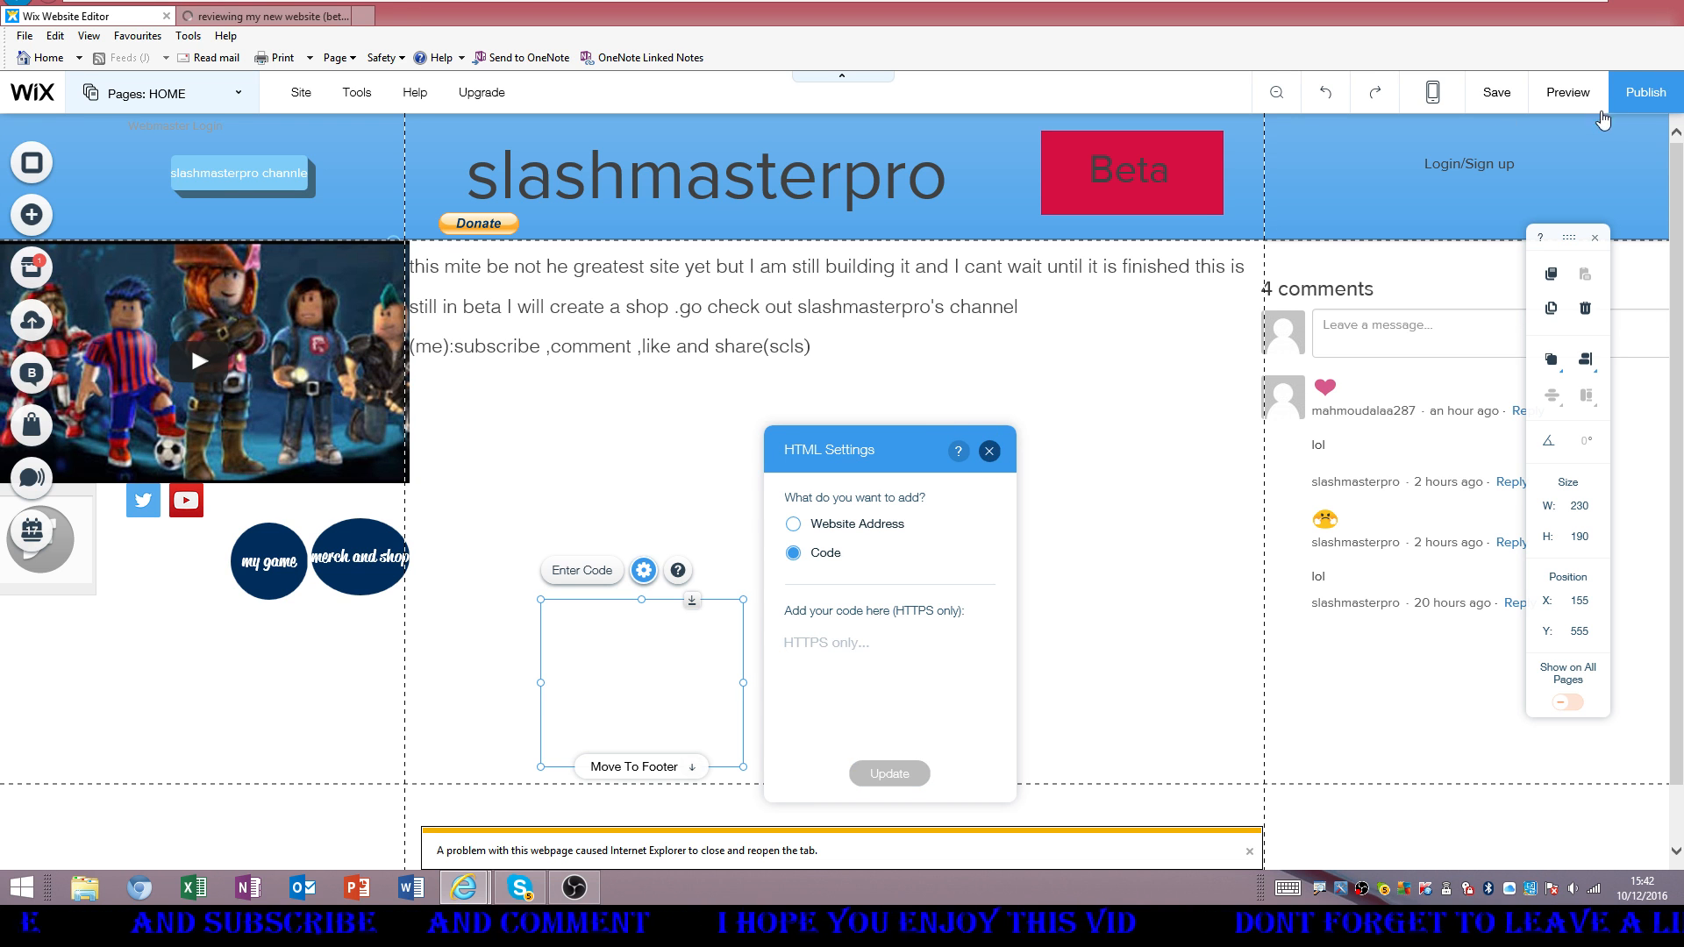
{"action": "left_click", "coordinate": [1565, 92]}
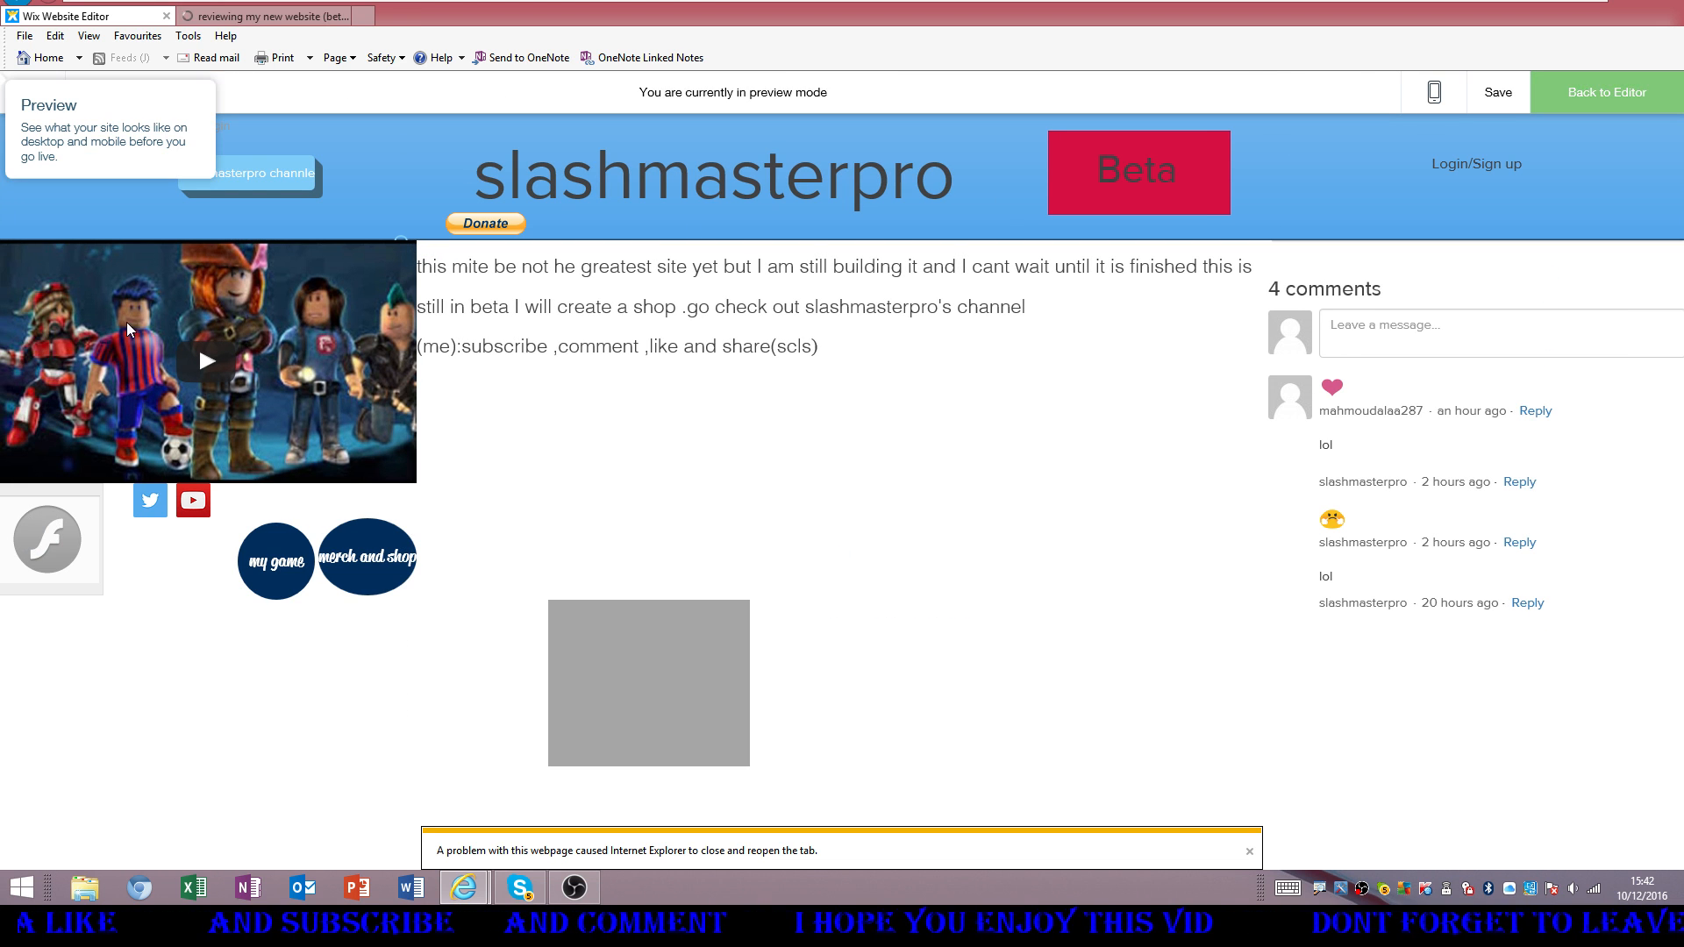
{"action": "mouse_move", "coordinate": [152, 152]}
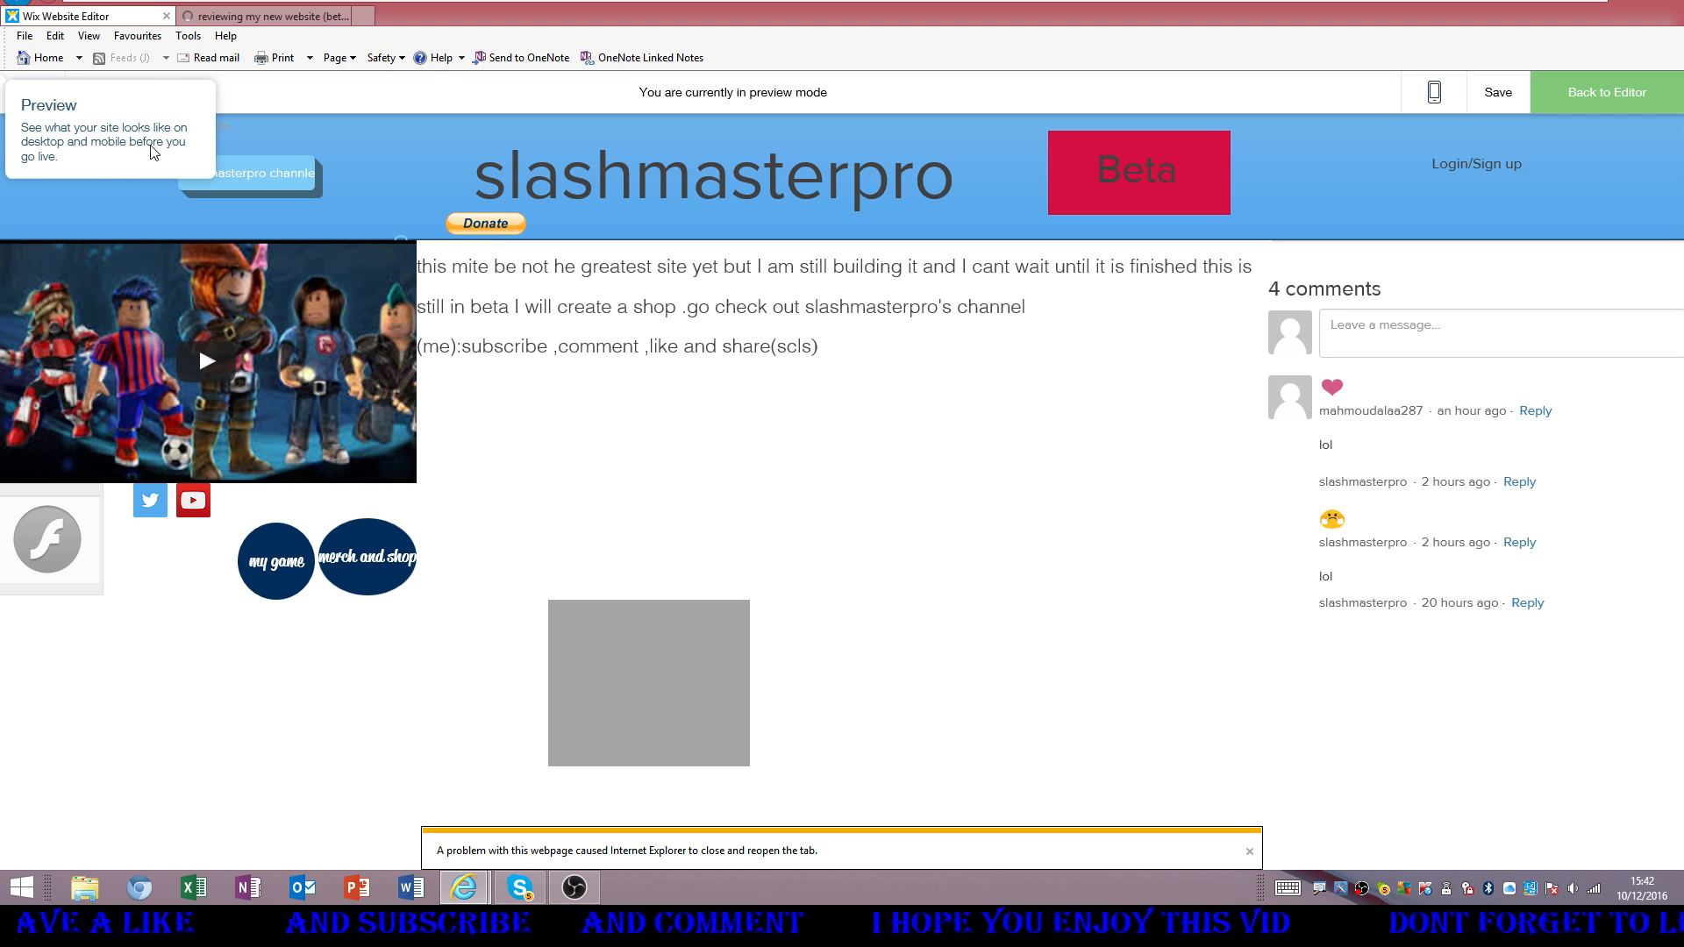
{"action": "mouse_move", "coordinate": [116, 212]}
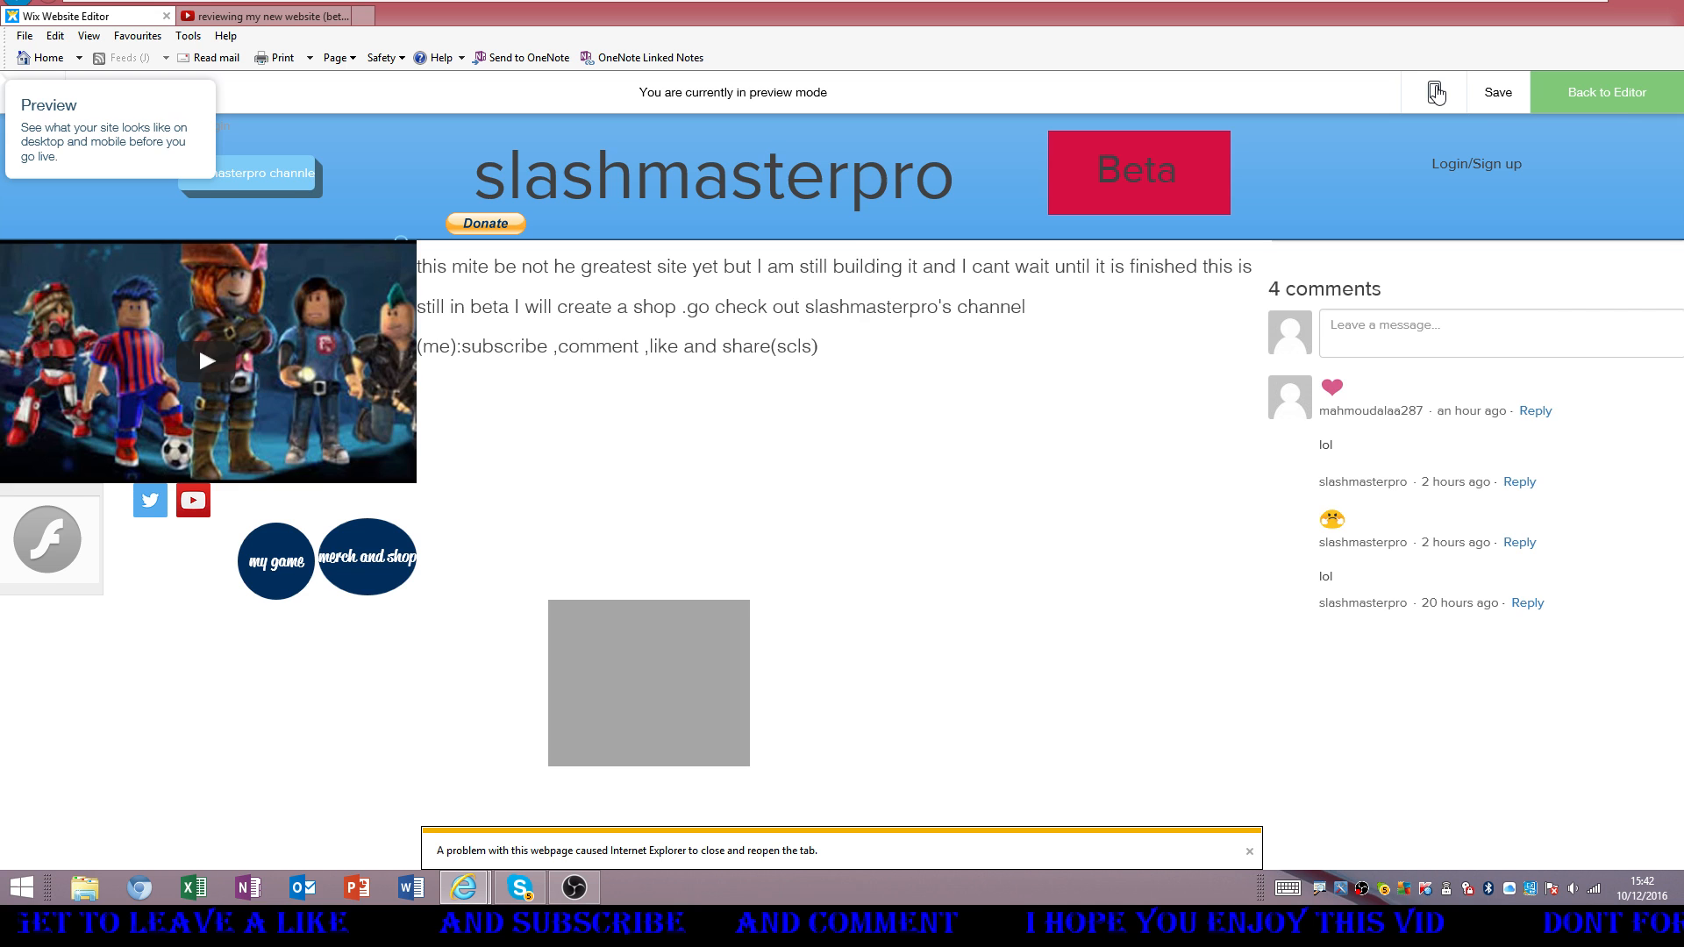
{"action": "left_click", "coordinate": [1432, 92]}
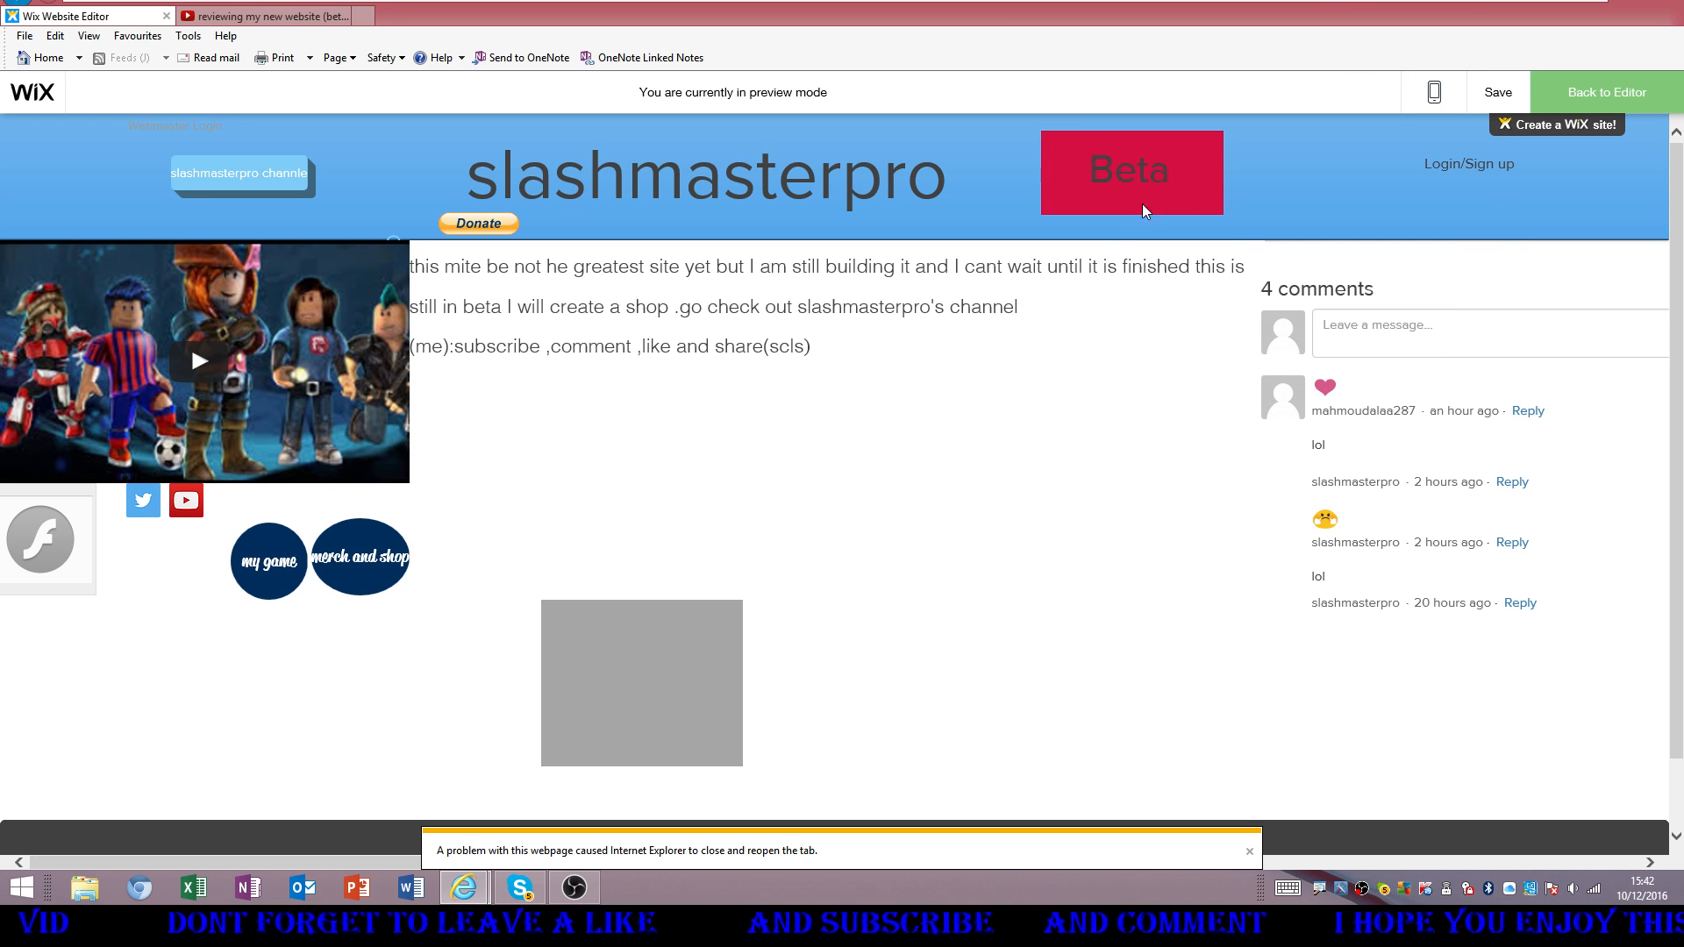
{"action": "left_click", "coordinate": [1432, 92]}
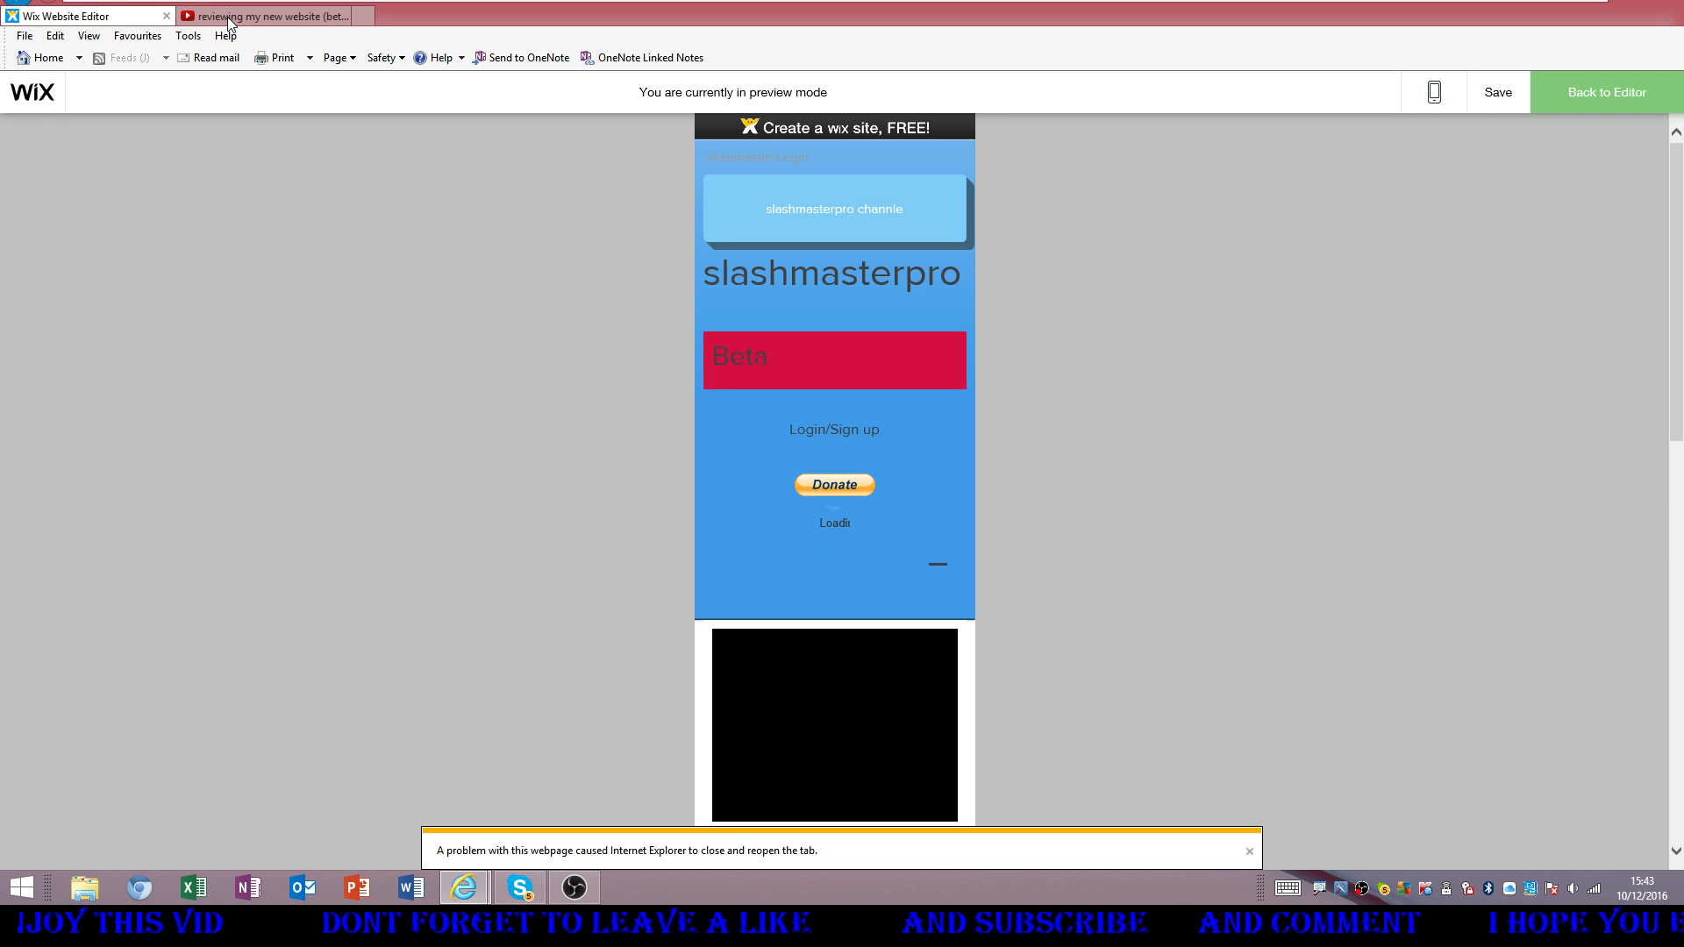
Load the mobile preview showing slashmasterpro in a phone frame with header, Beta banner and Donate
{"action": "left_click", "coordinate": [1432, 92]}
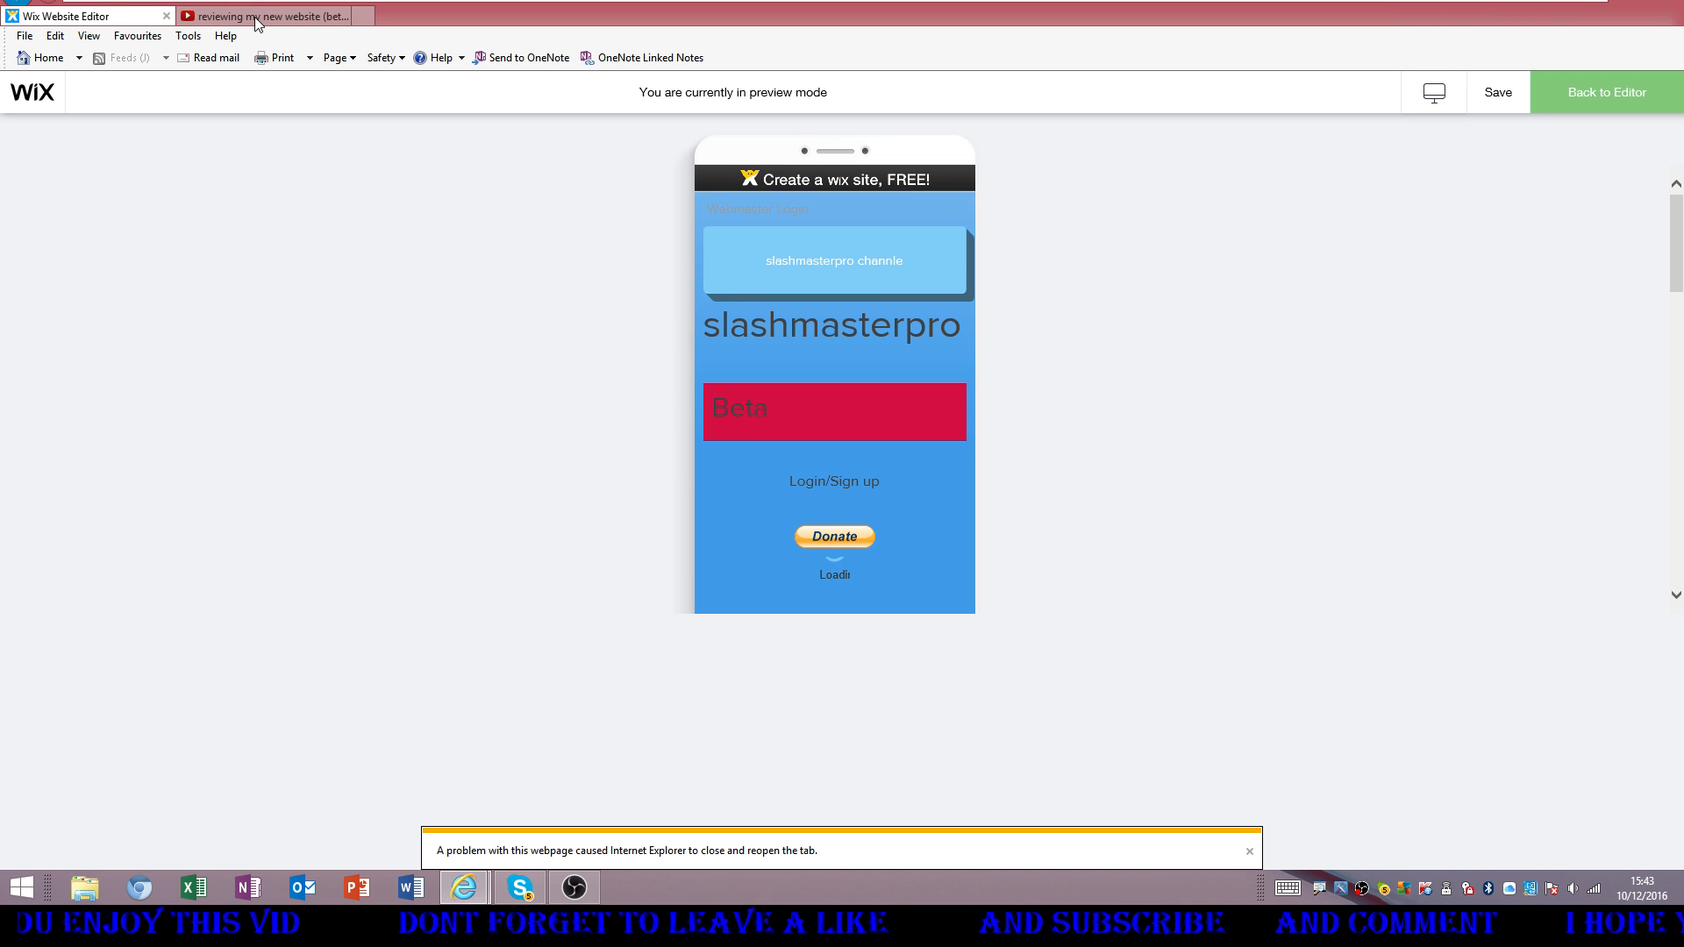
{"action": "mouse_move", "coordinate": [363, 104]}
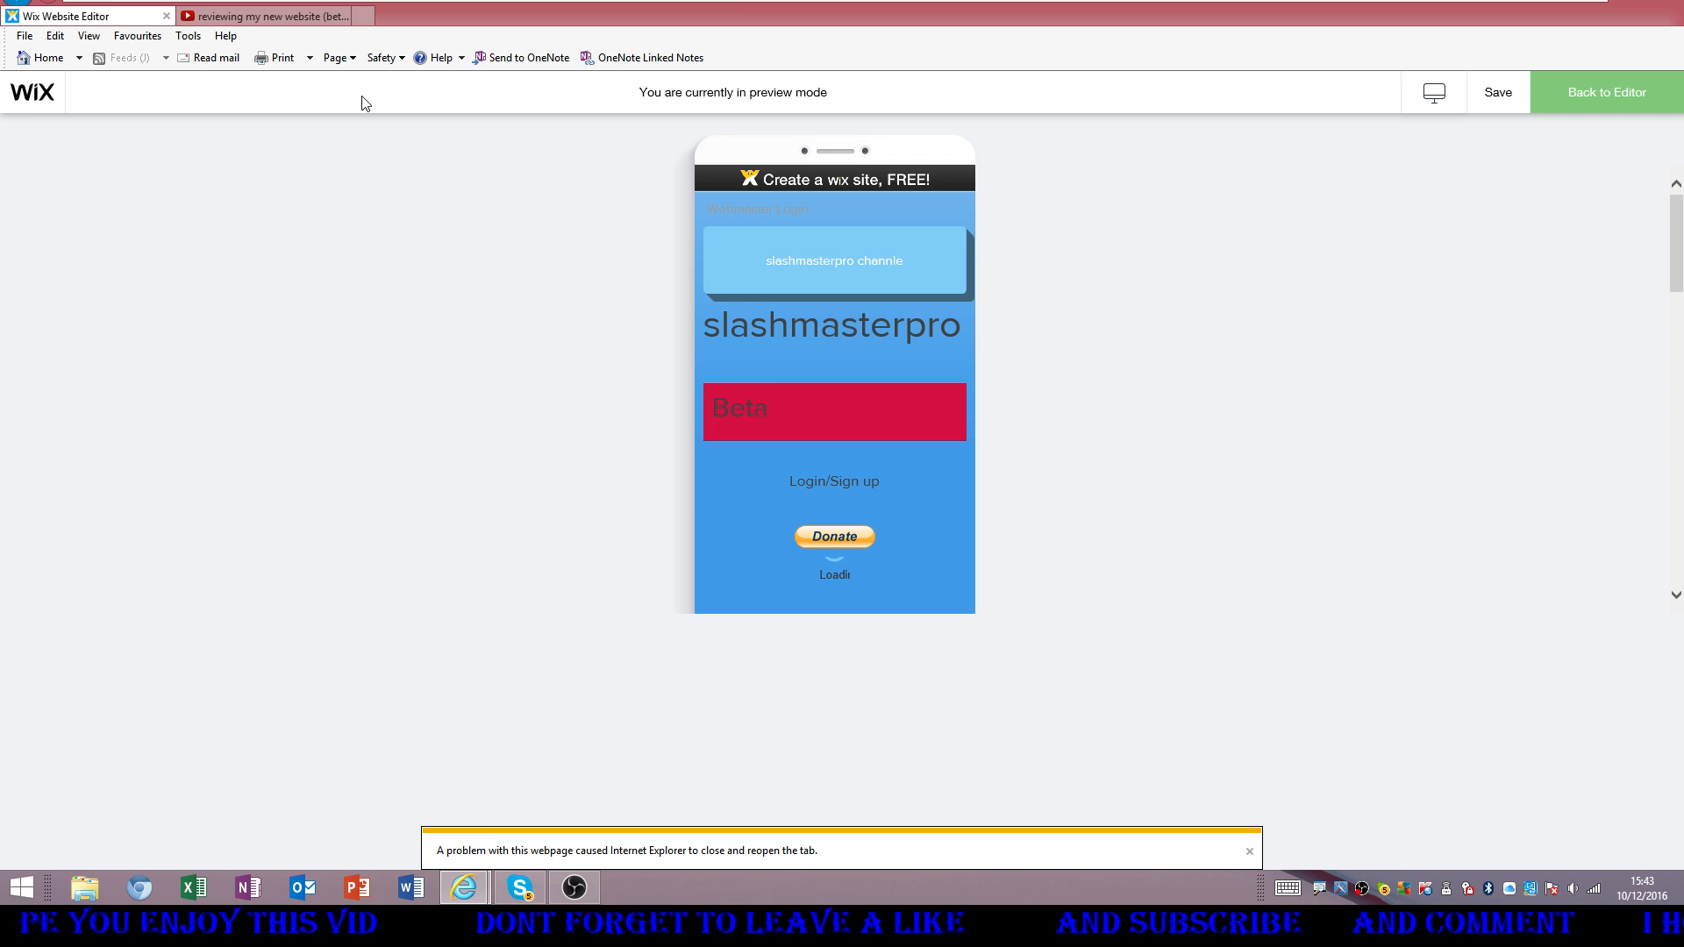
{"action": "mouse_move", "coordinate": [462, 887]}
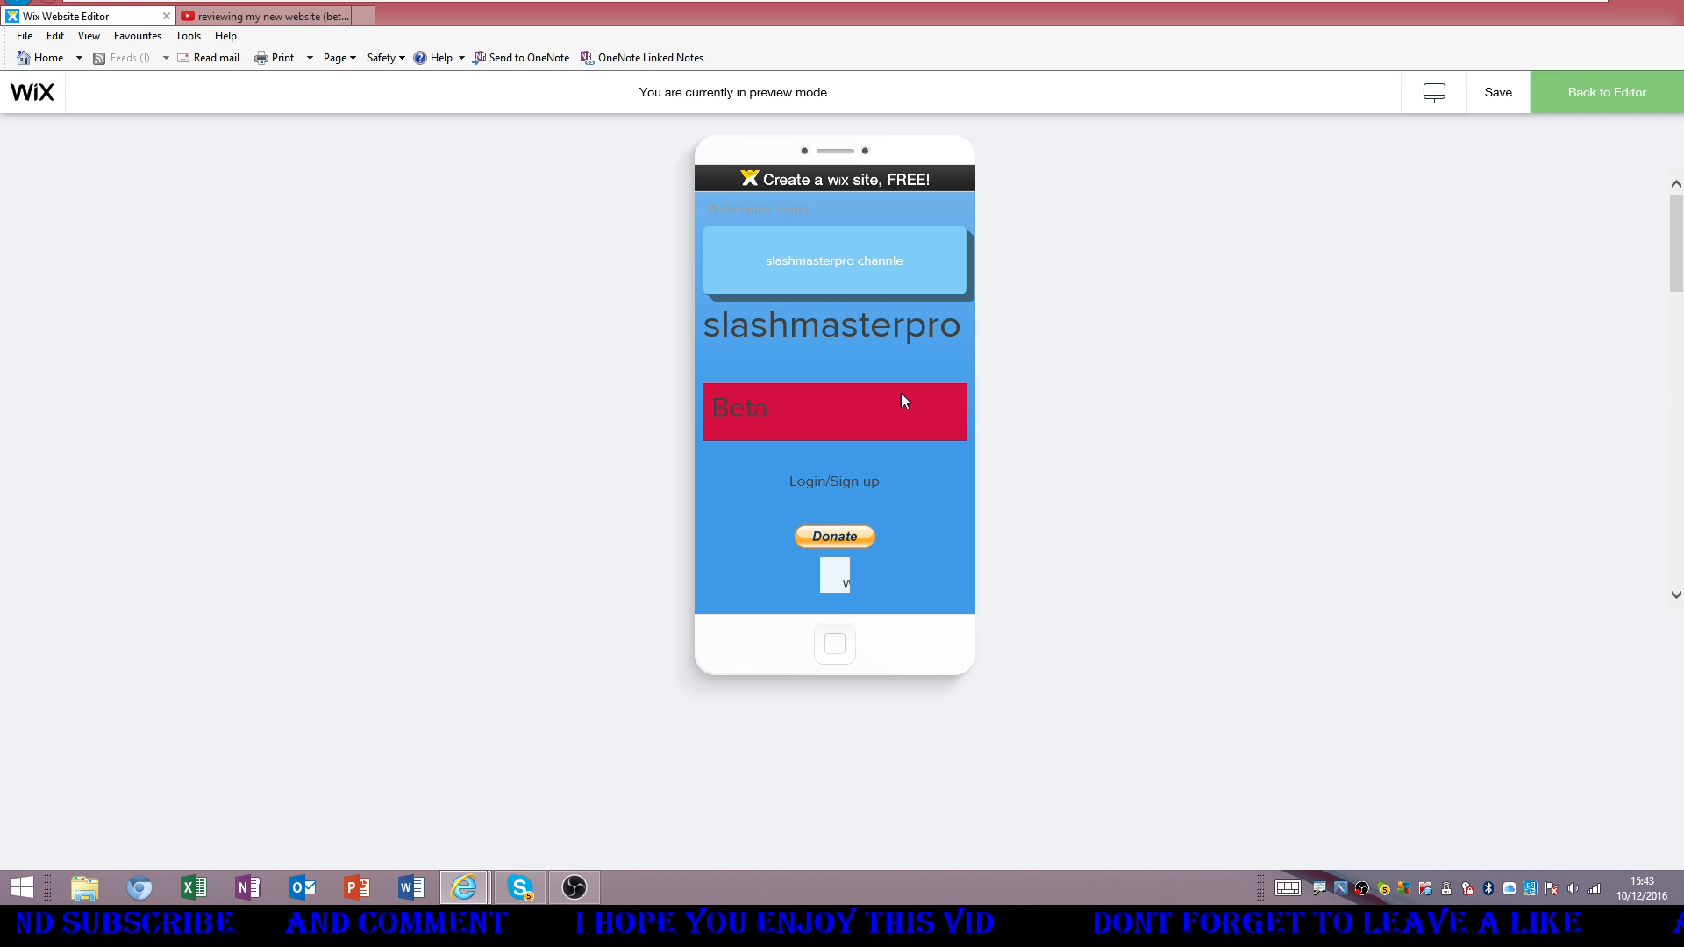
{"action": "mouse_move", "coordinate": [757, 724]}
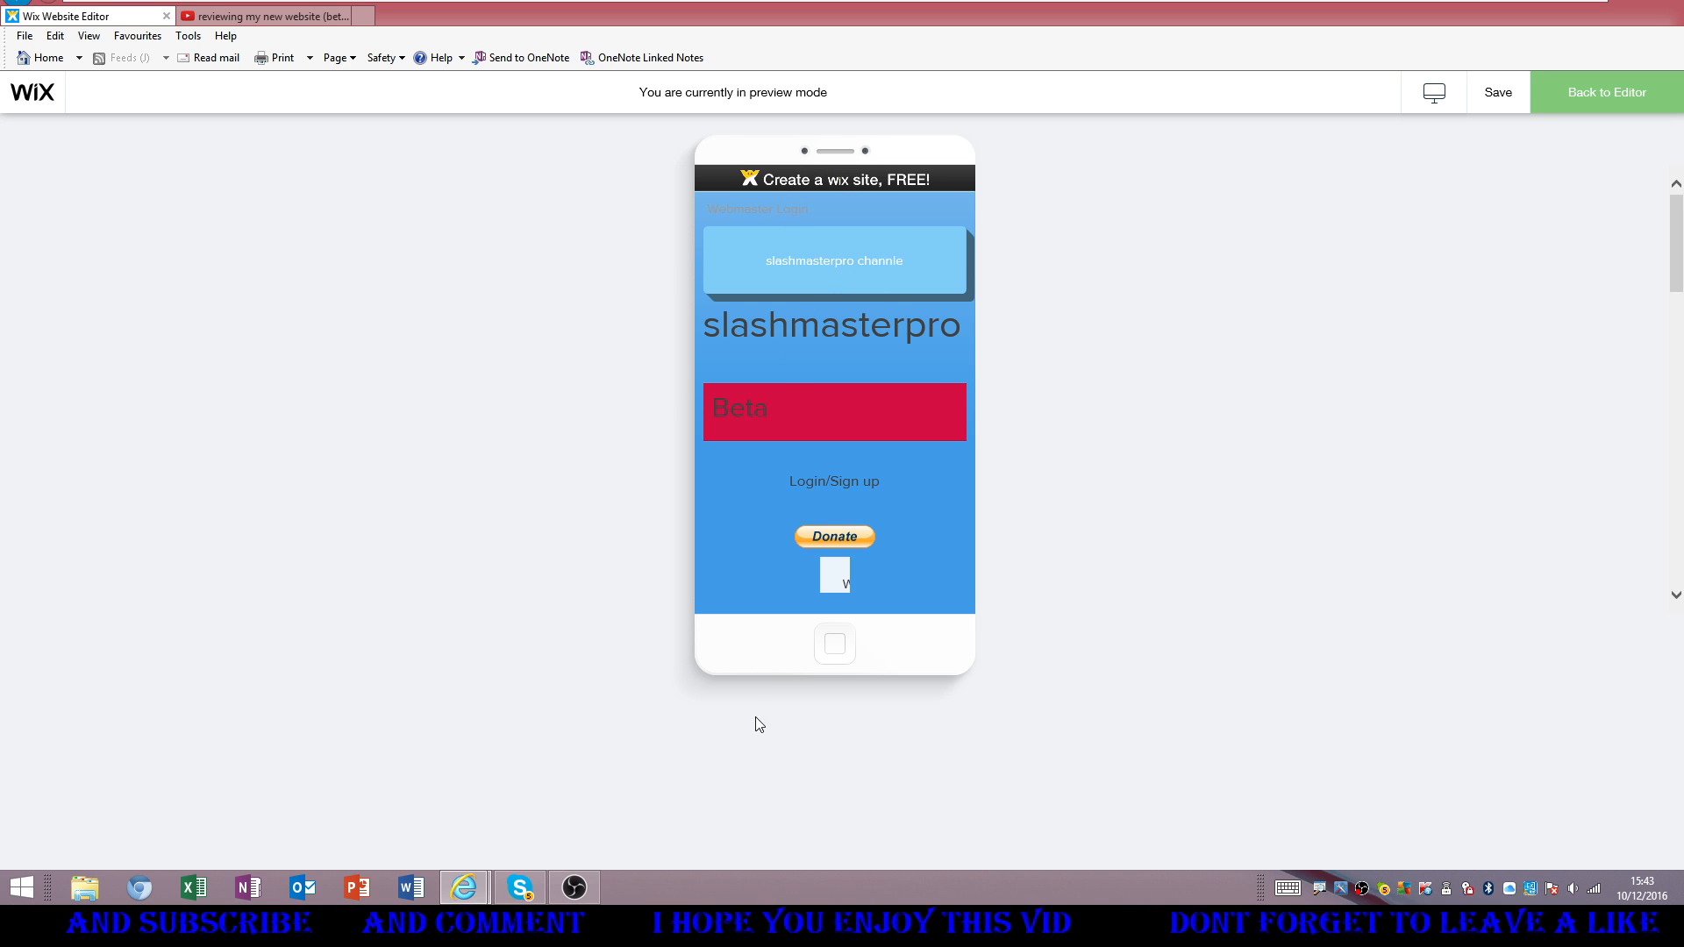
{"action": "mouse_move", "coordinate": [753, 572]}
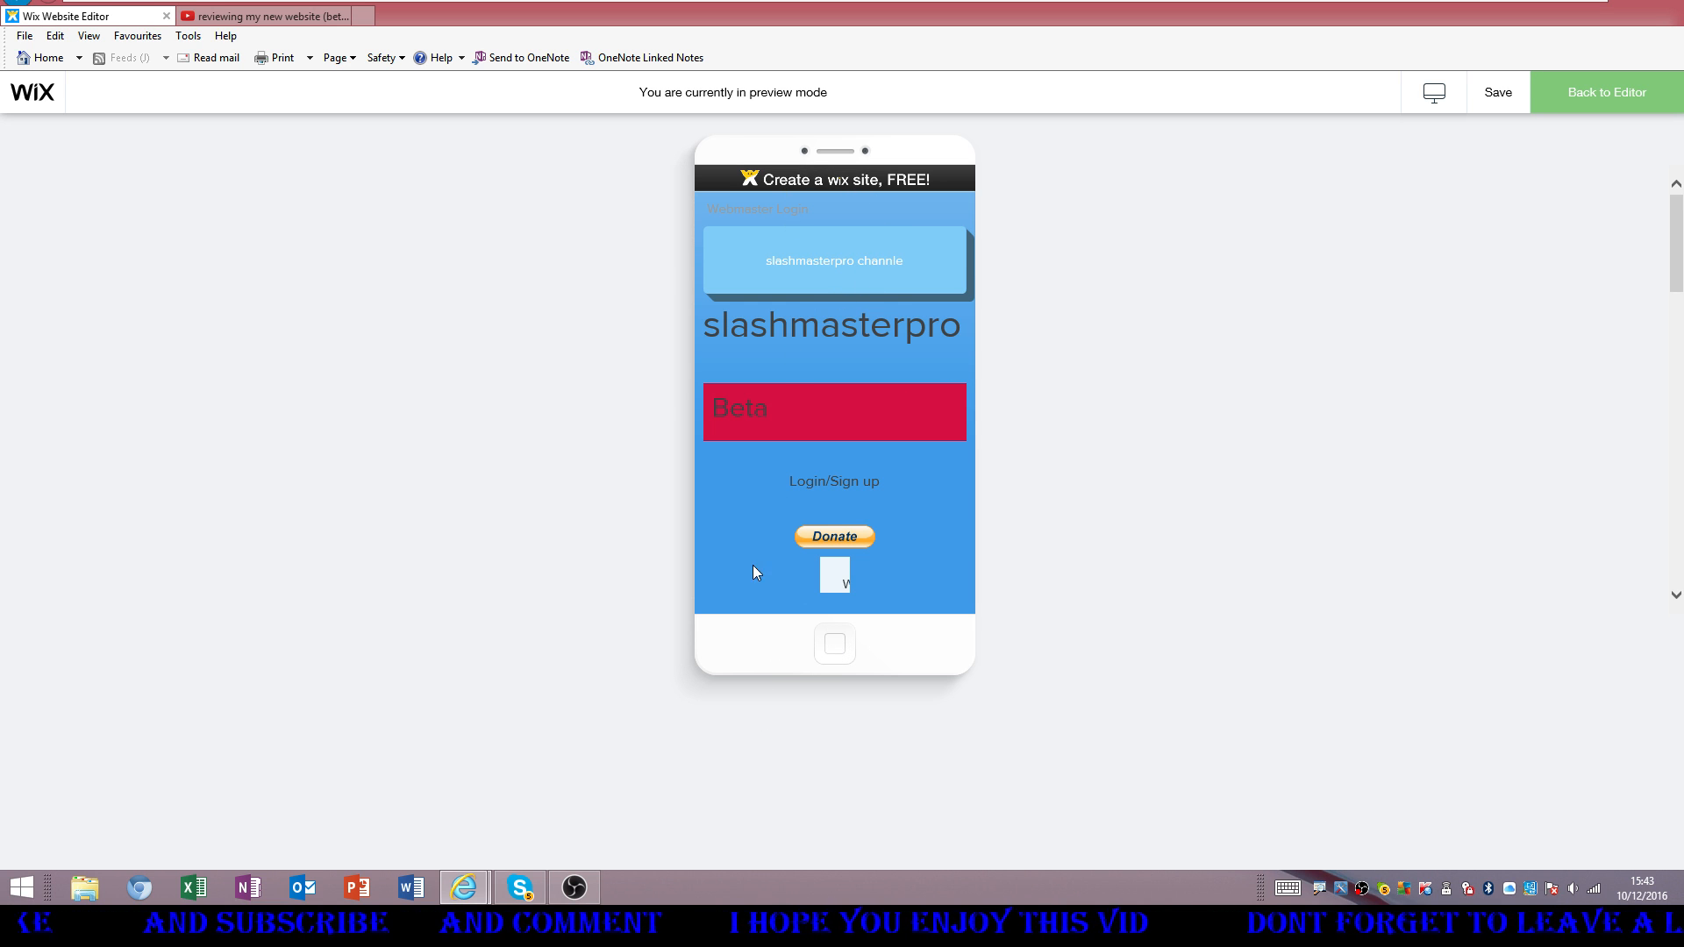
{"action": "mouse_move", "coordinate": [827, 582]}
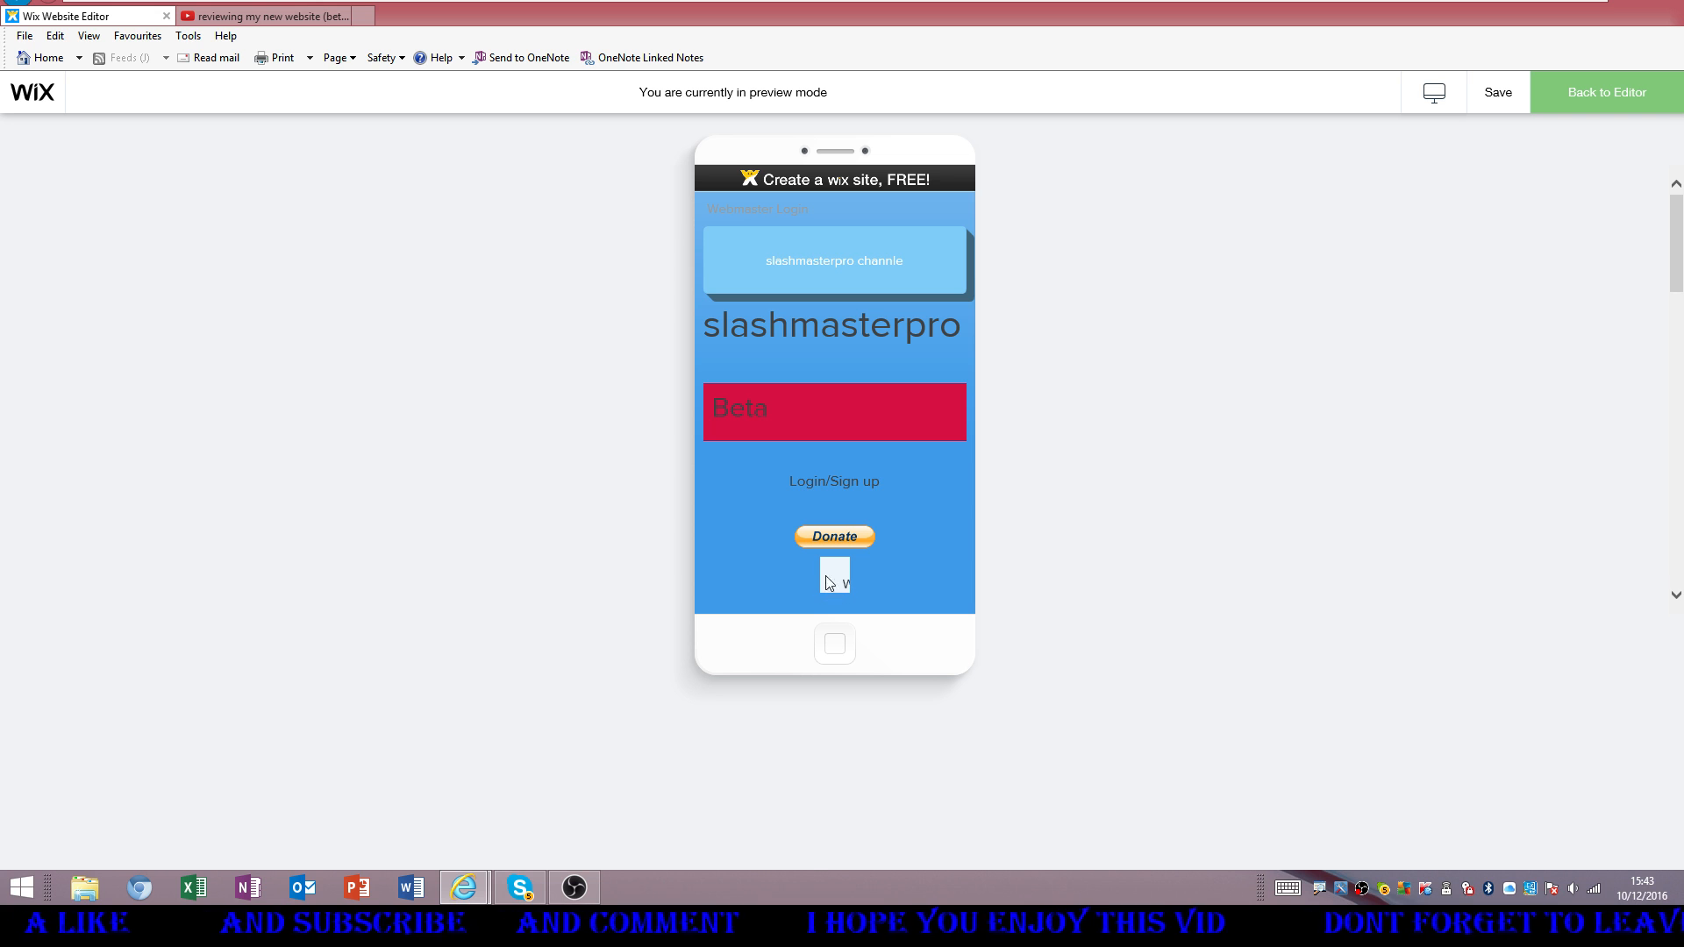
{"action": "mouse_move", "coordinate": [848, 445]}
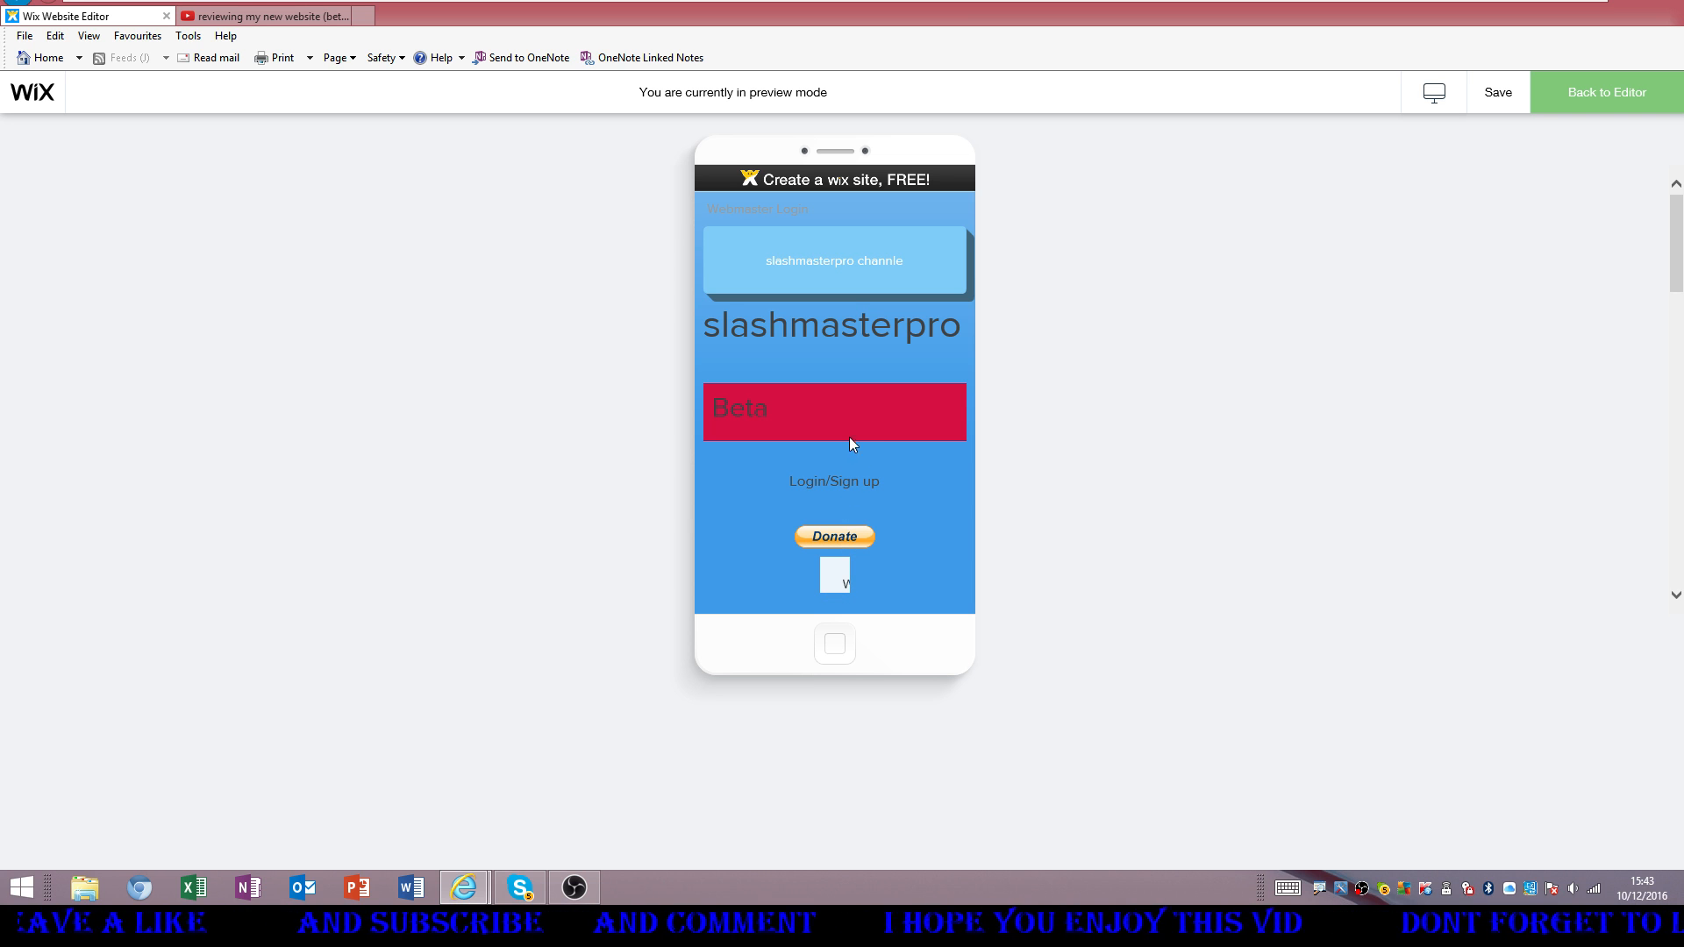
{"action": "mouse_move", "coordinate": [793, 222]}
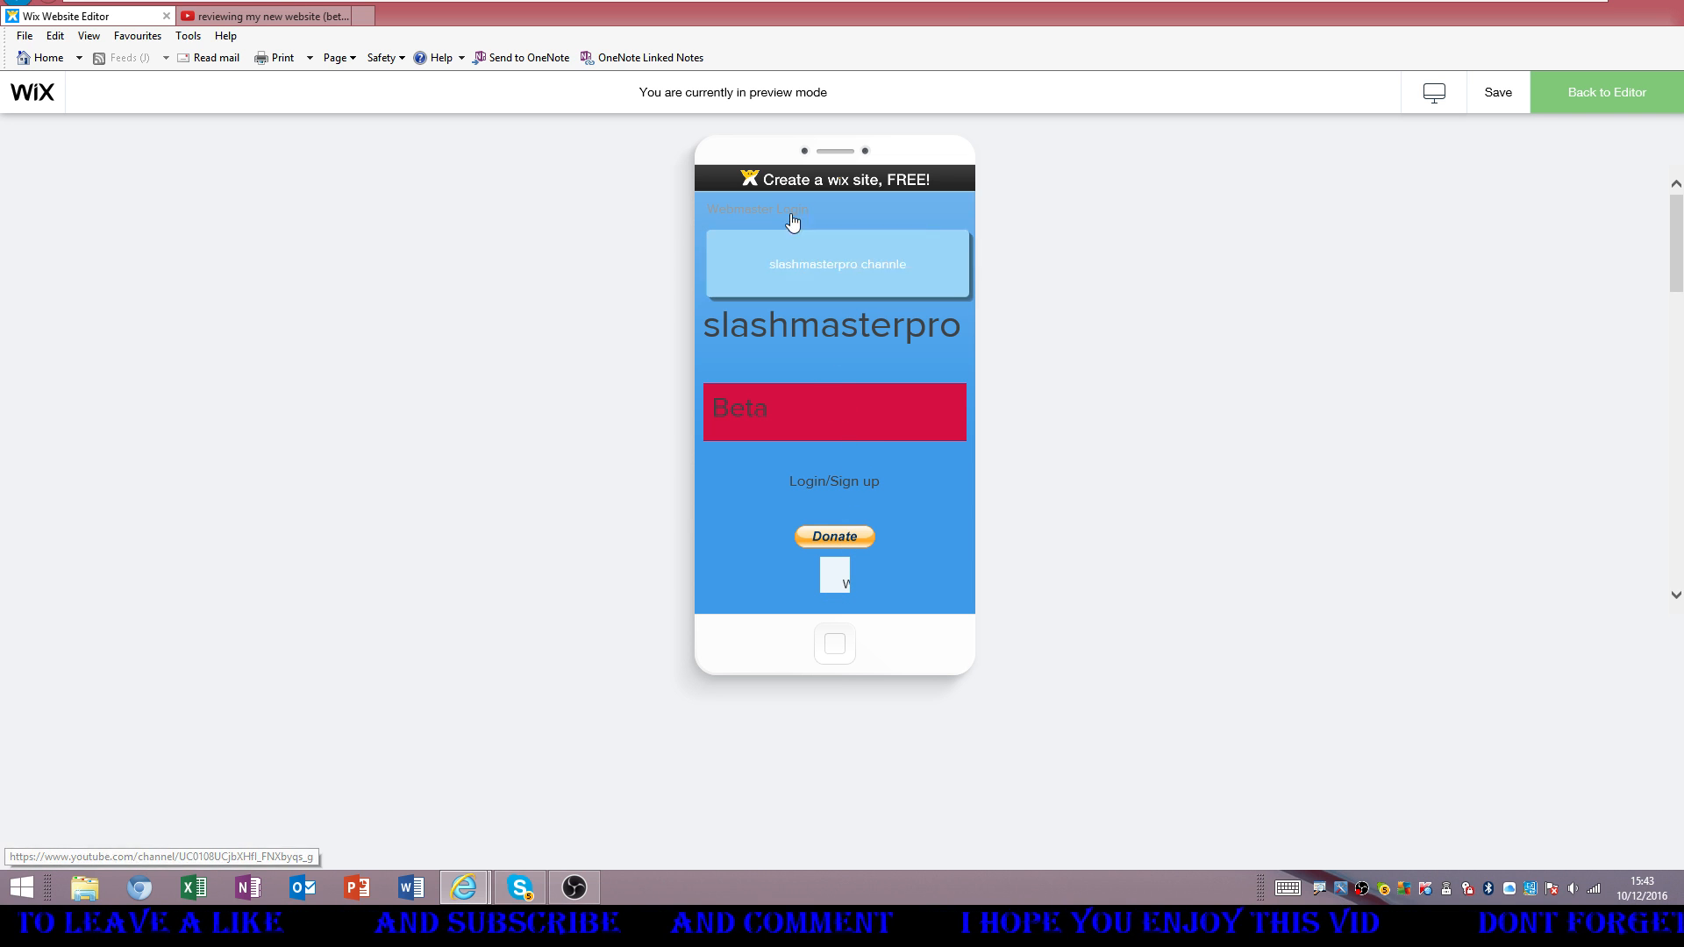
{"action": "mouse_move", "coordinate": [844, 547]}
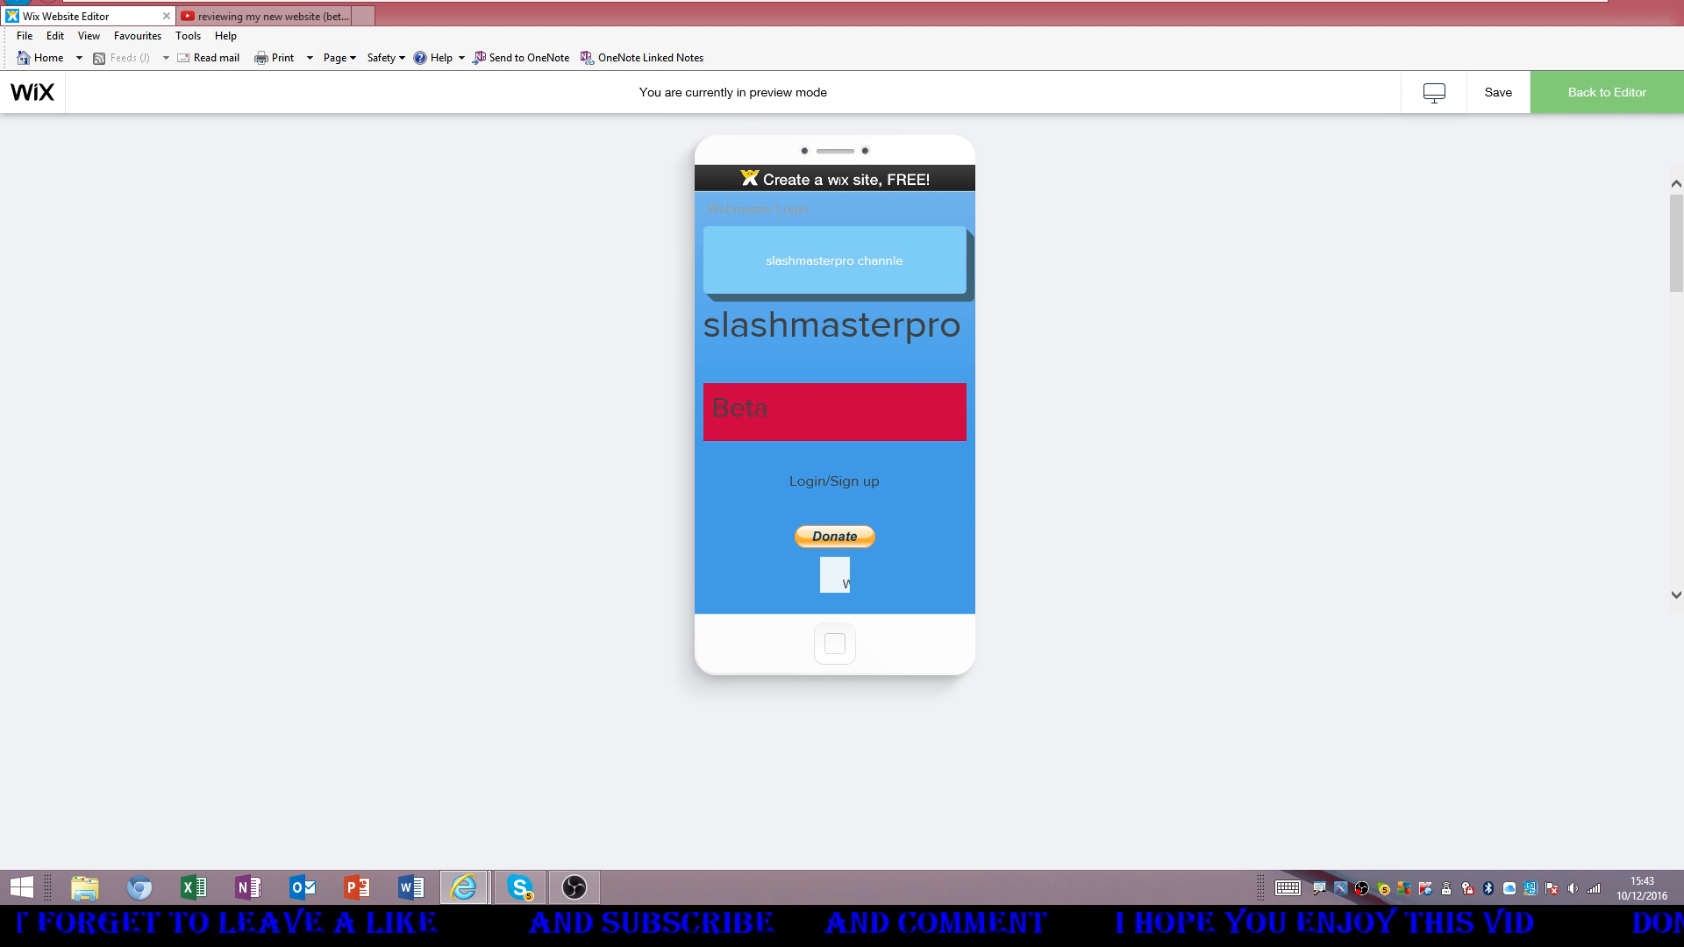
Pause the website review video on YouTube and return to the Wix site preview
{"action": "left_click", "coordinate": [263, 15]}
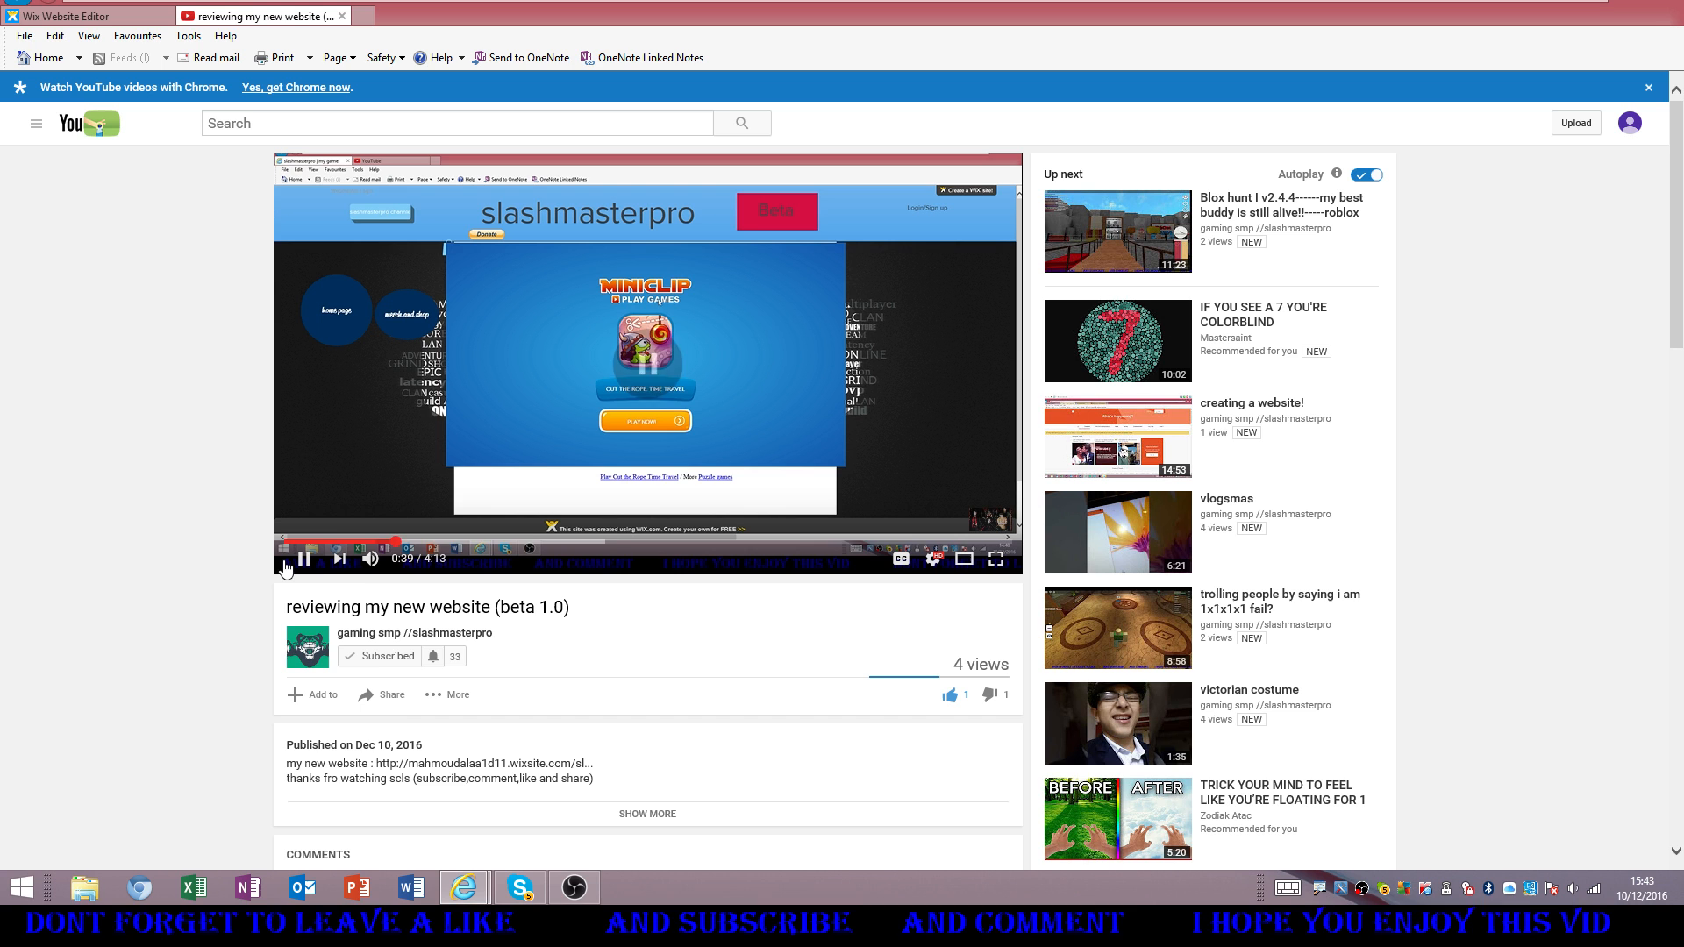
{"action": "left_click", "coordinate": [302, 558]}
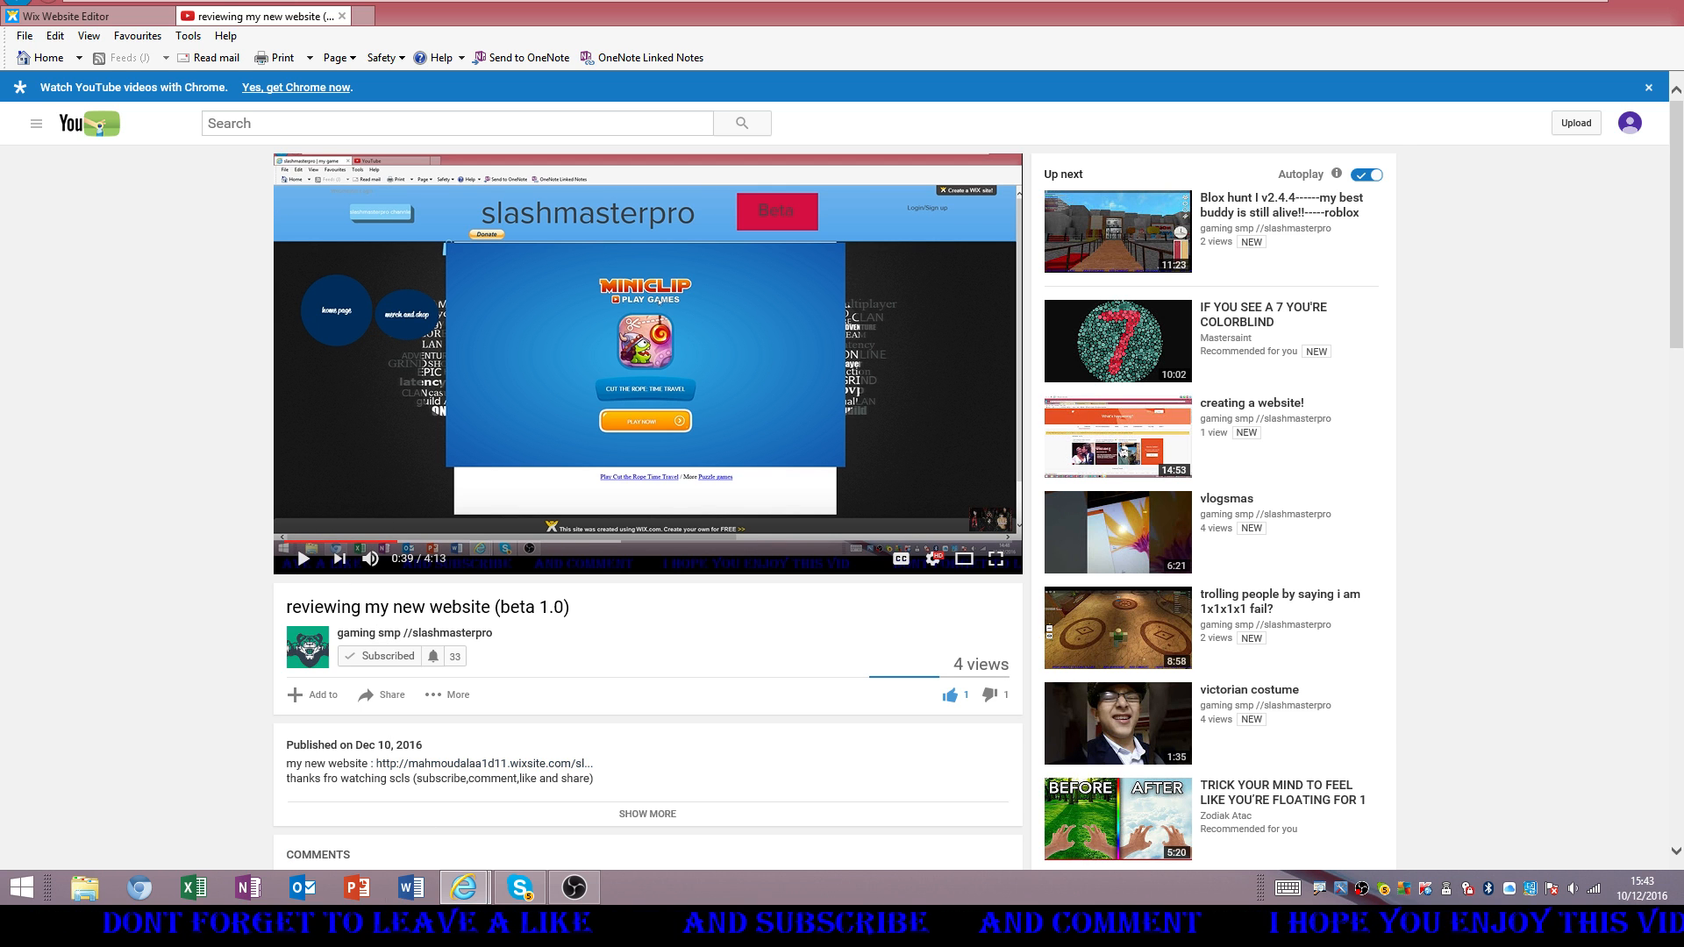
{"action": "left_click", "coordinate": [85, 15]}
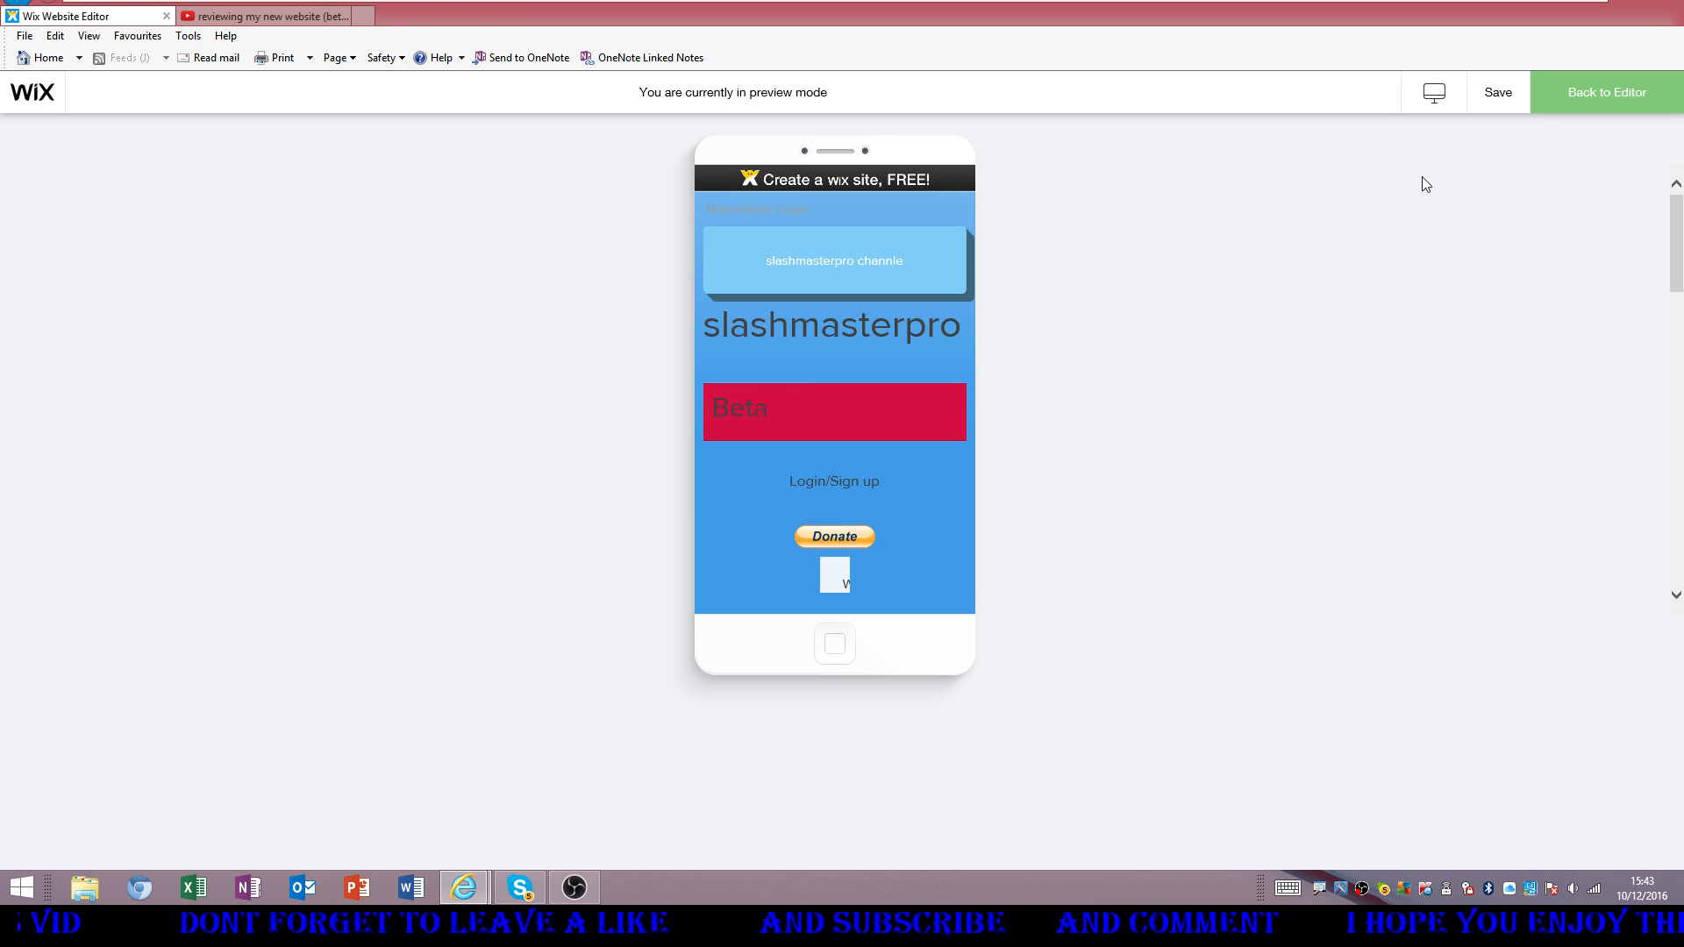
Switch the Wix preview to the desktop layout, then go back to the review video
{"action": "left_click", "coordinate": [1432, 92]}
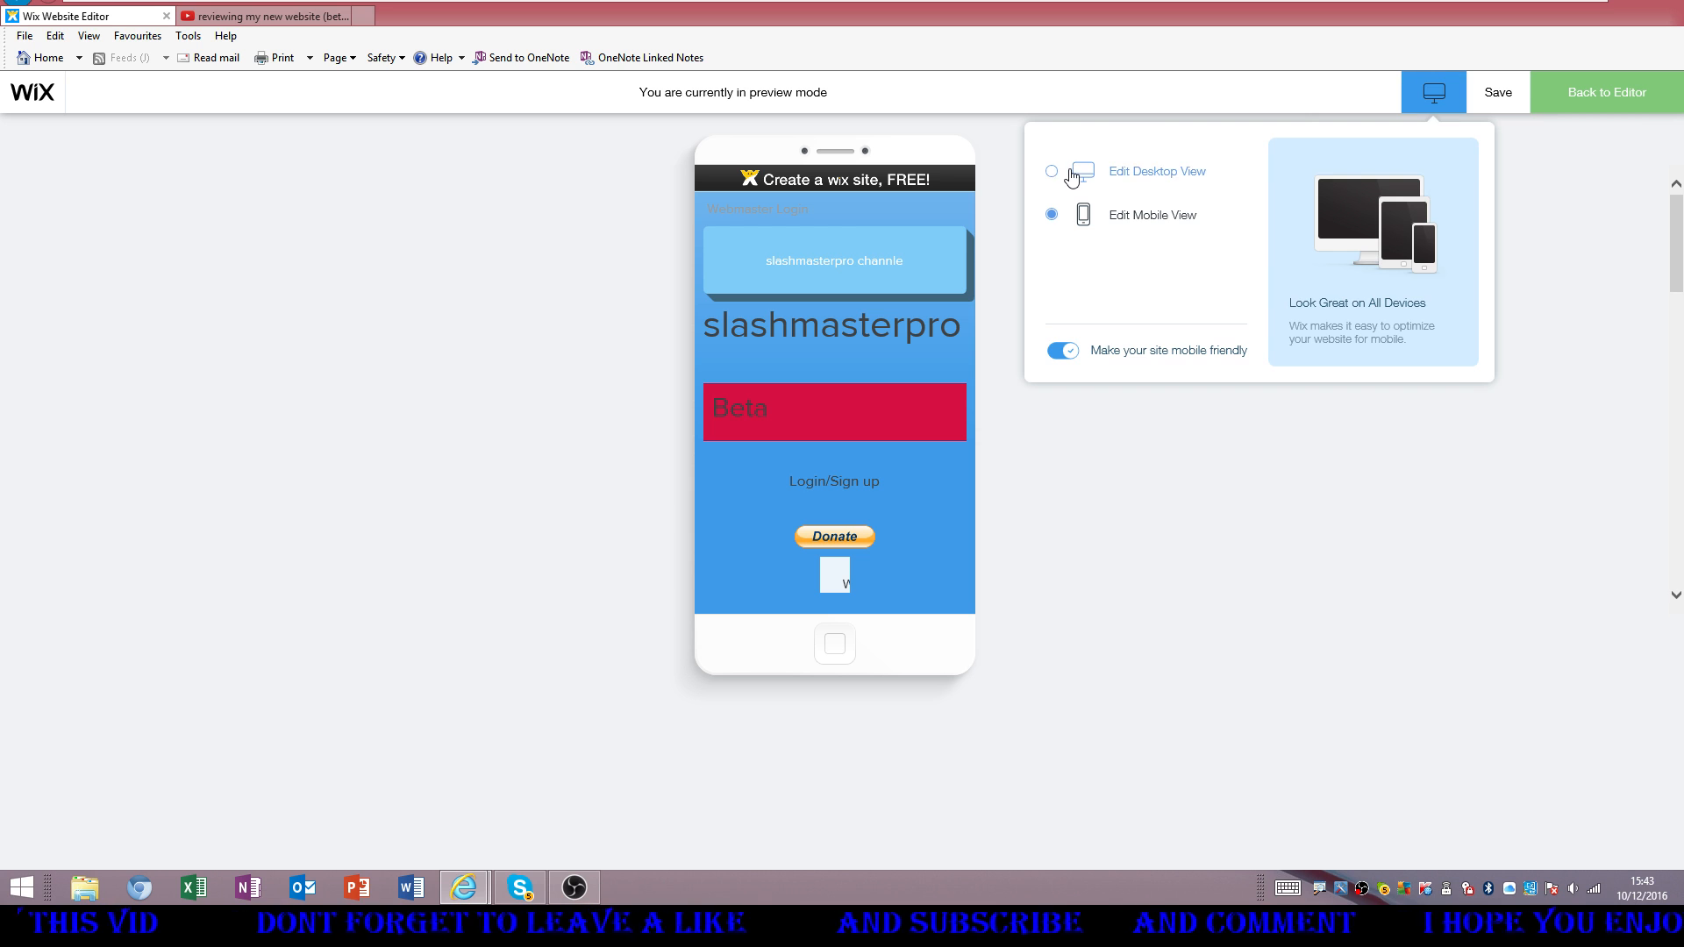
{"action": "left_click", "coordinate": [1050, 170]}
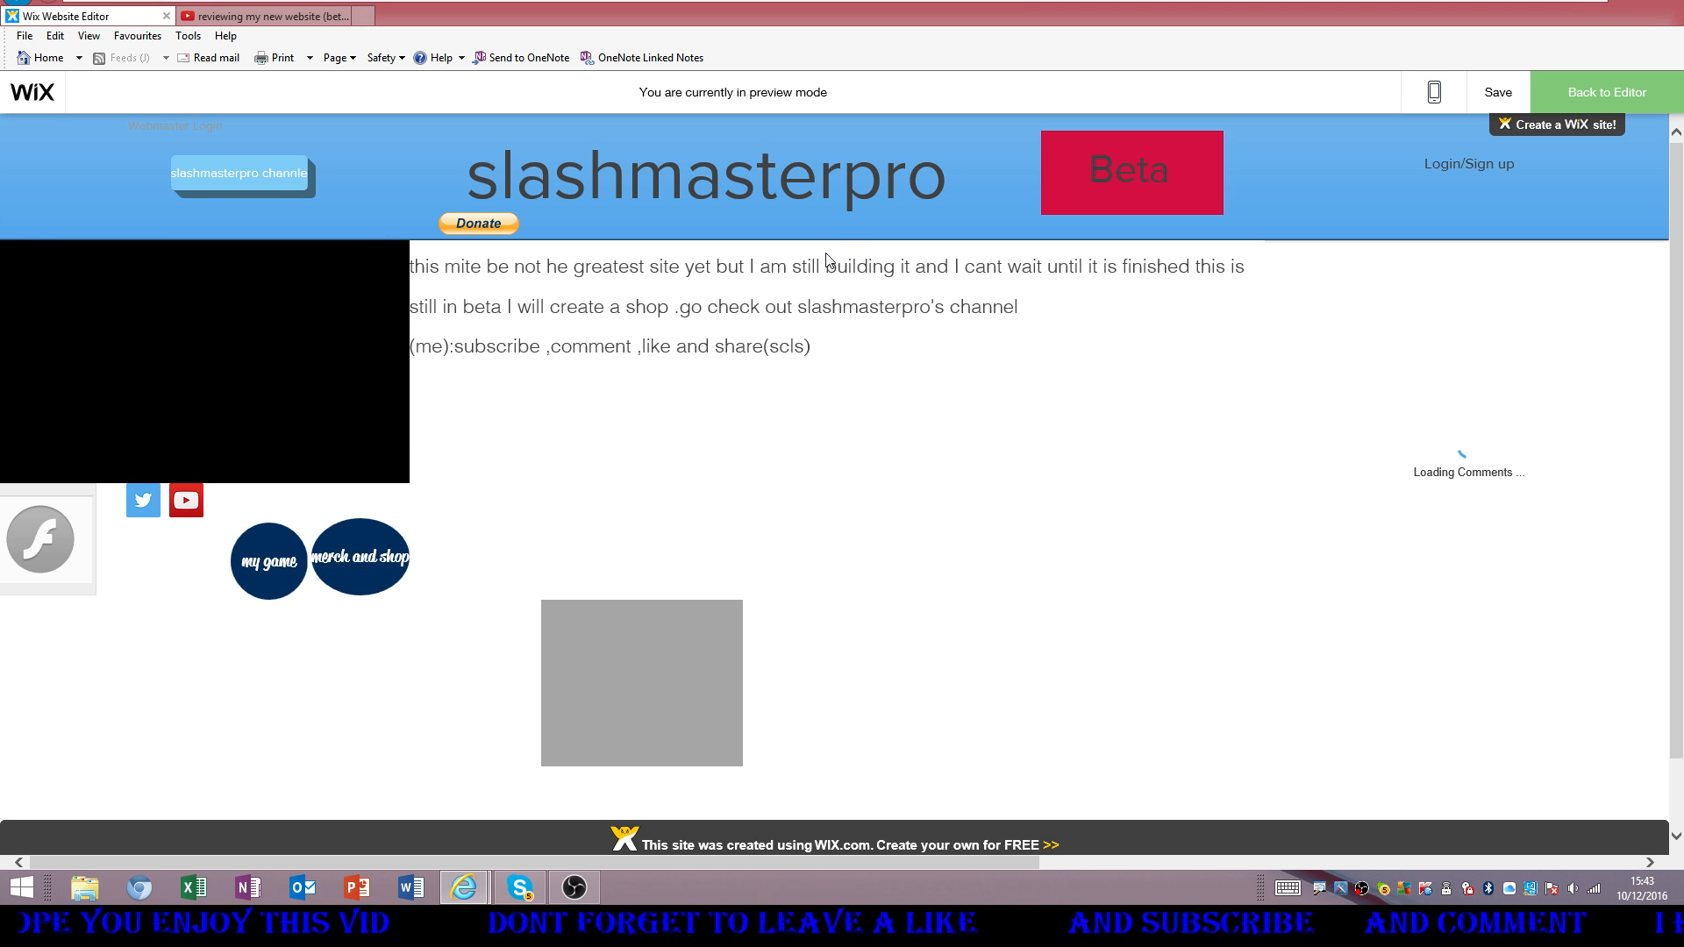
{"action": "mouse_move", "coordinate": [1458, 910]}
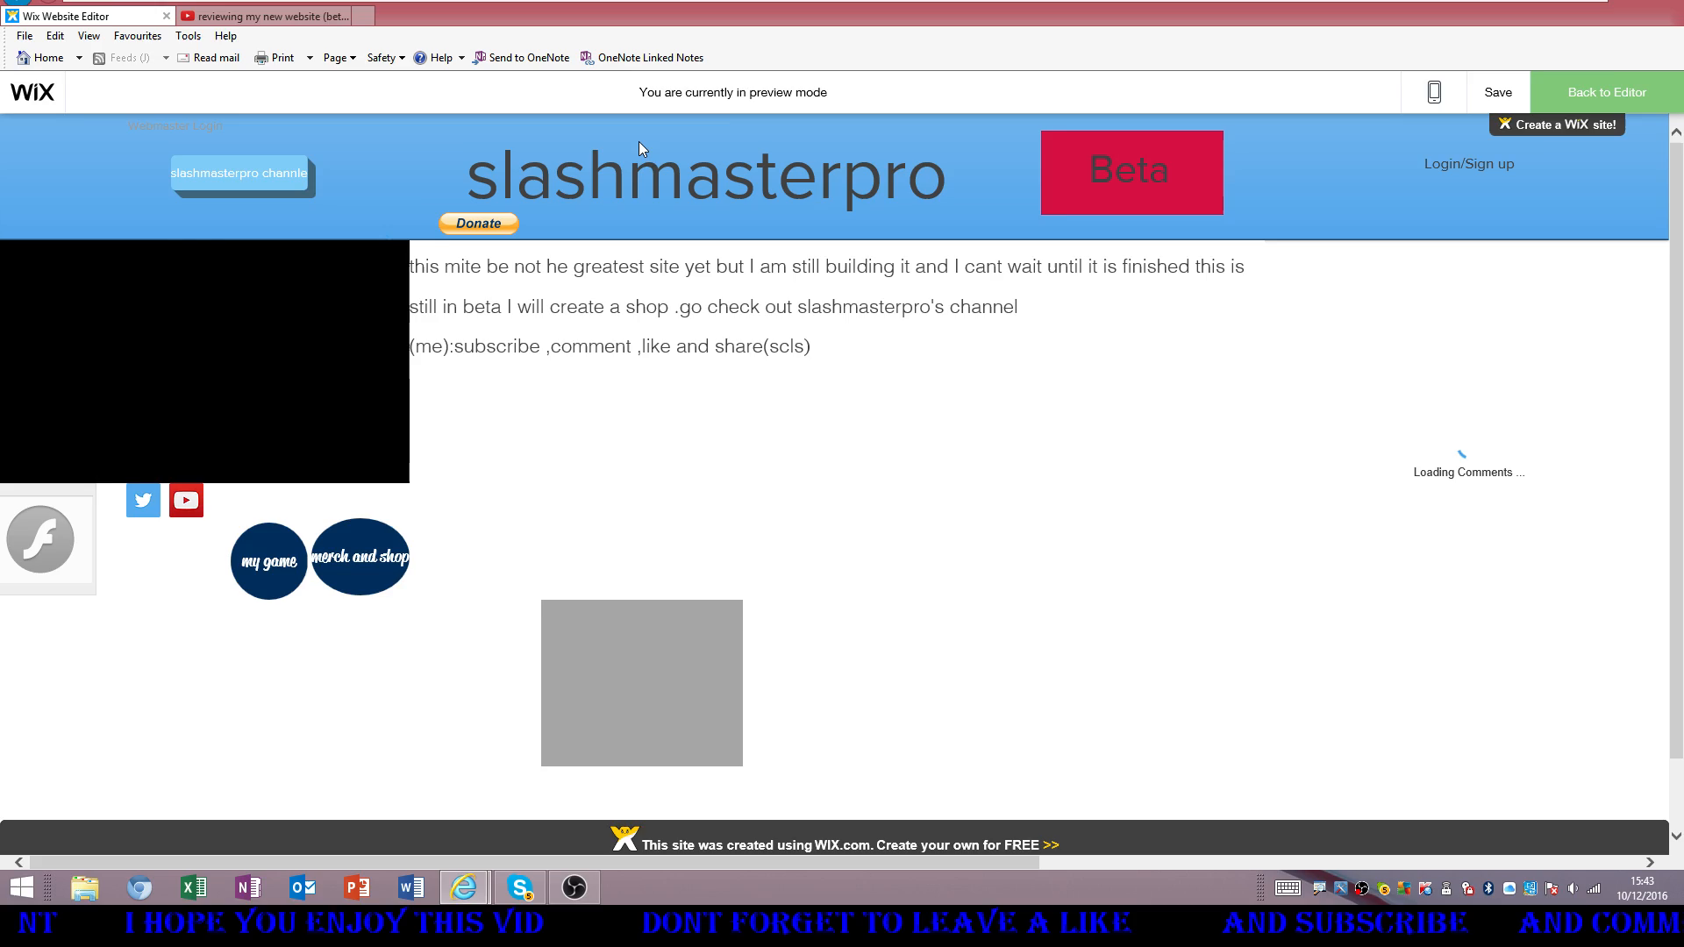
{"action": "mouse_move", "coordinate": [684, 210]}
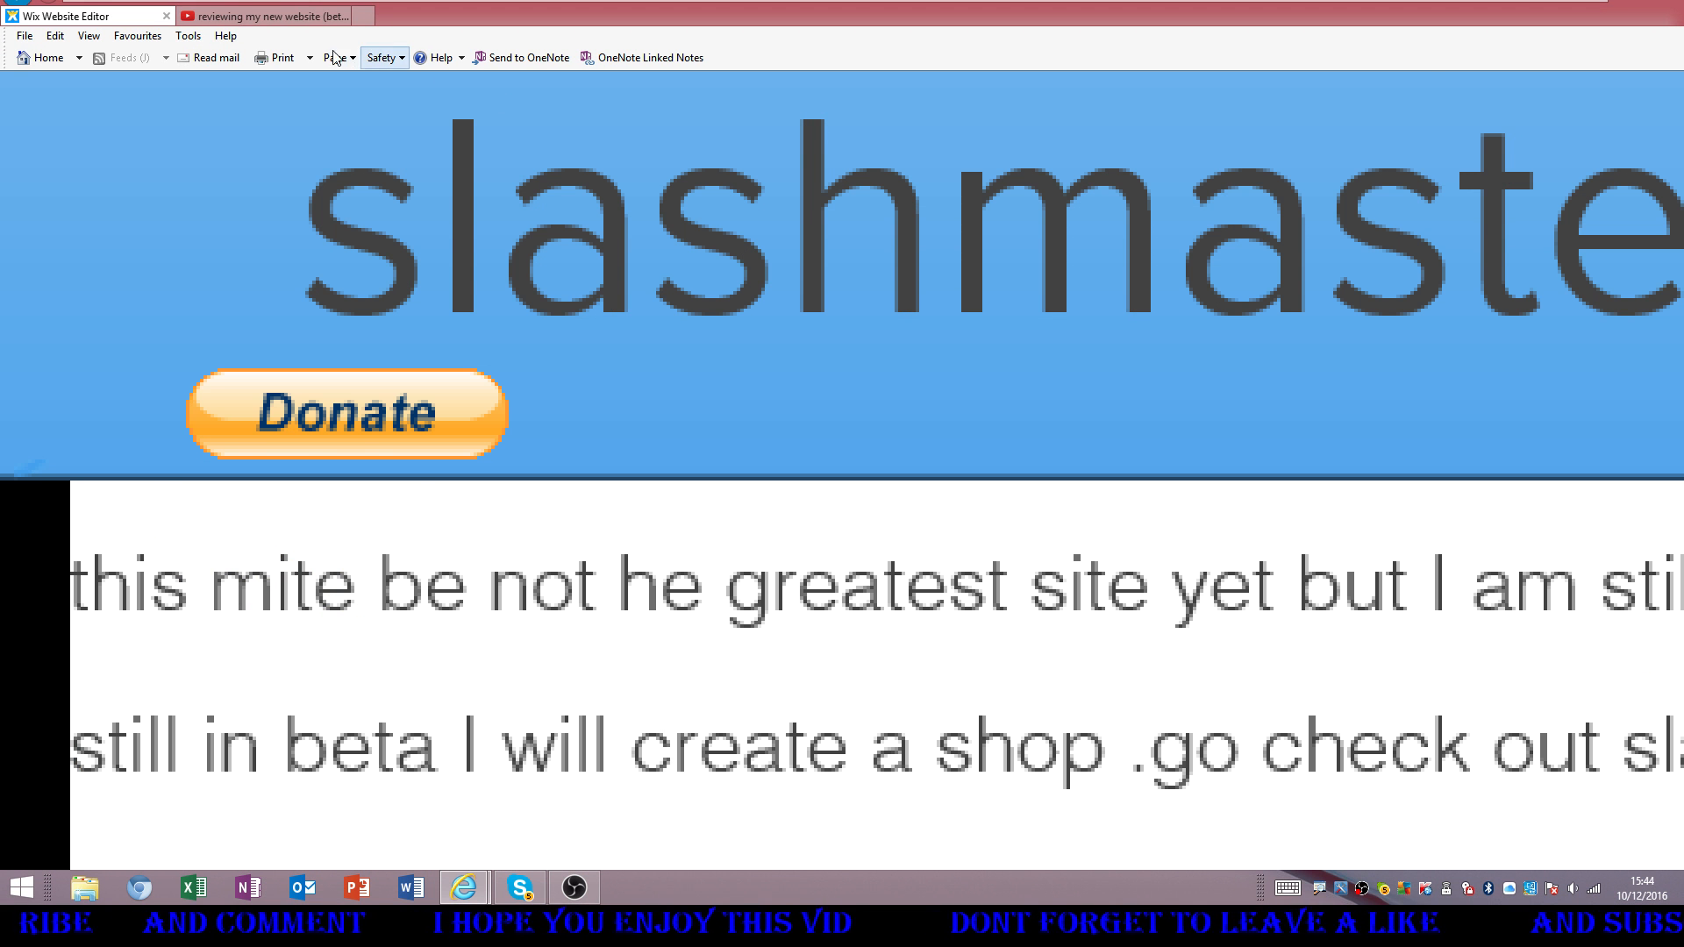
{"action": "left_click", "coordinate": [264, 15]}
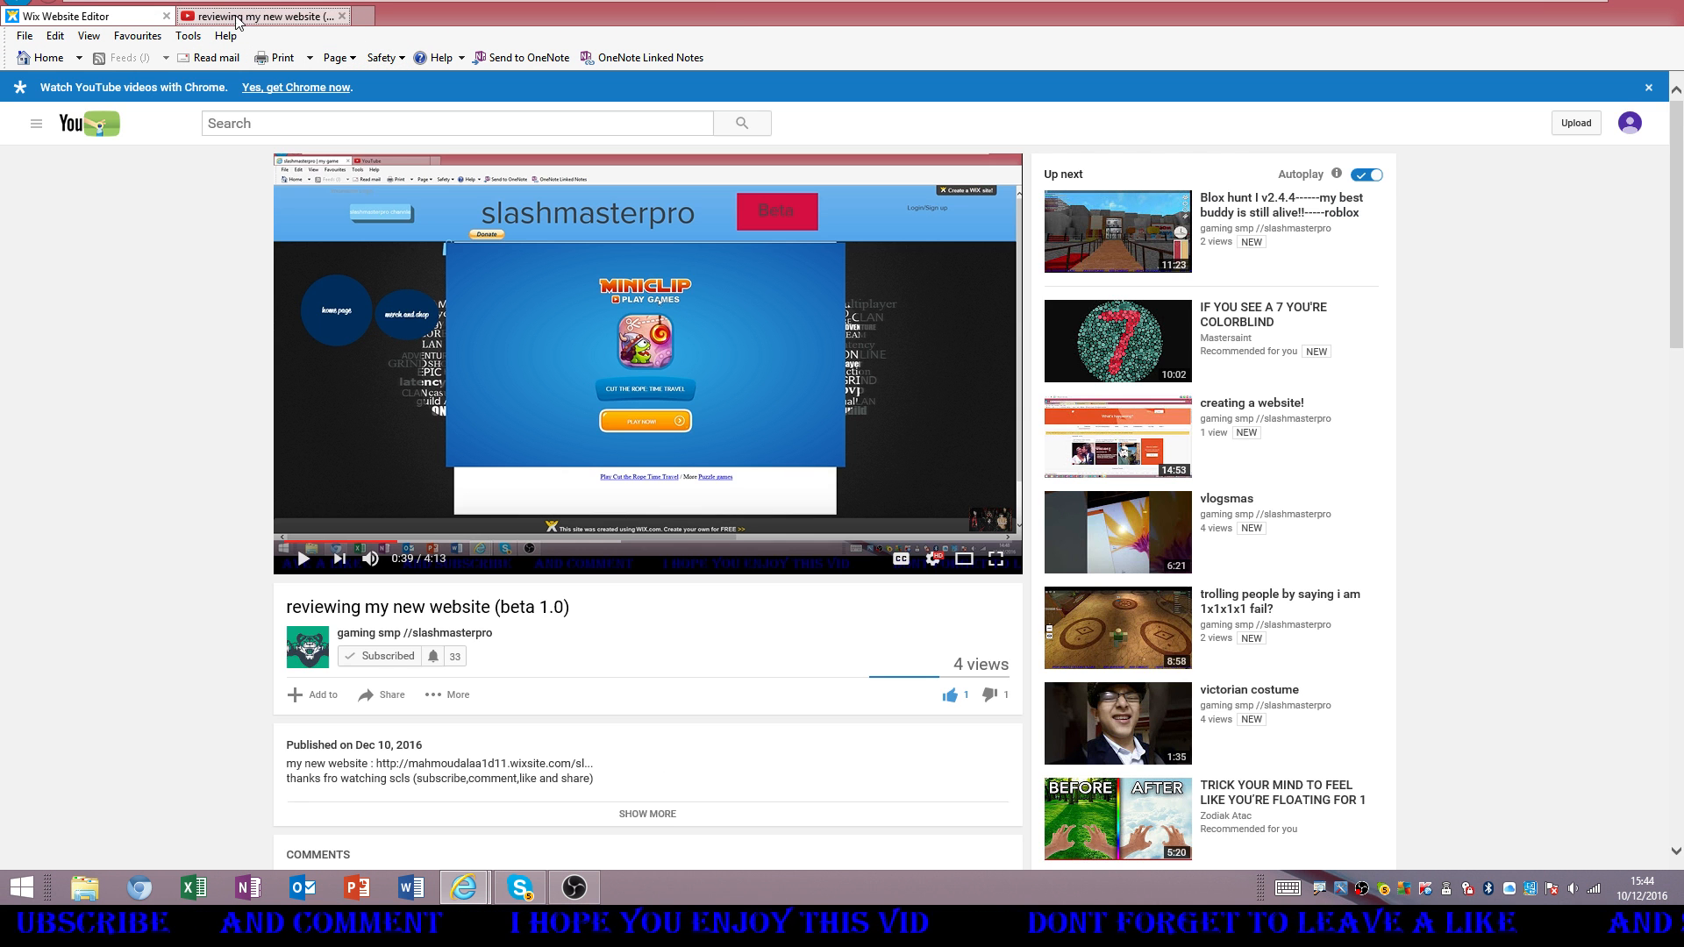
{"action": "mouse_move", "coordinate": [757, 294]}
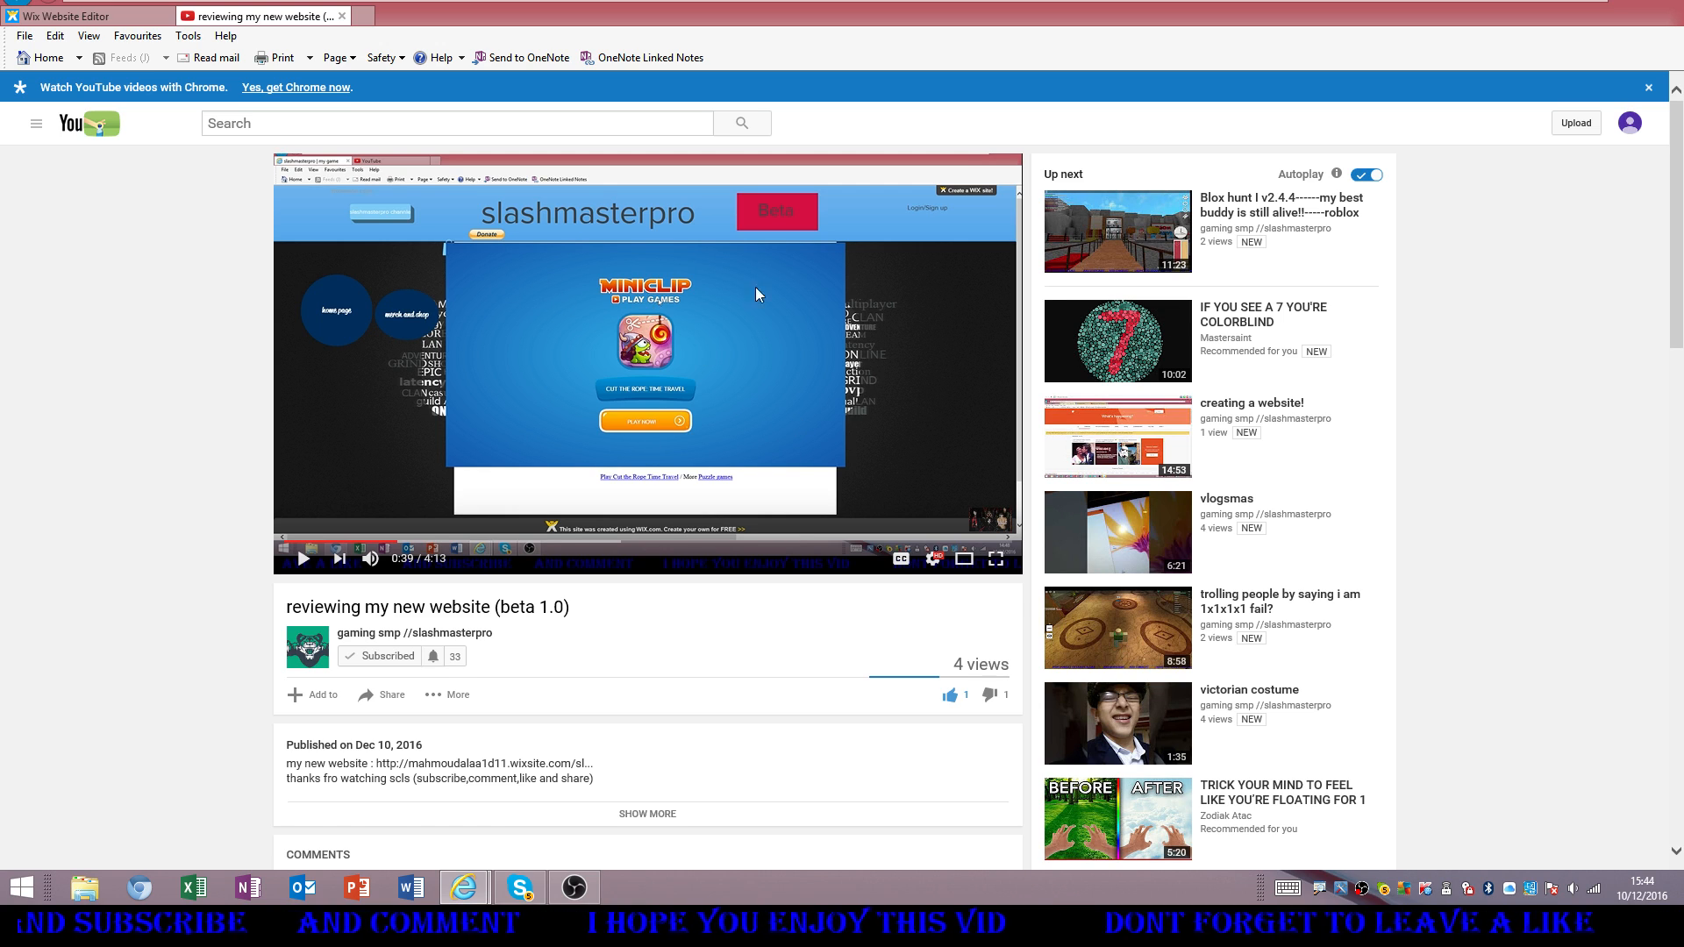
{"action": "left_click", "coordinate": [993, 559]}
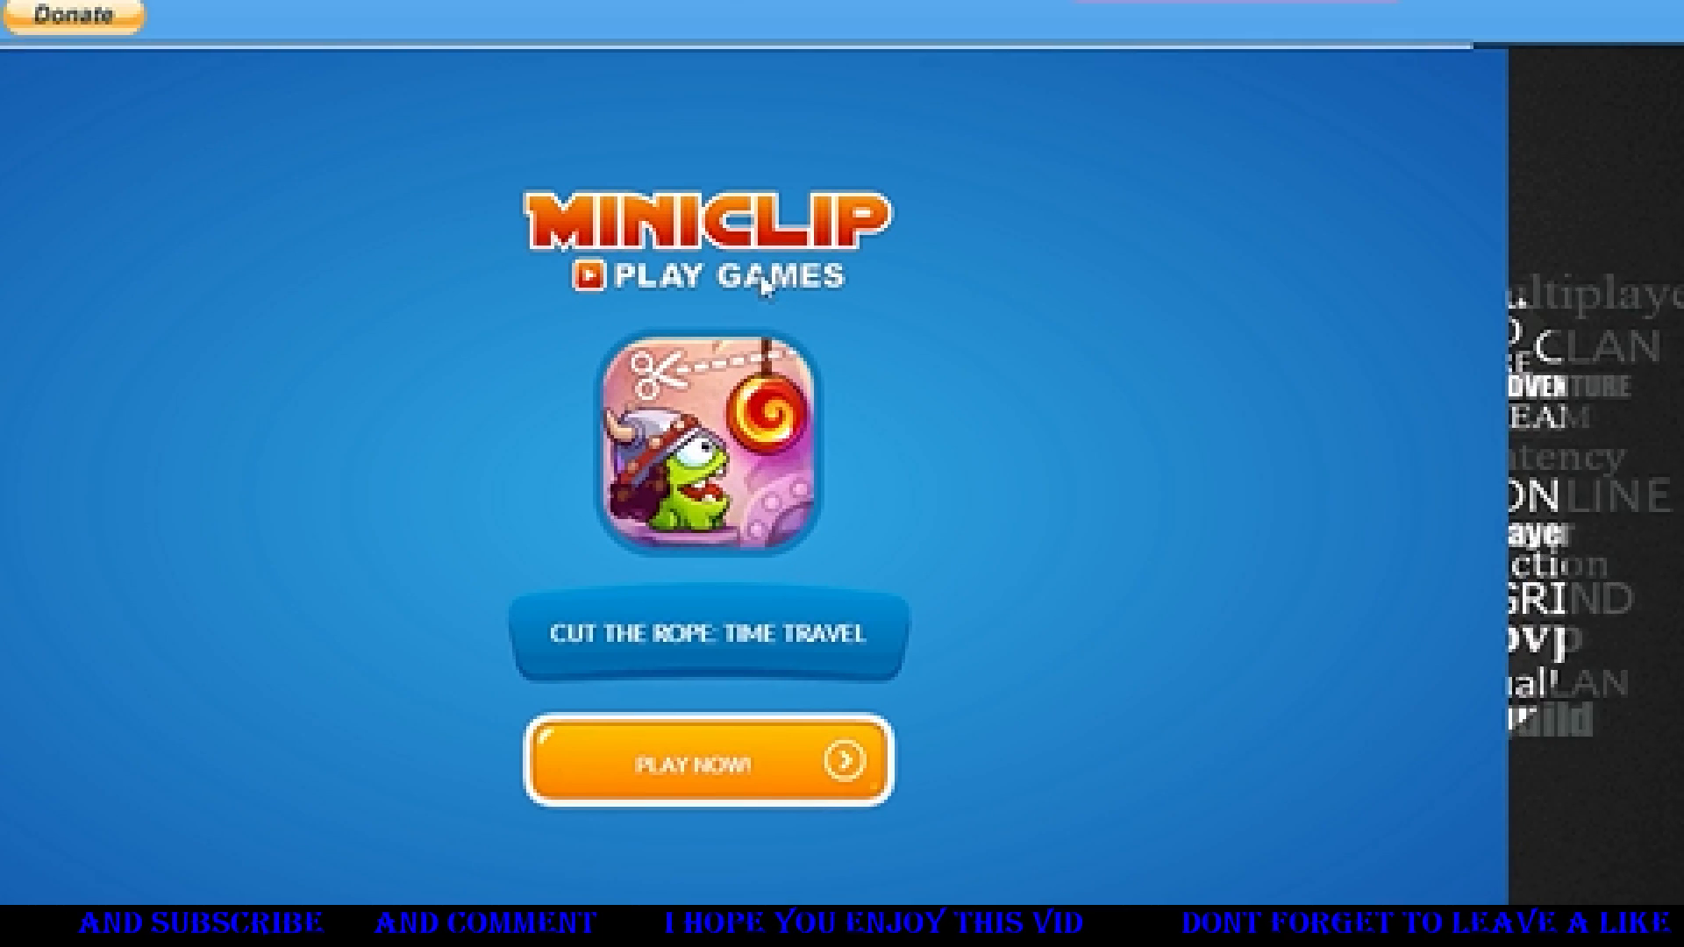
{"action": "scroll", "scroll_direction": "up", "scroll_amount": 3}
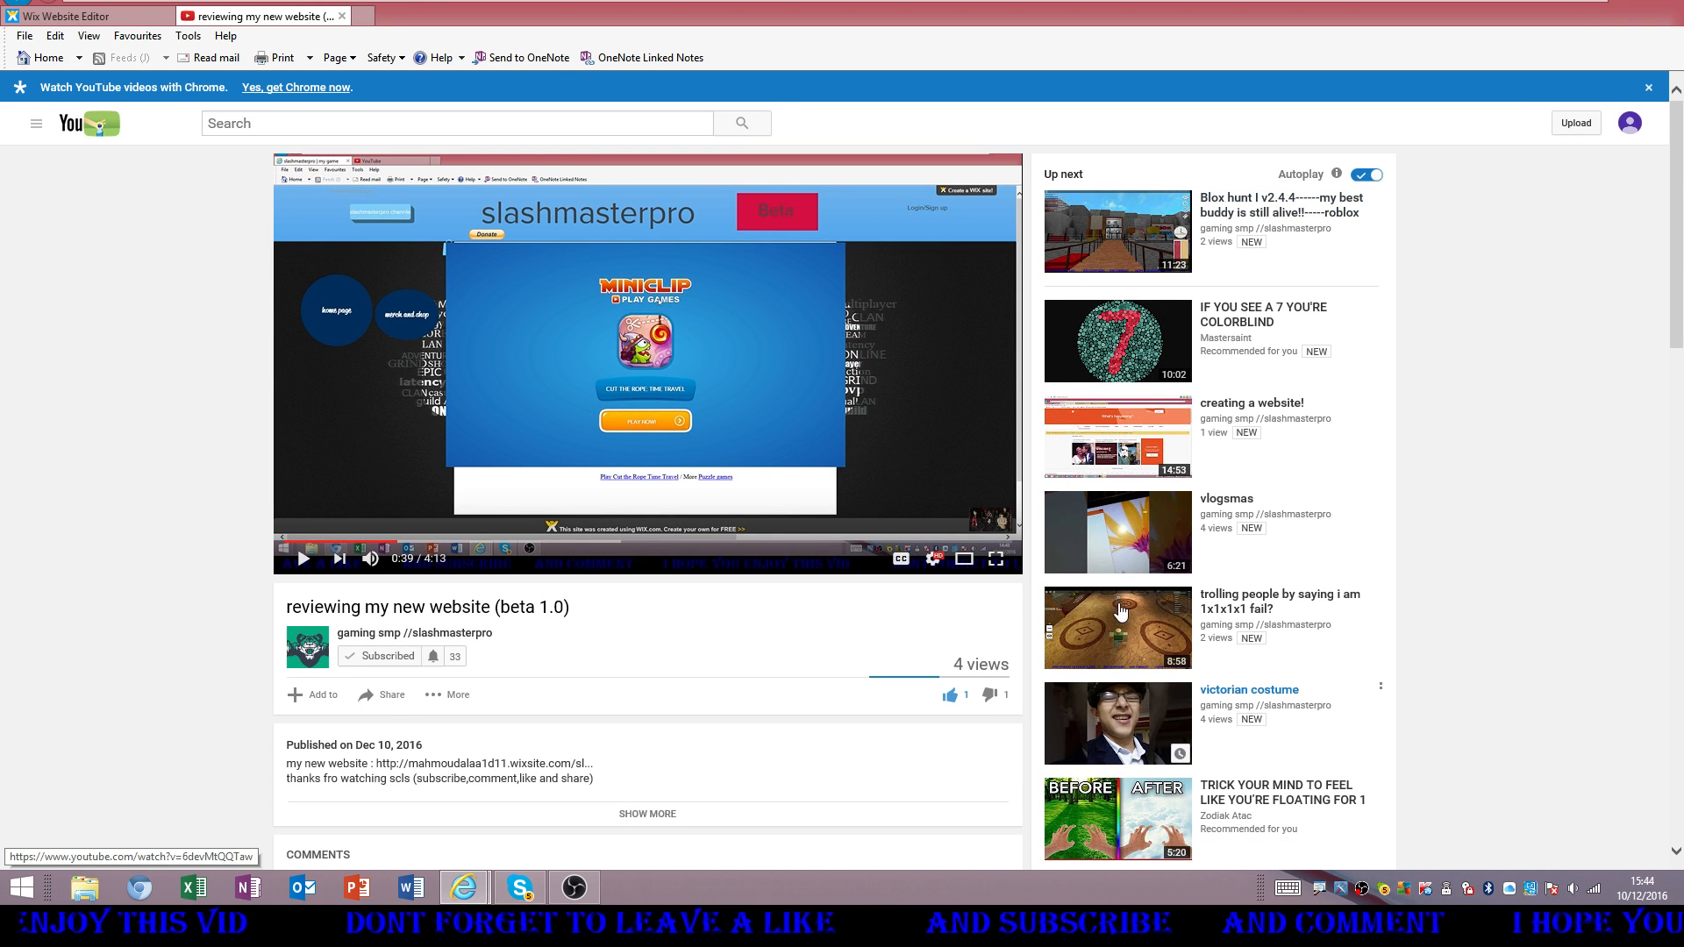
{"action": "scroll", "scroll_direction": "down", "scroll_amount": 3}
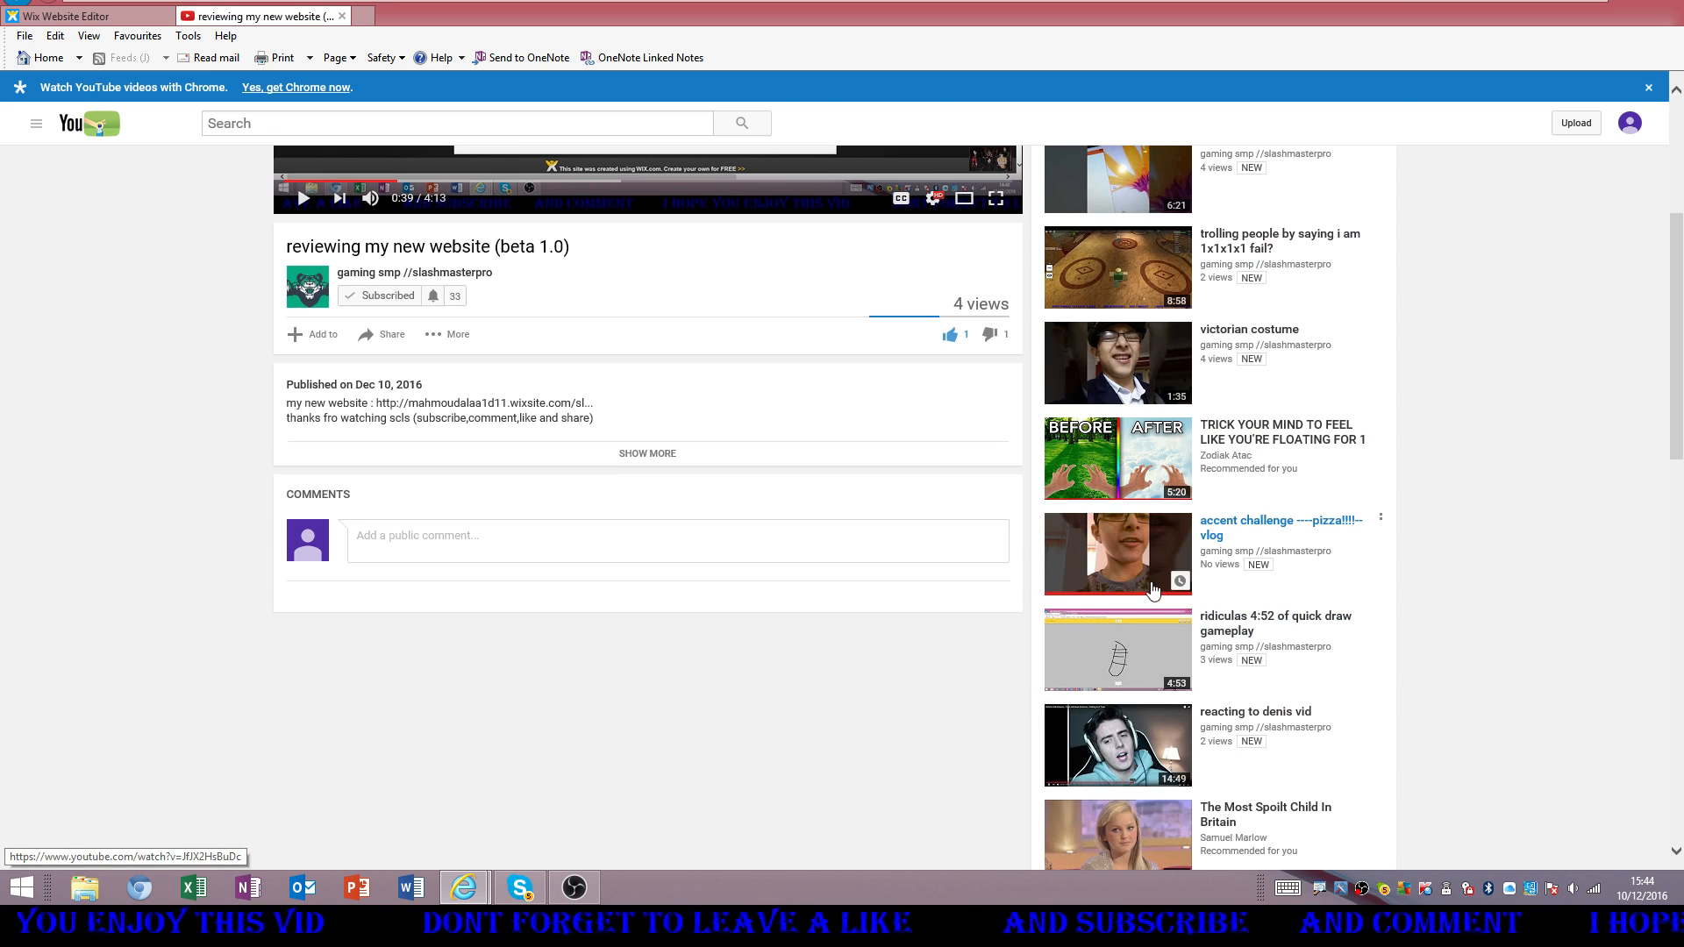
{"action": "mouse_move", "coordinate": [1139, 664]}
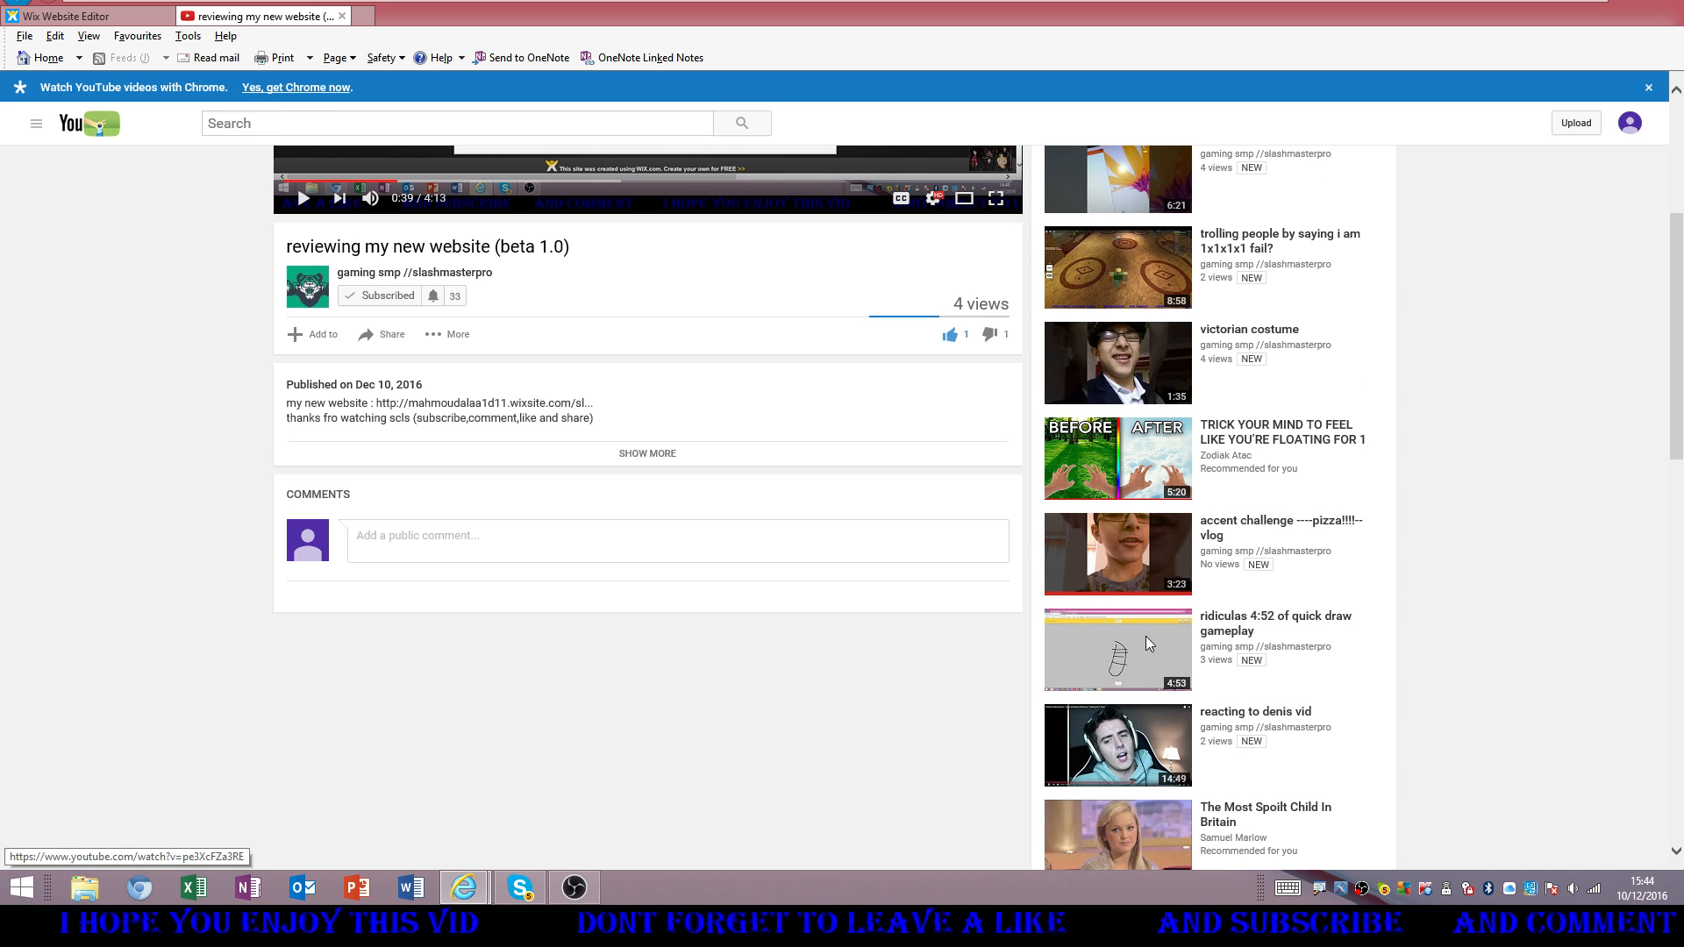
{"action": "mouse_move", "coordinate": [1249, 623]}
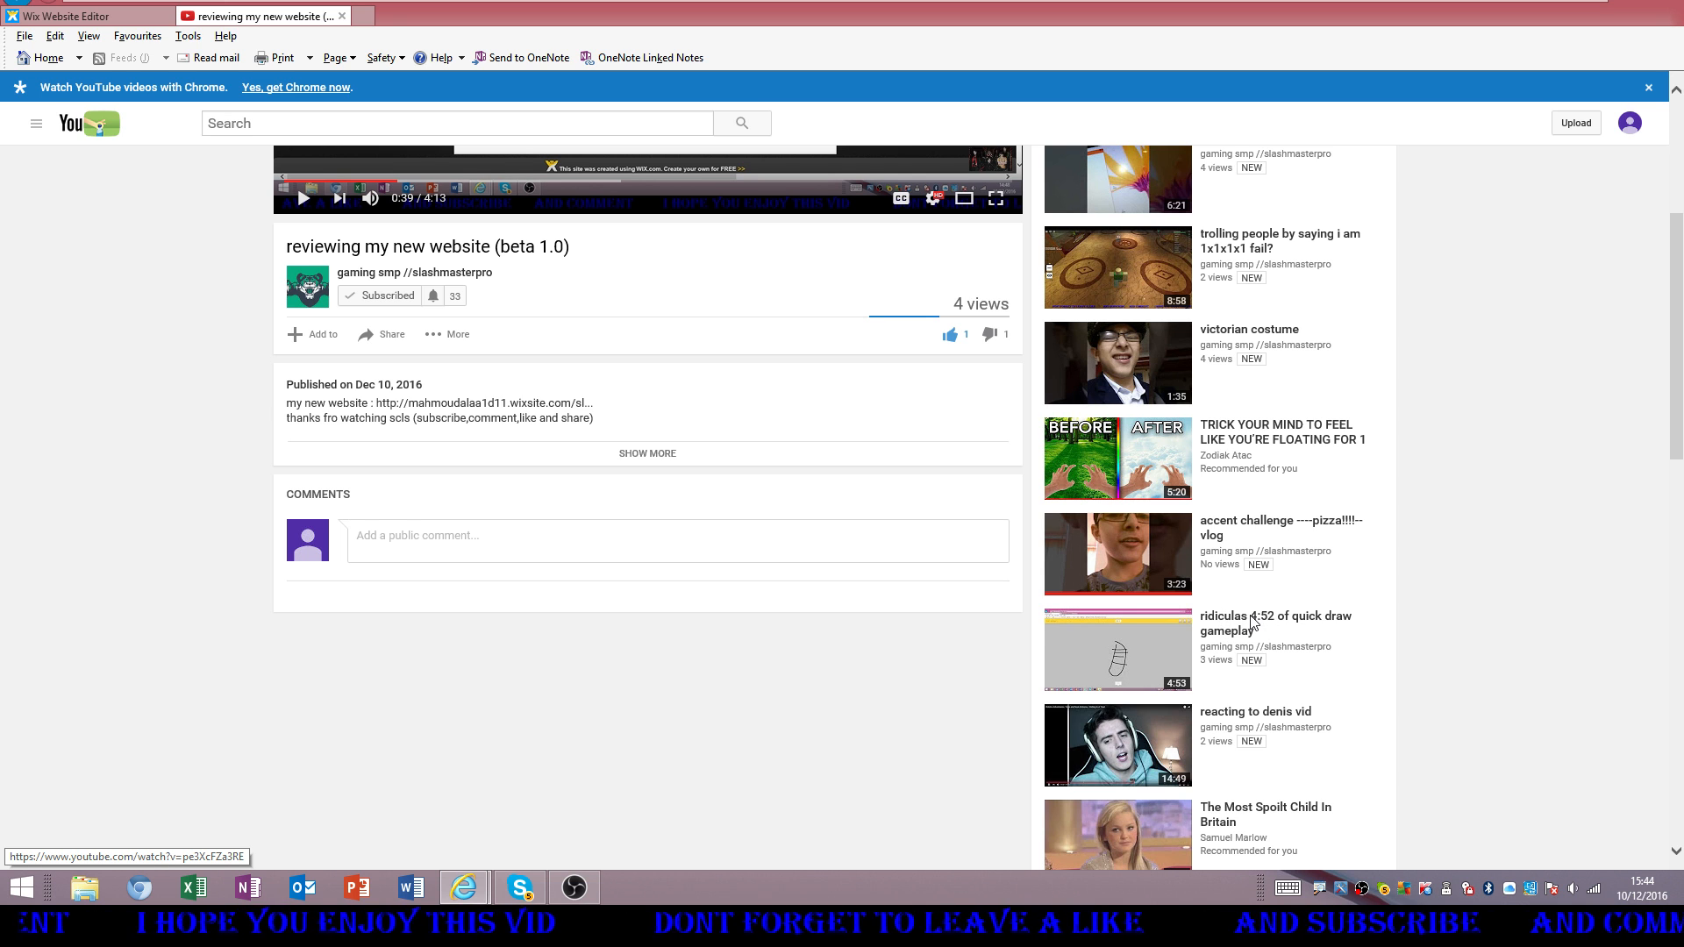
{"action": "mouse_move", "coordinate": [992, 517]}
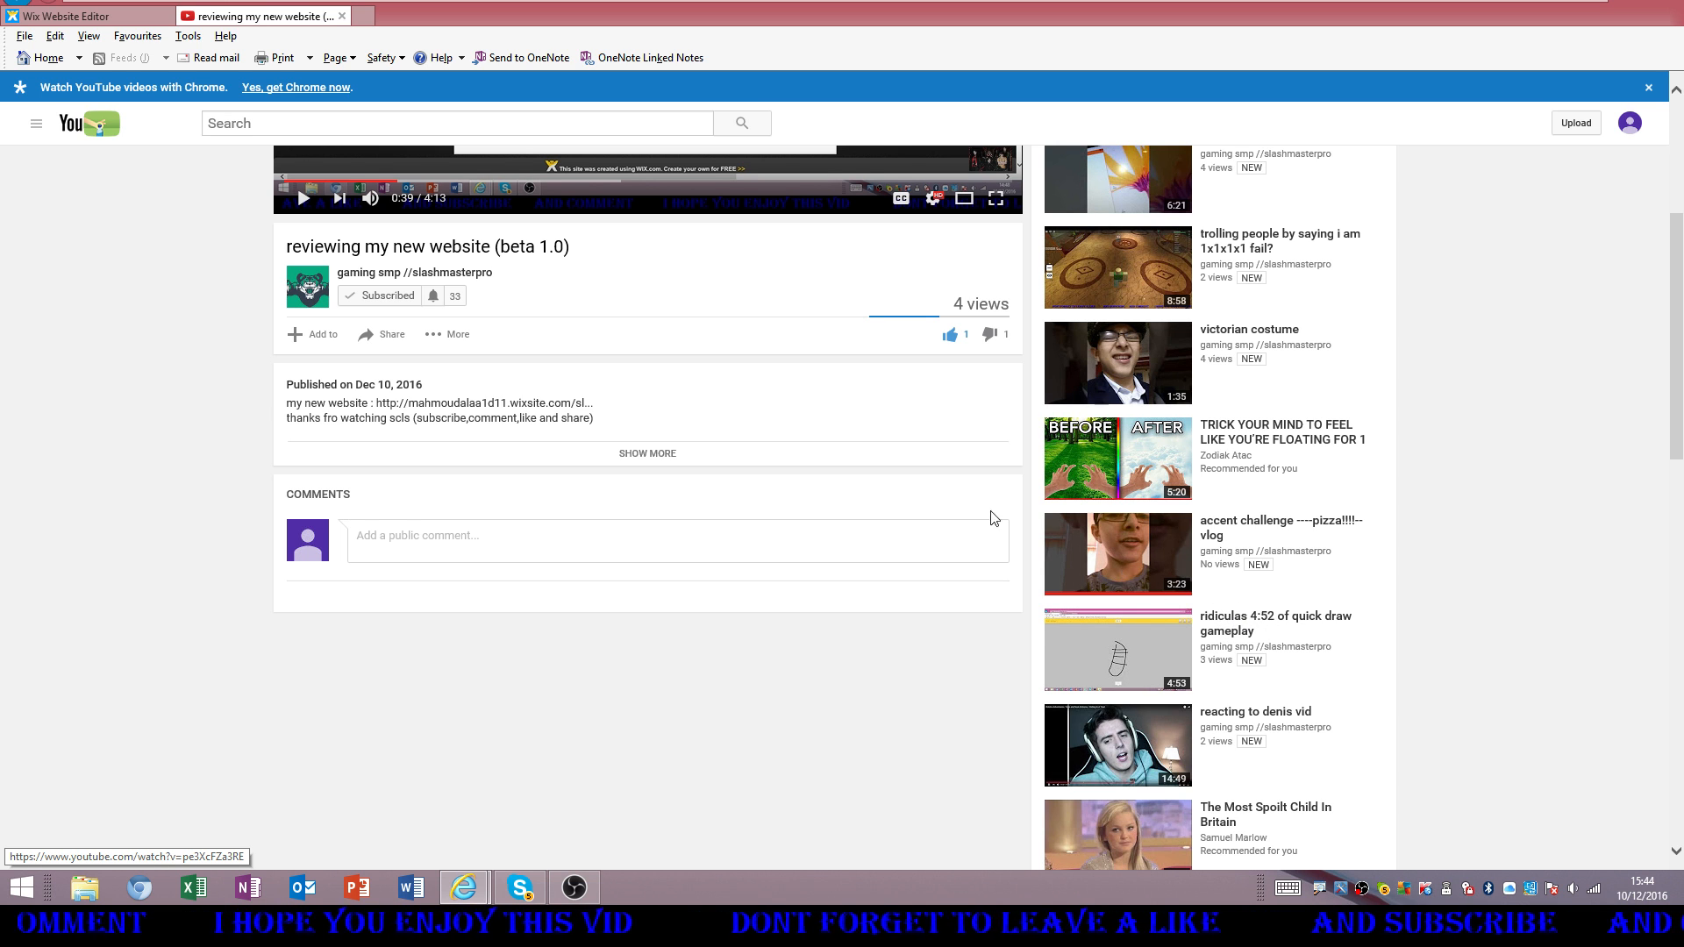
{"action": "mouse_move", "coordinate": [1031, 565]}
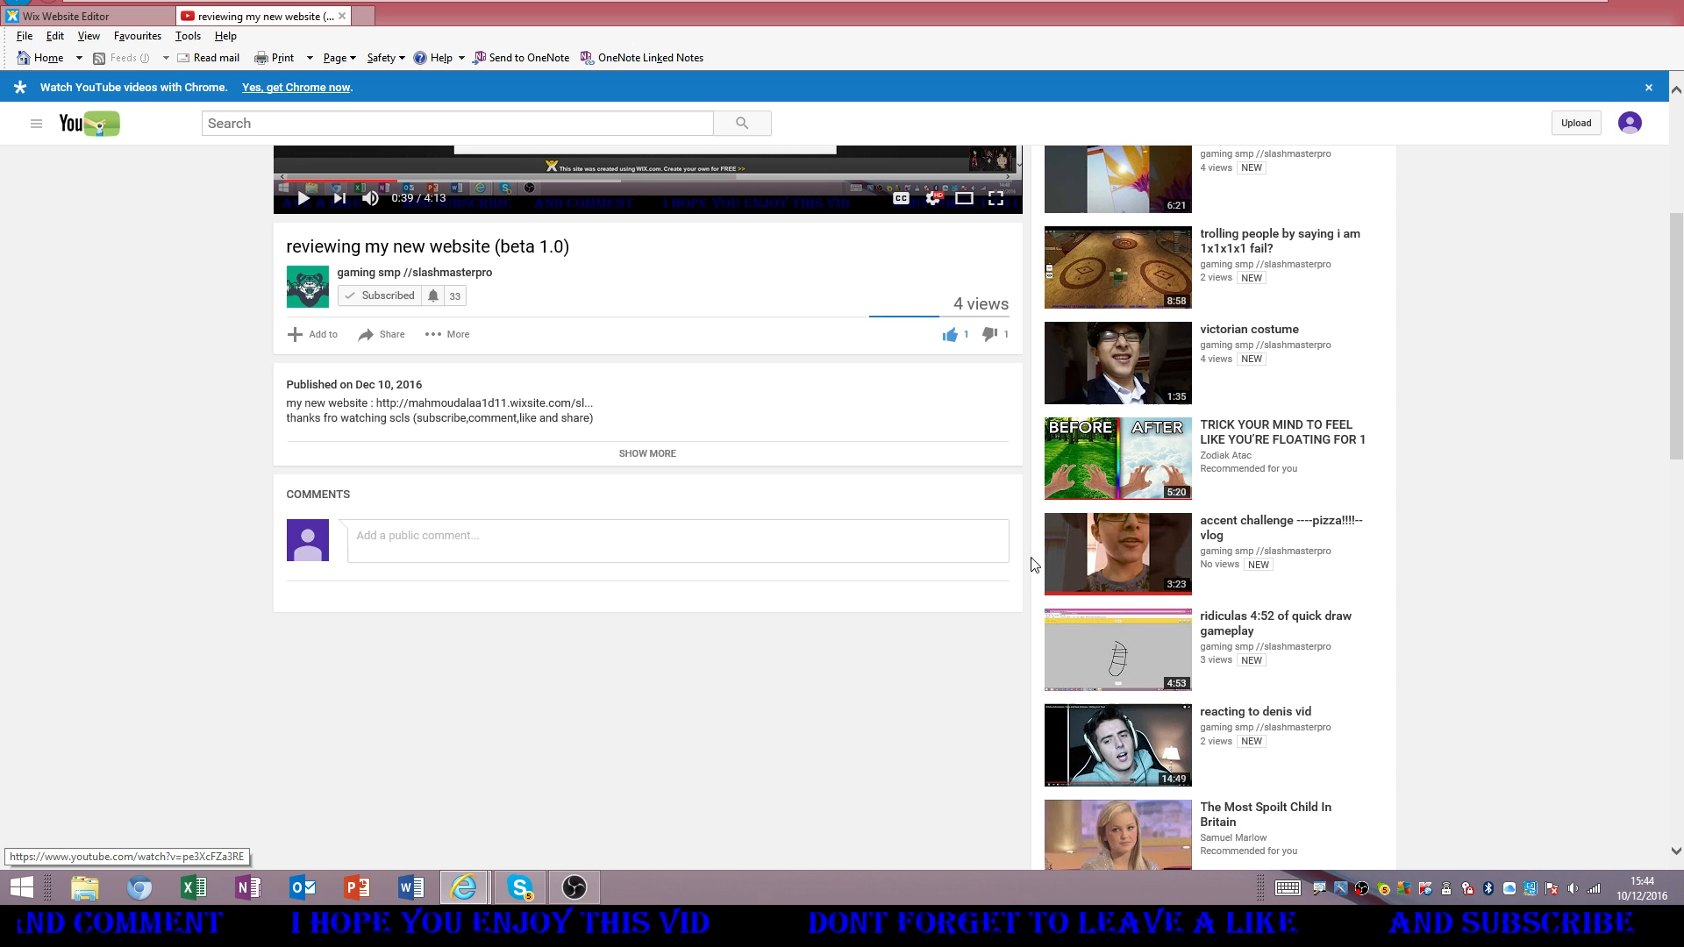
{"action": "mouse_move", "coordinate": [1276, 533]}
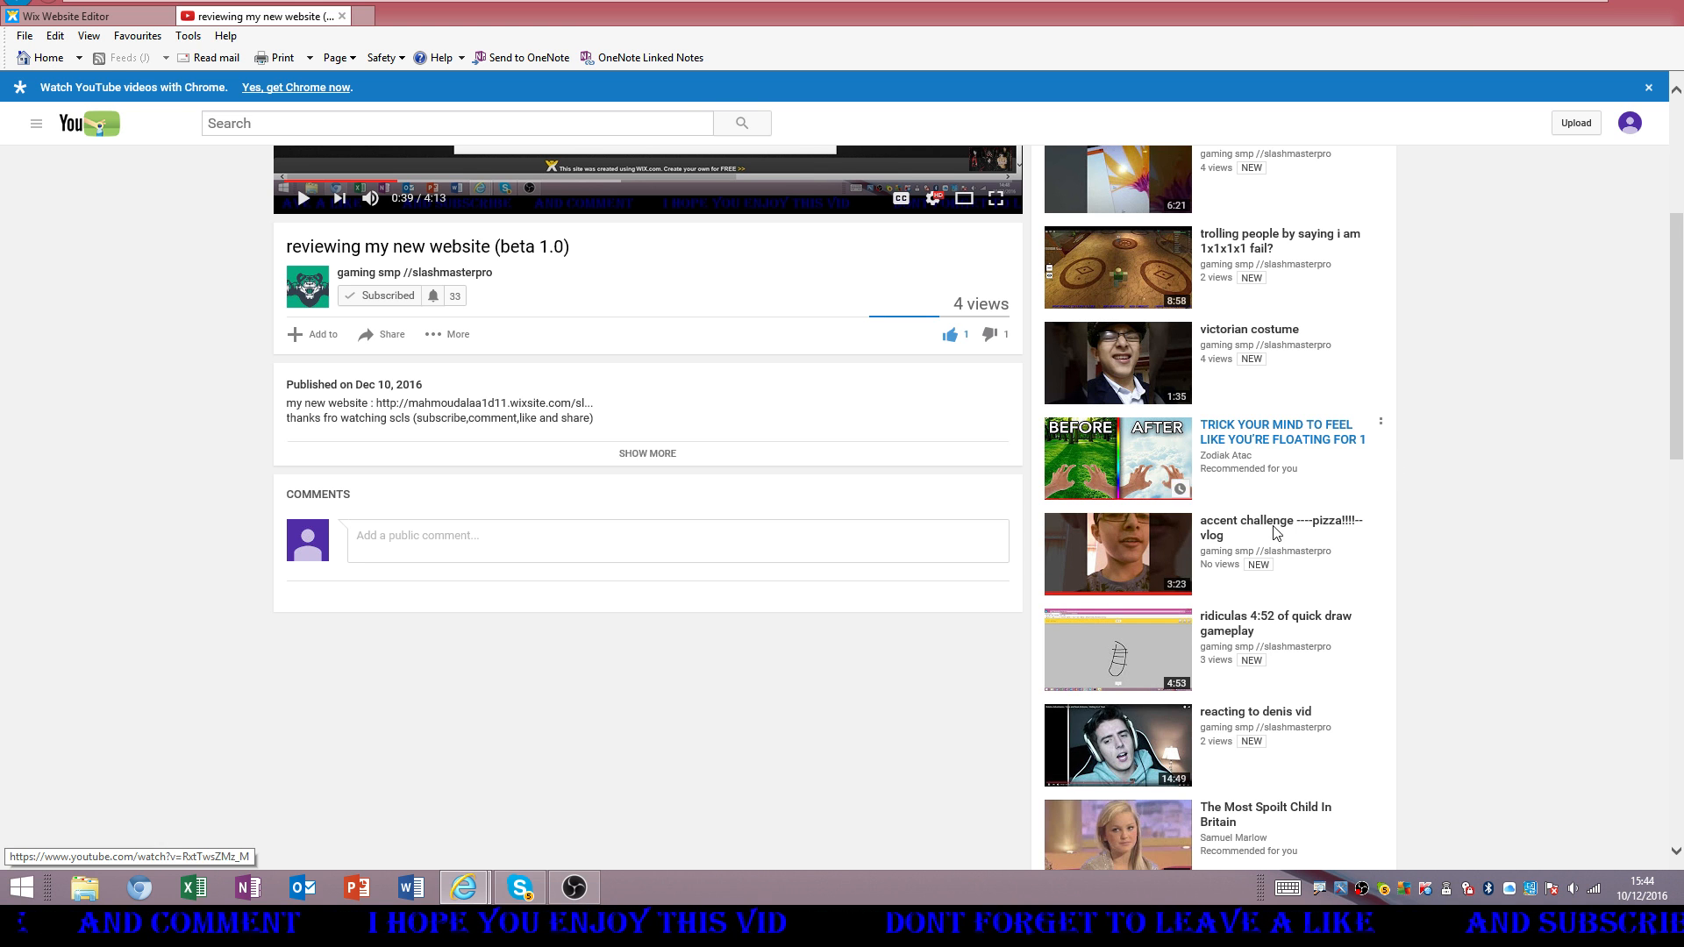
{"action": "key", "text": "F11"}
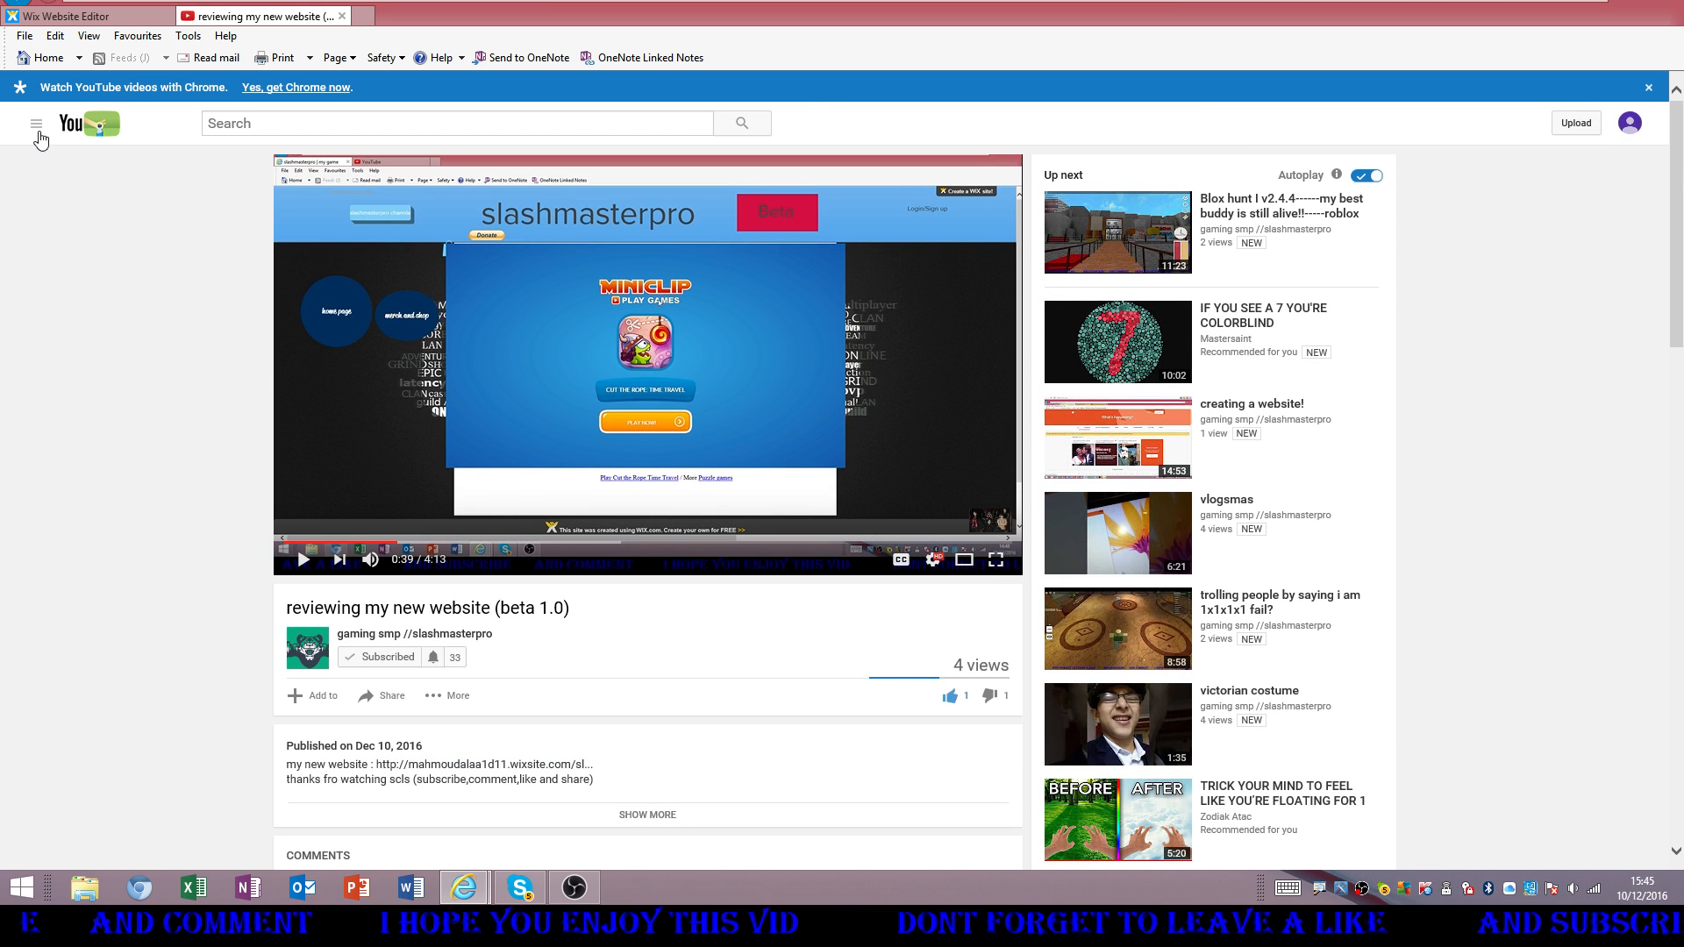
Visit the account's own channel page with three subscriptions, then return to the Wix preview
{"action": "left_click", "coordinate": [37, 124]}
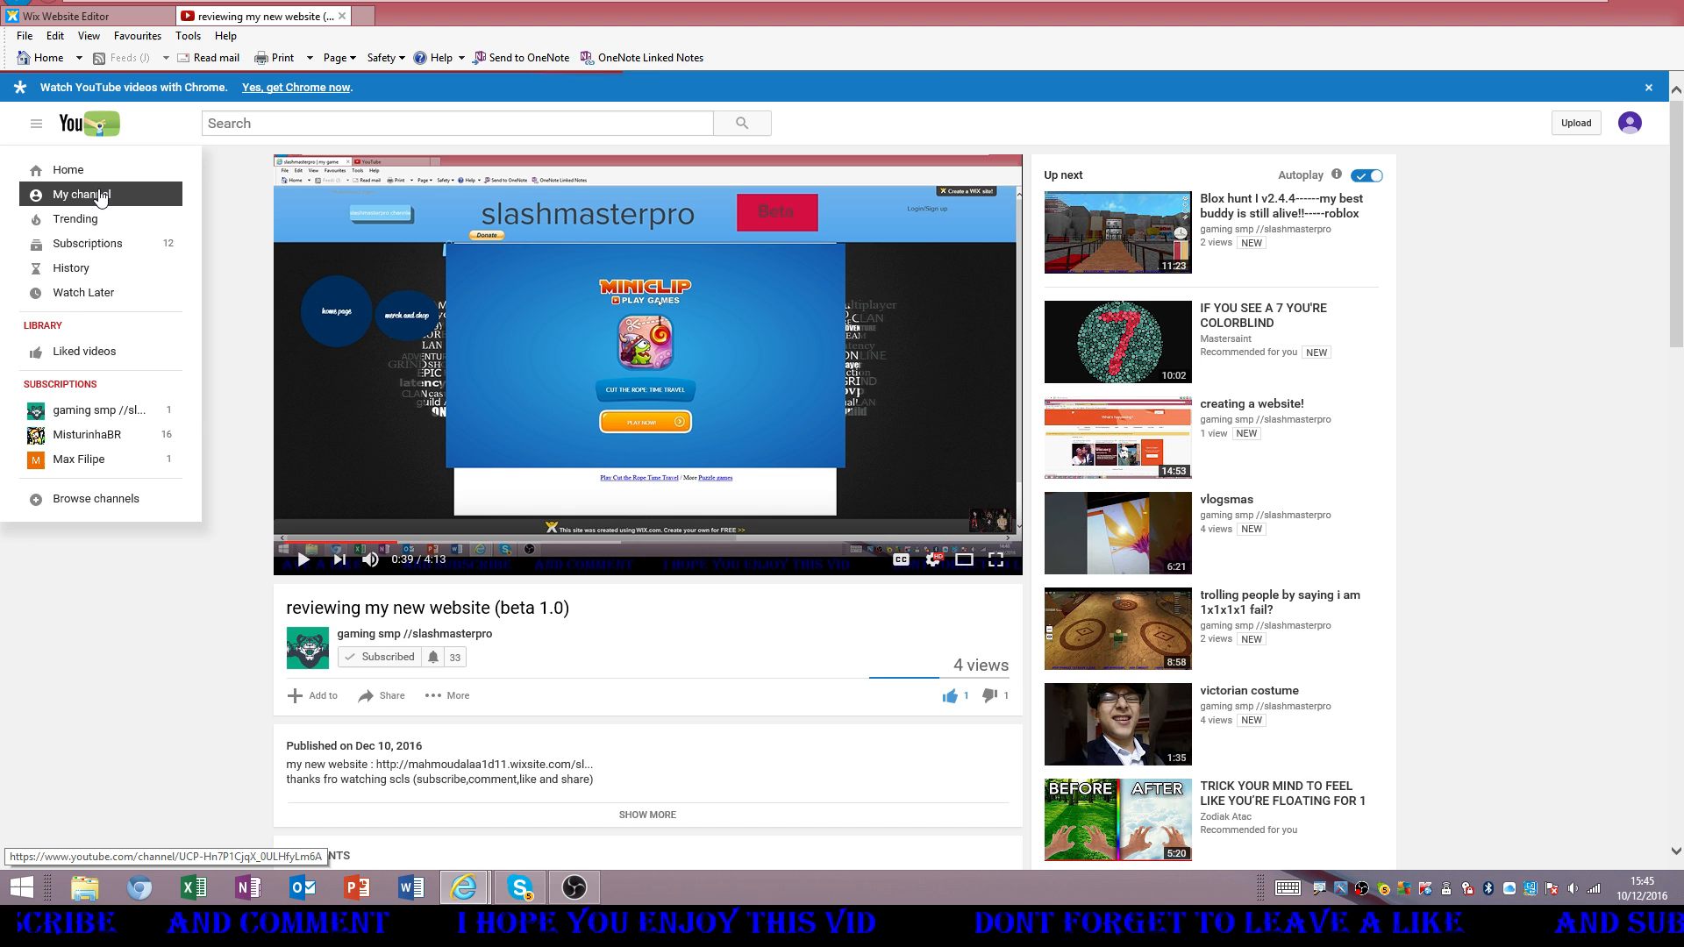
{"action": "left_click", "coordinate": [80, 195]}
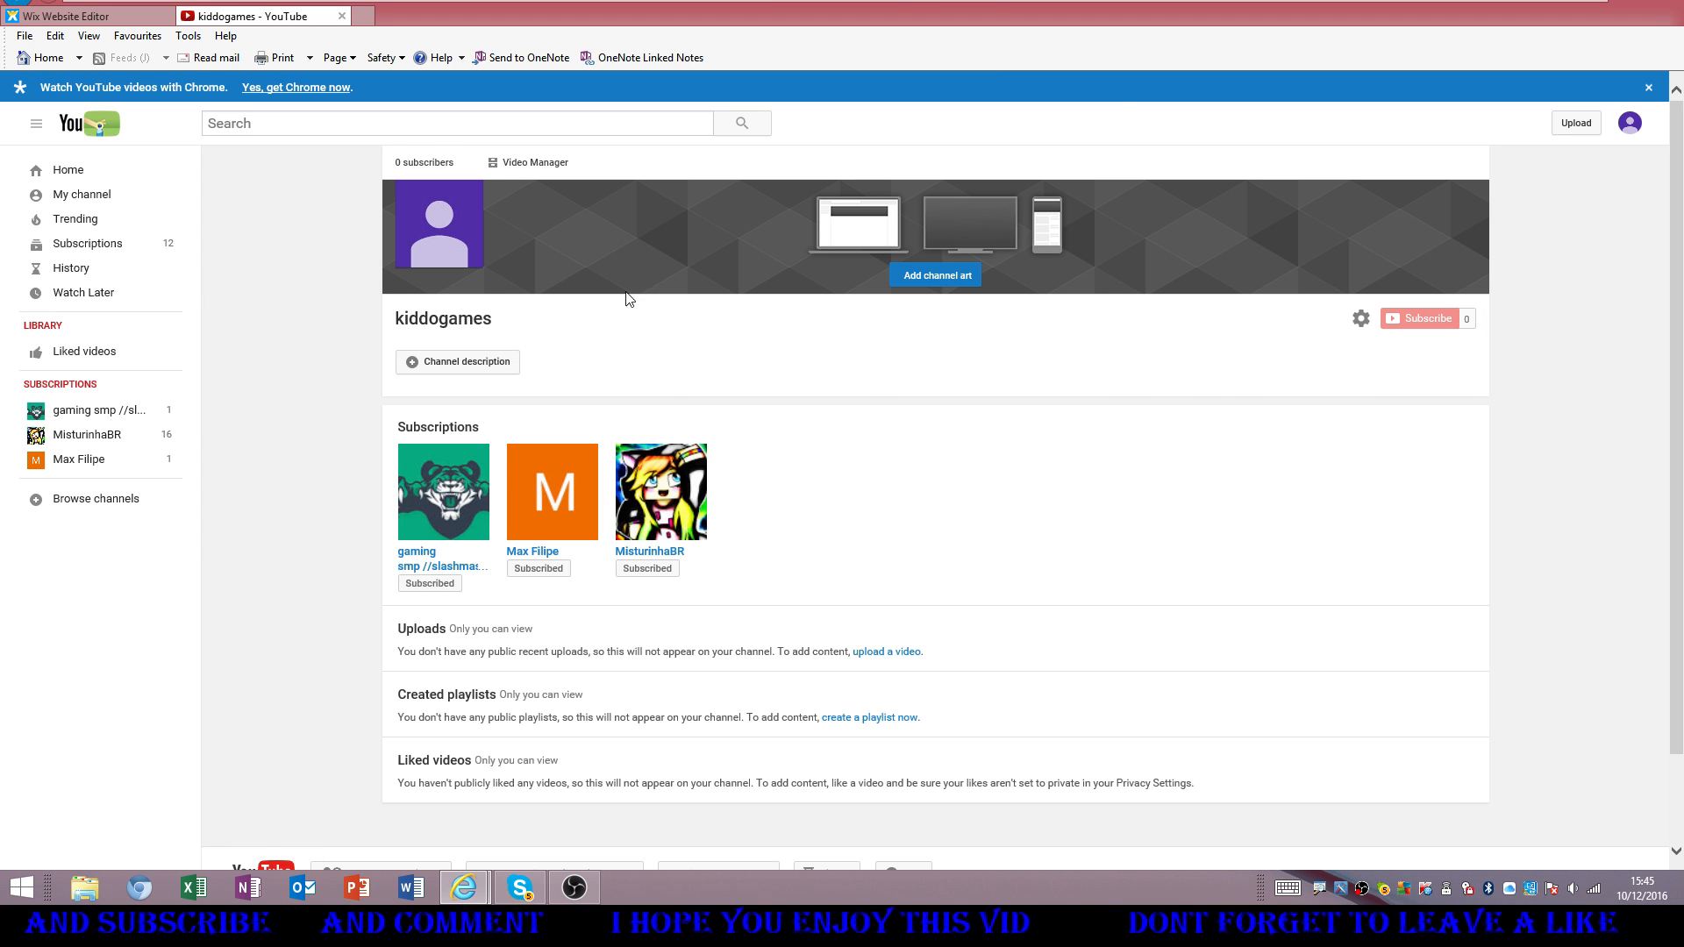
{"action": "mouse_move", "coordinate": [631, 275]}
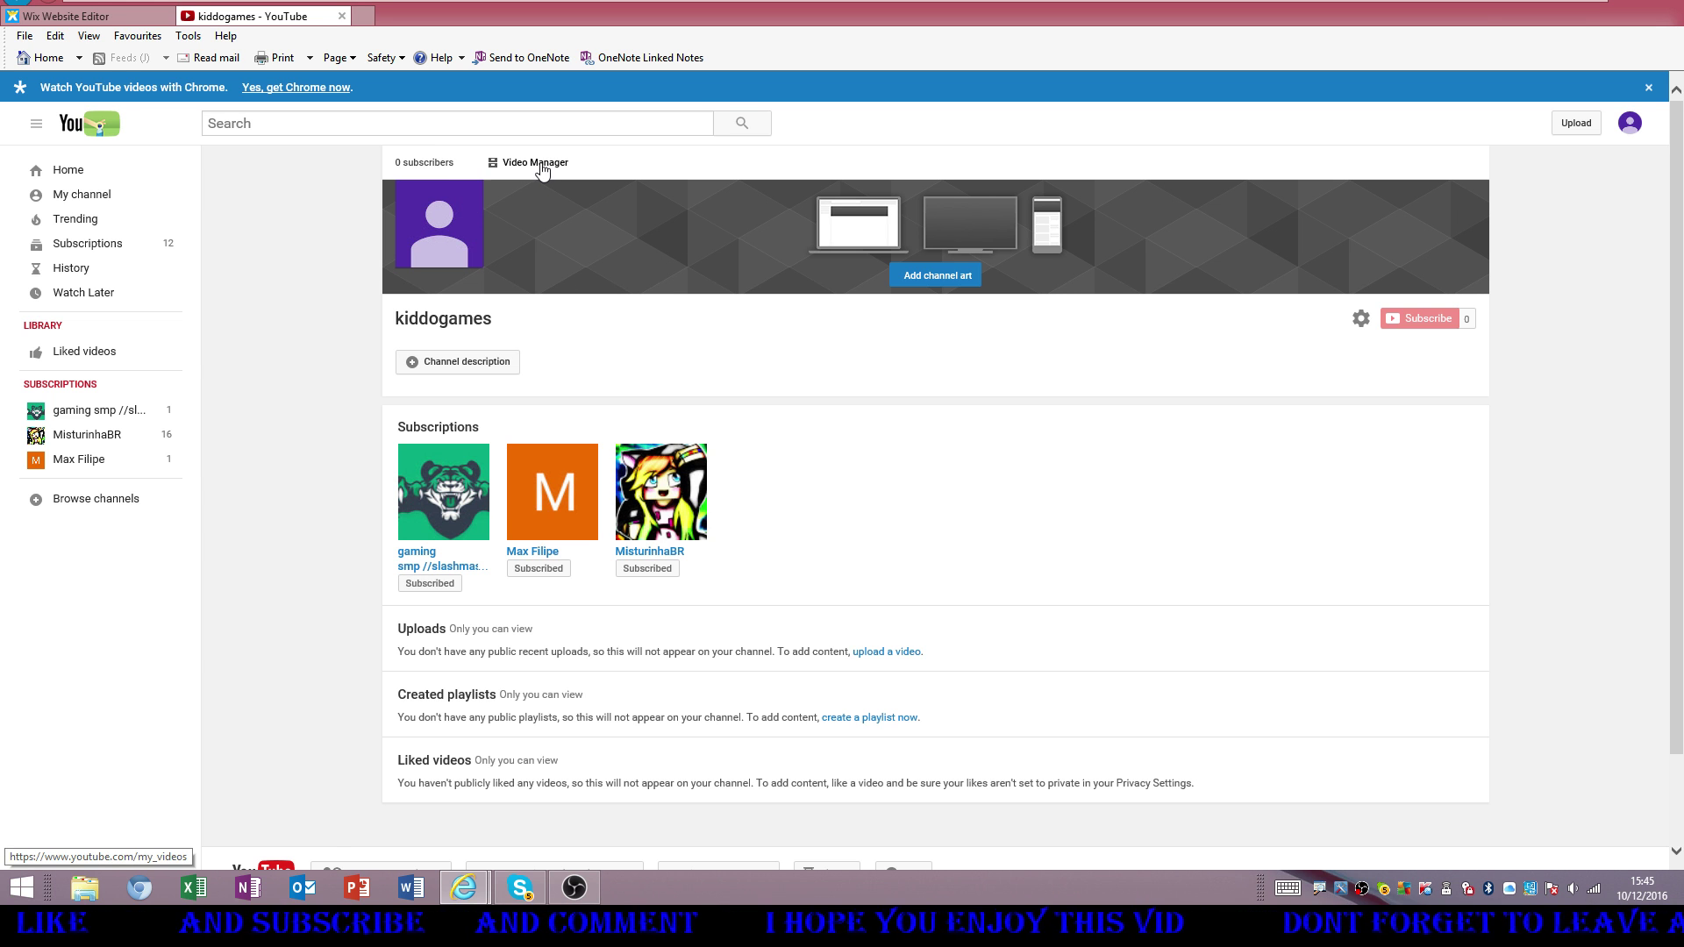
{"action": "mouse_move", "coordinate": [511, 646]}
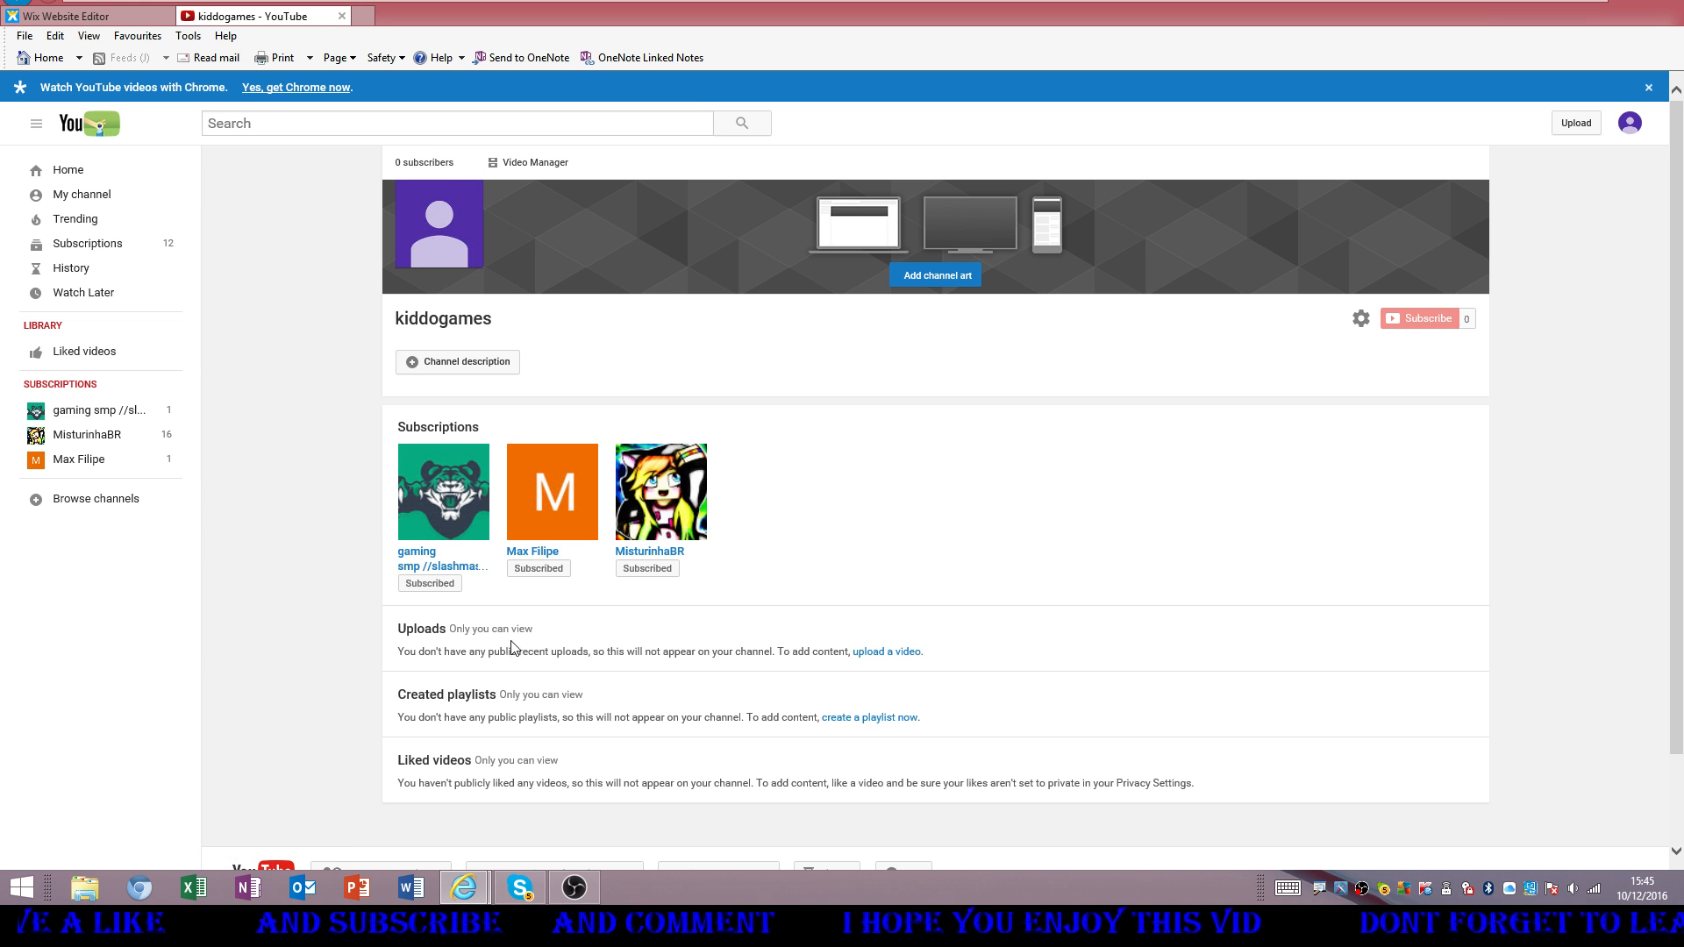
{"action": "mouse_move", "coordinate": [606, 562]}
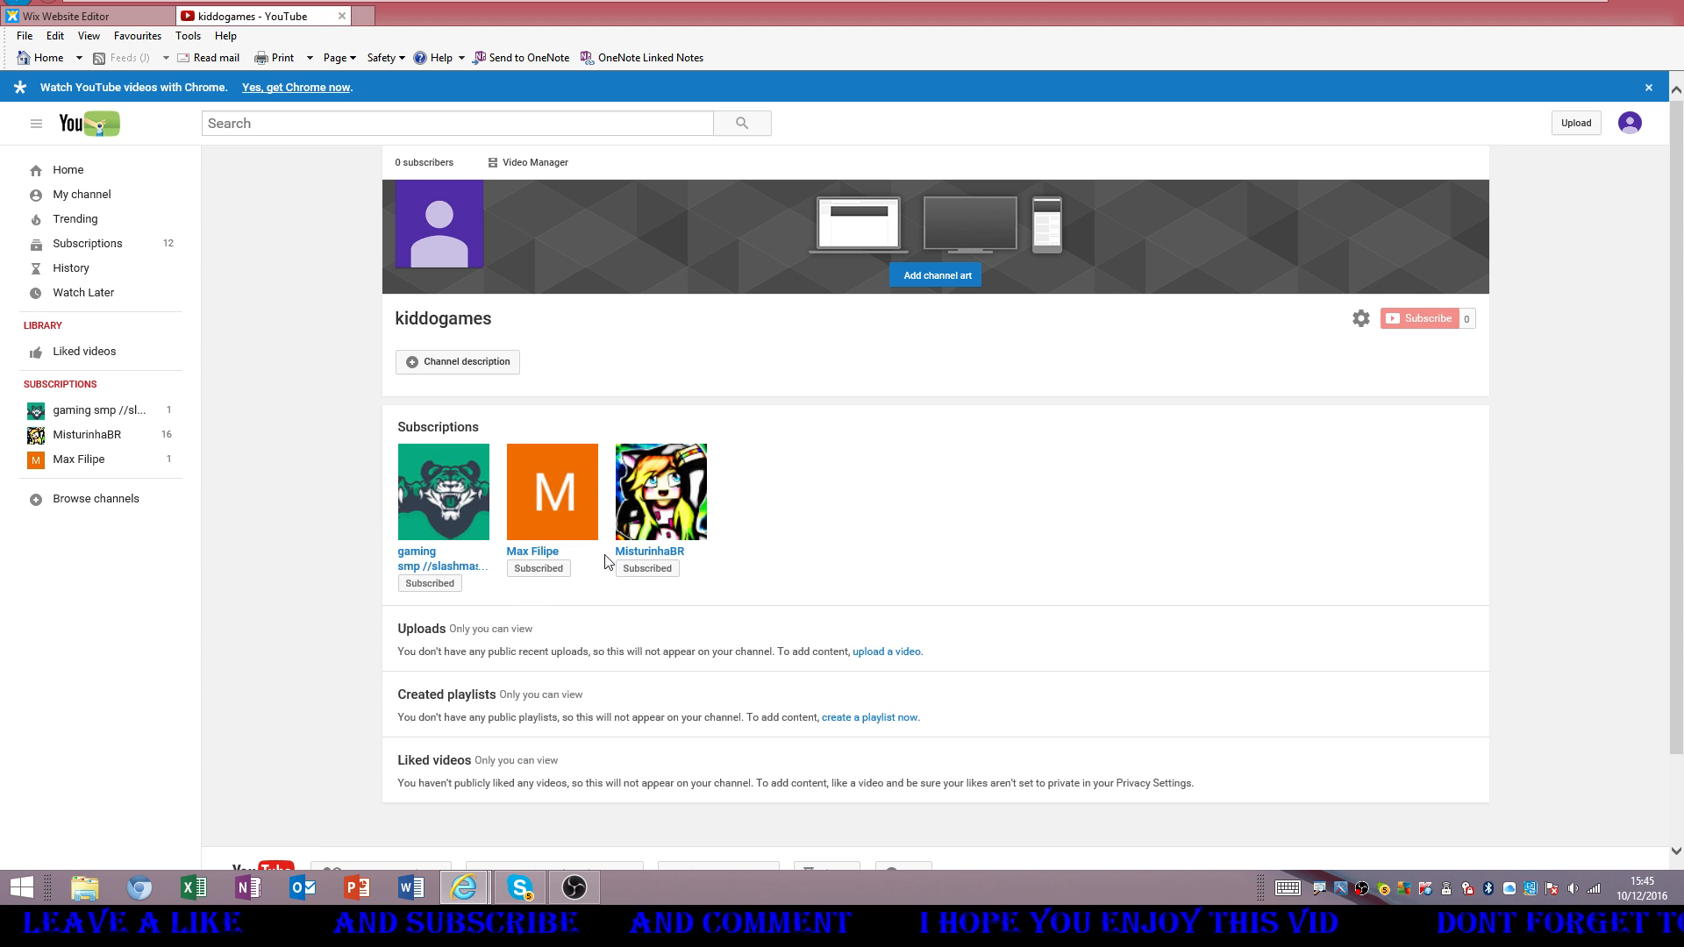
{"action": "mouse_move", "coordinate": [1357, 422]}
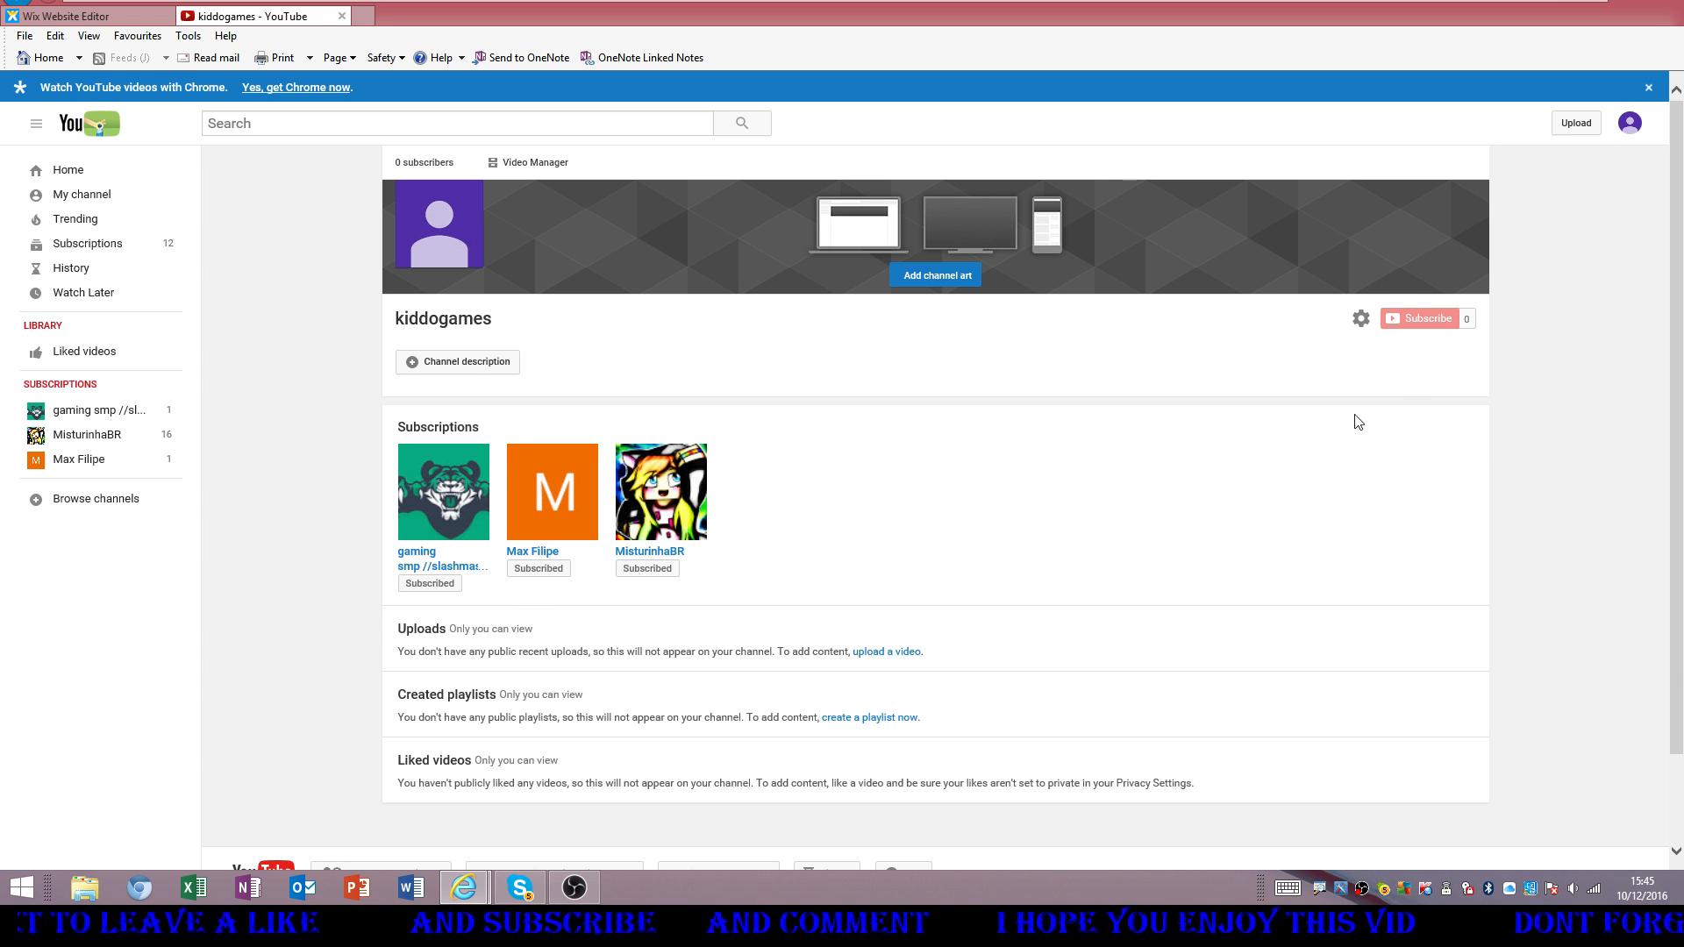
{"action": "mouse_move", "coordinate": [698, 438]}
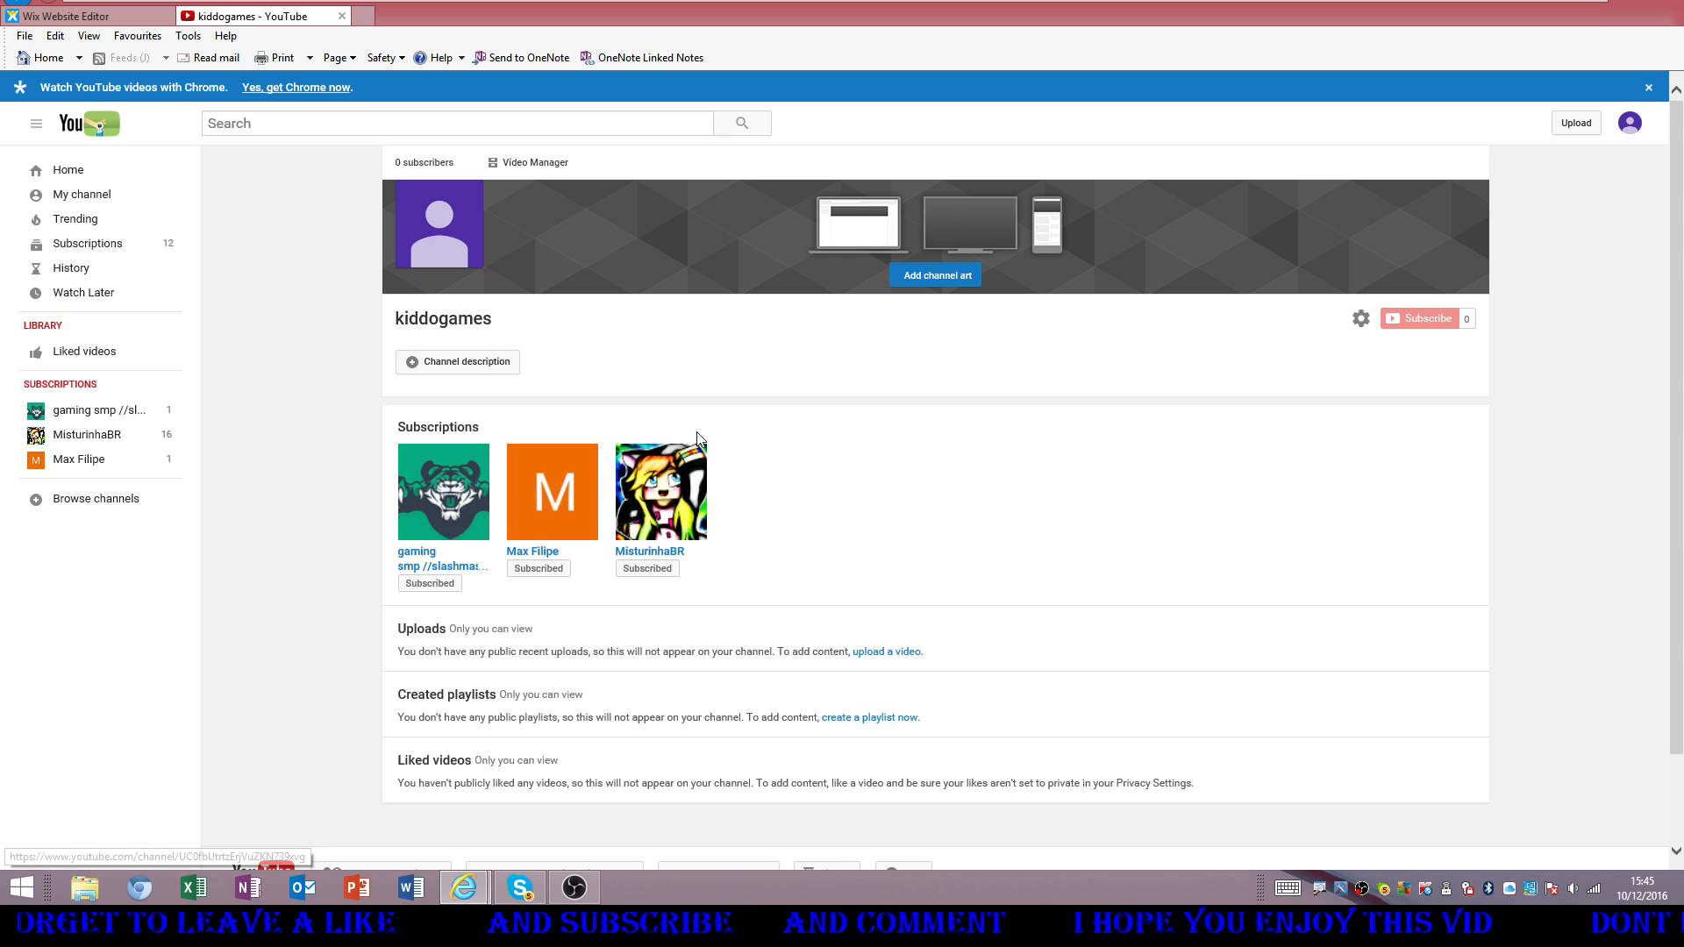
{"action": "mouse_move", "coordinate": [422, 558]}
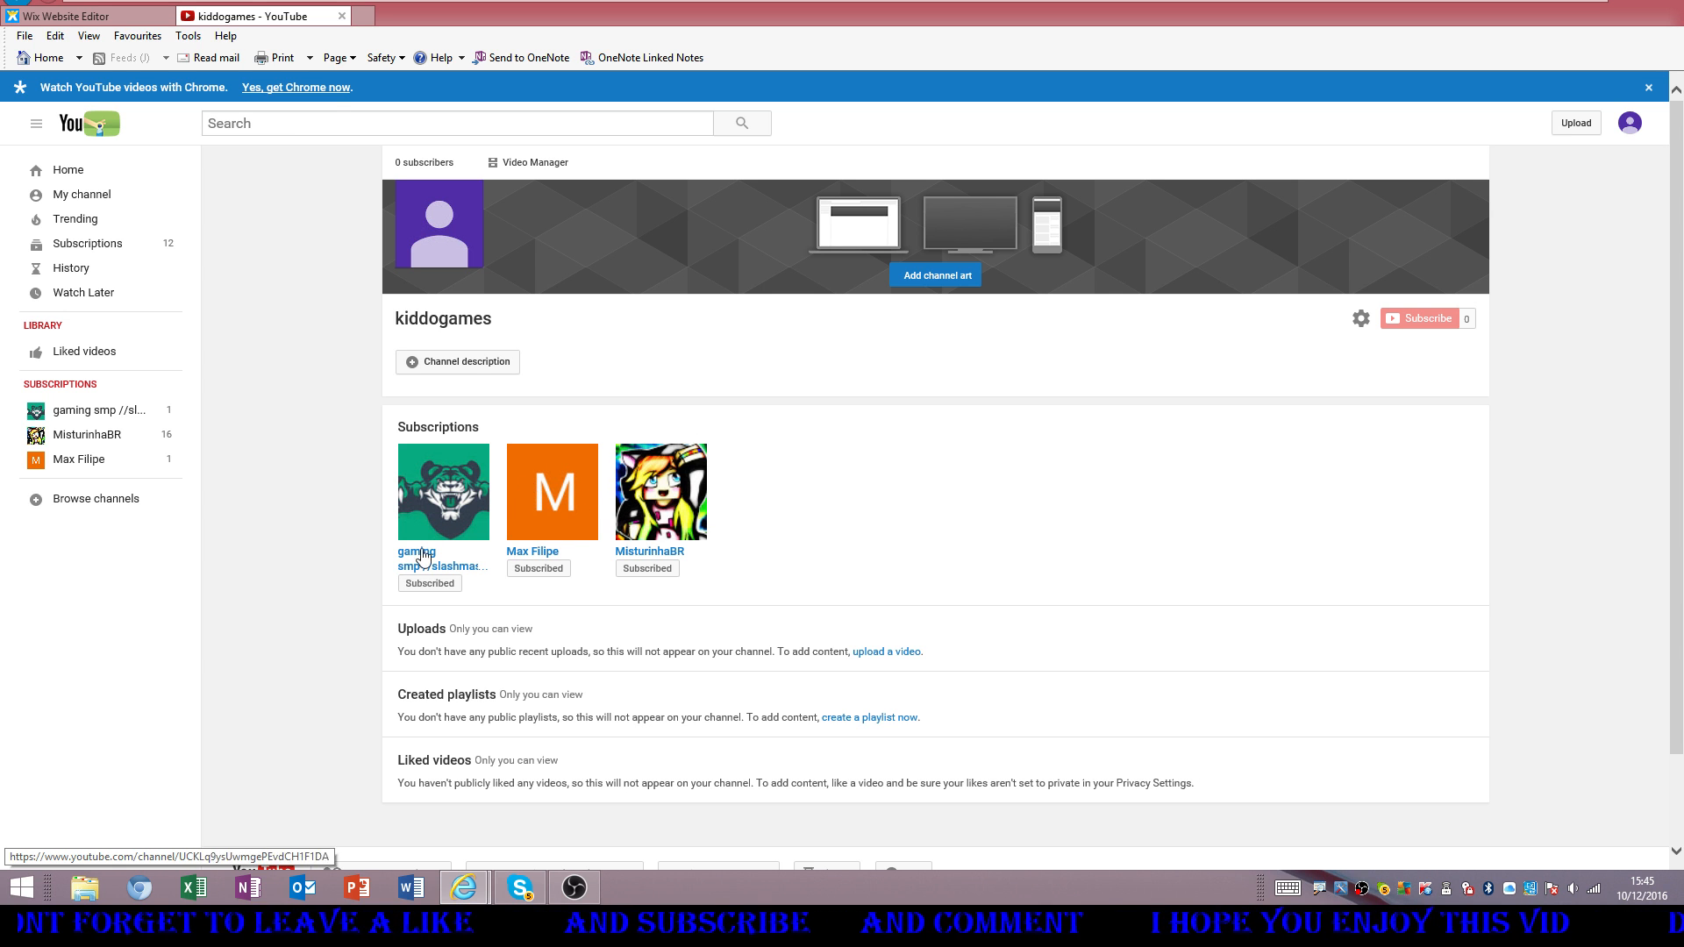
{"action": "mouse_move", "coordinate": [551, 492]}
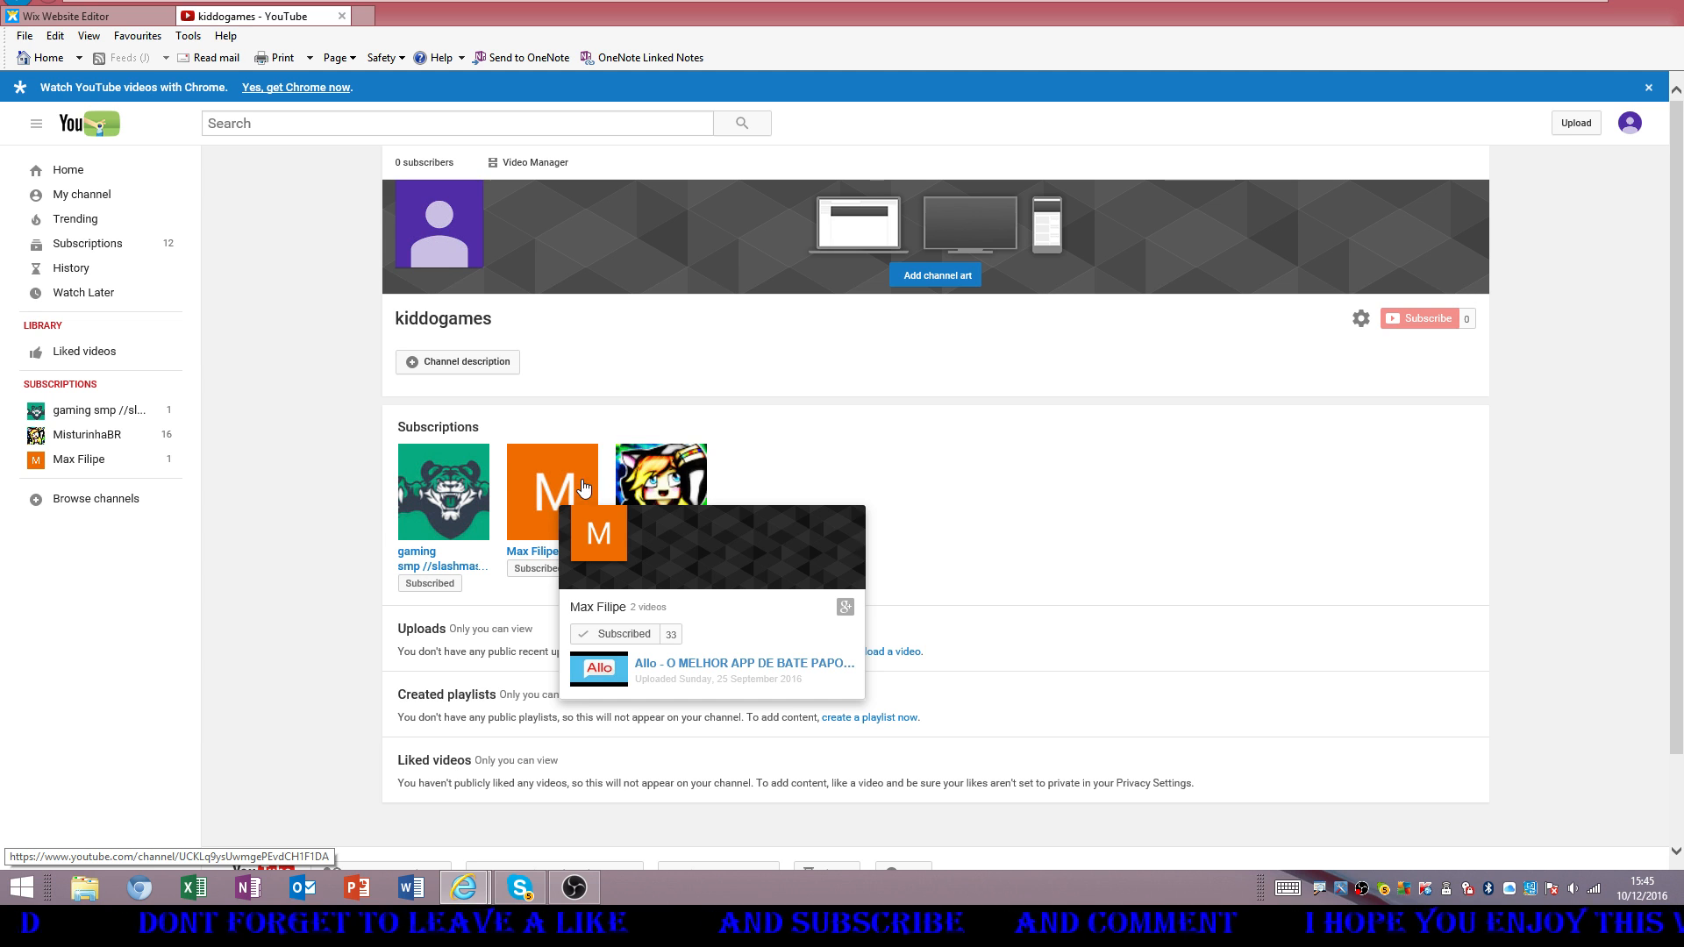
{"action": "mouse_move", "coordinate": [661, 492]}
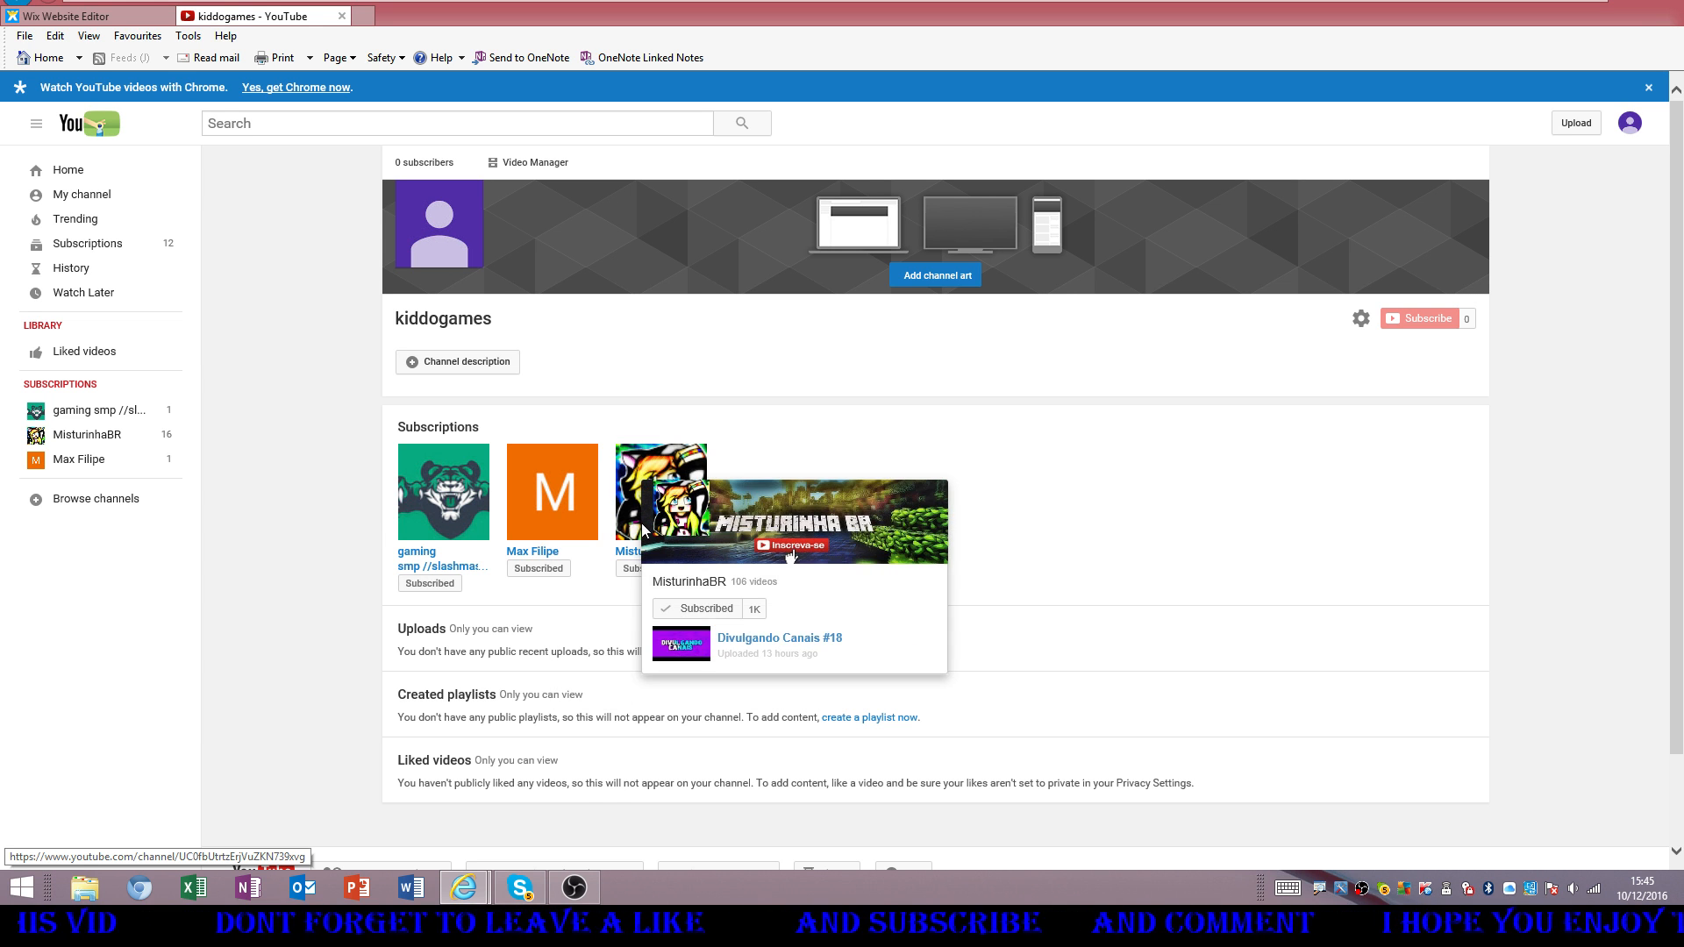
{"action": "mouse_move", "coordinate": [491, 569]}
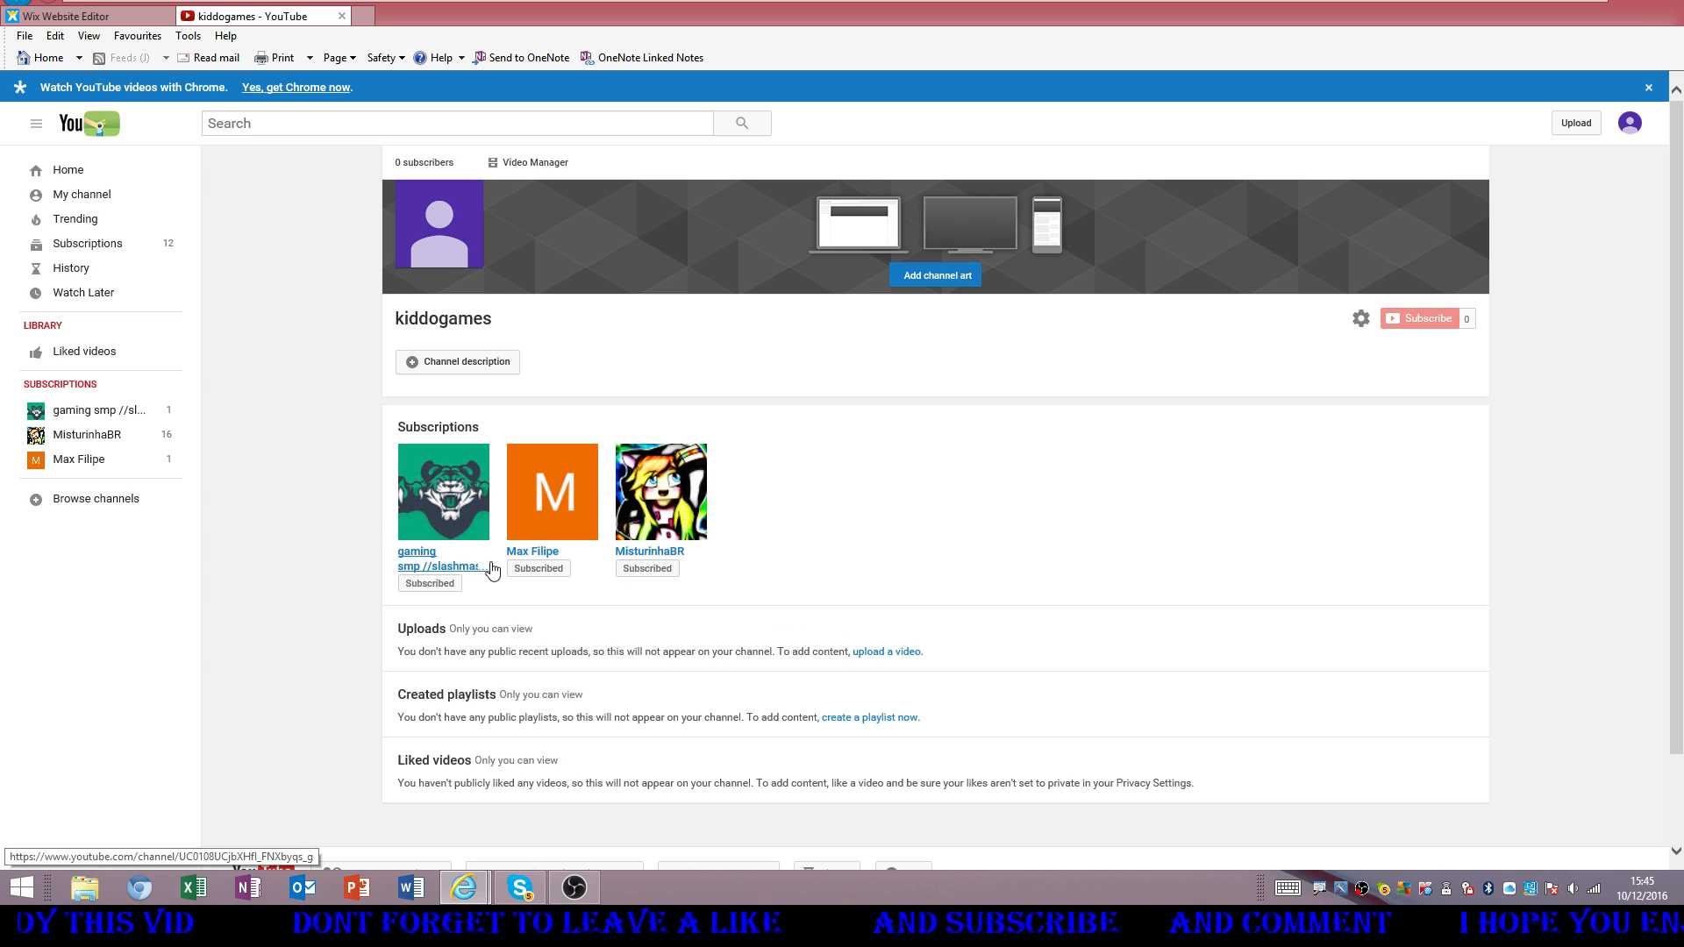
{"action": "mouse_move", "coordinate": [1388, 367]}
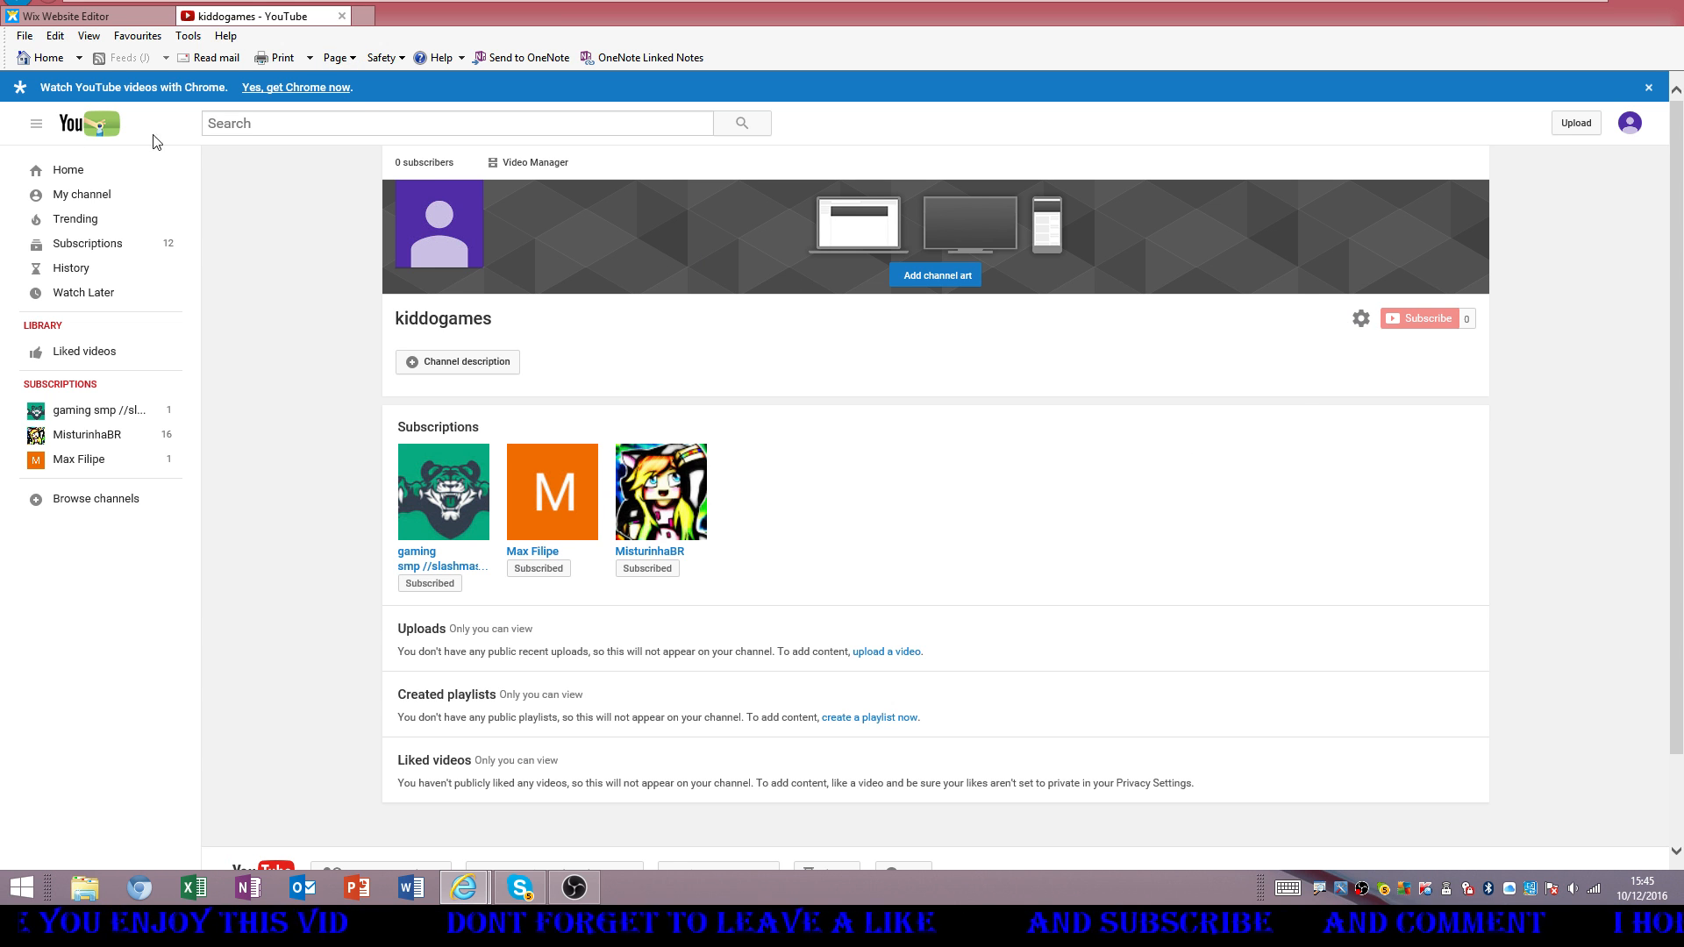
{"action": "left_click", "coordinate": [35, 123]}
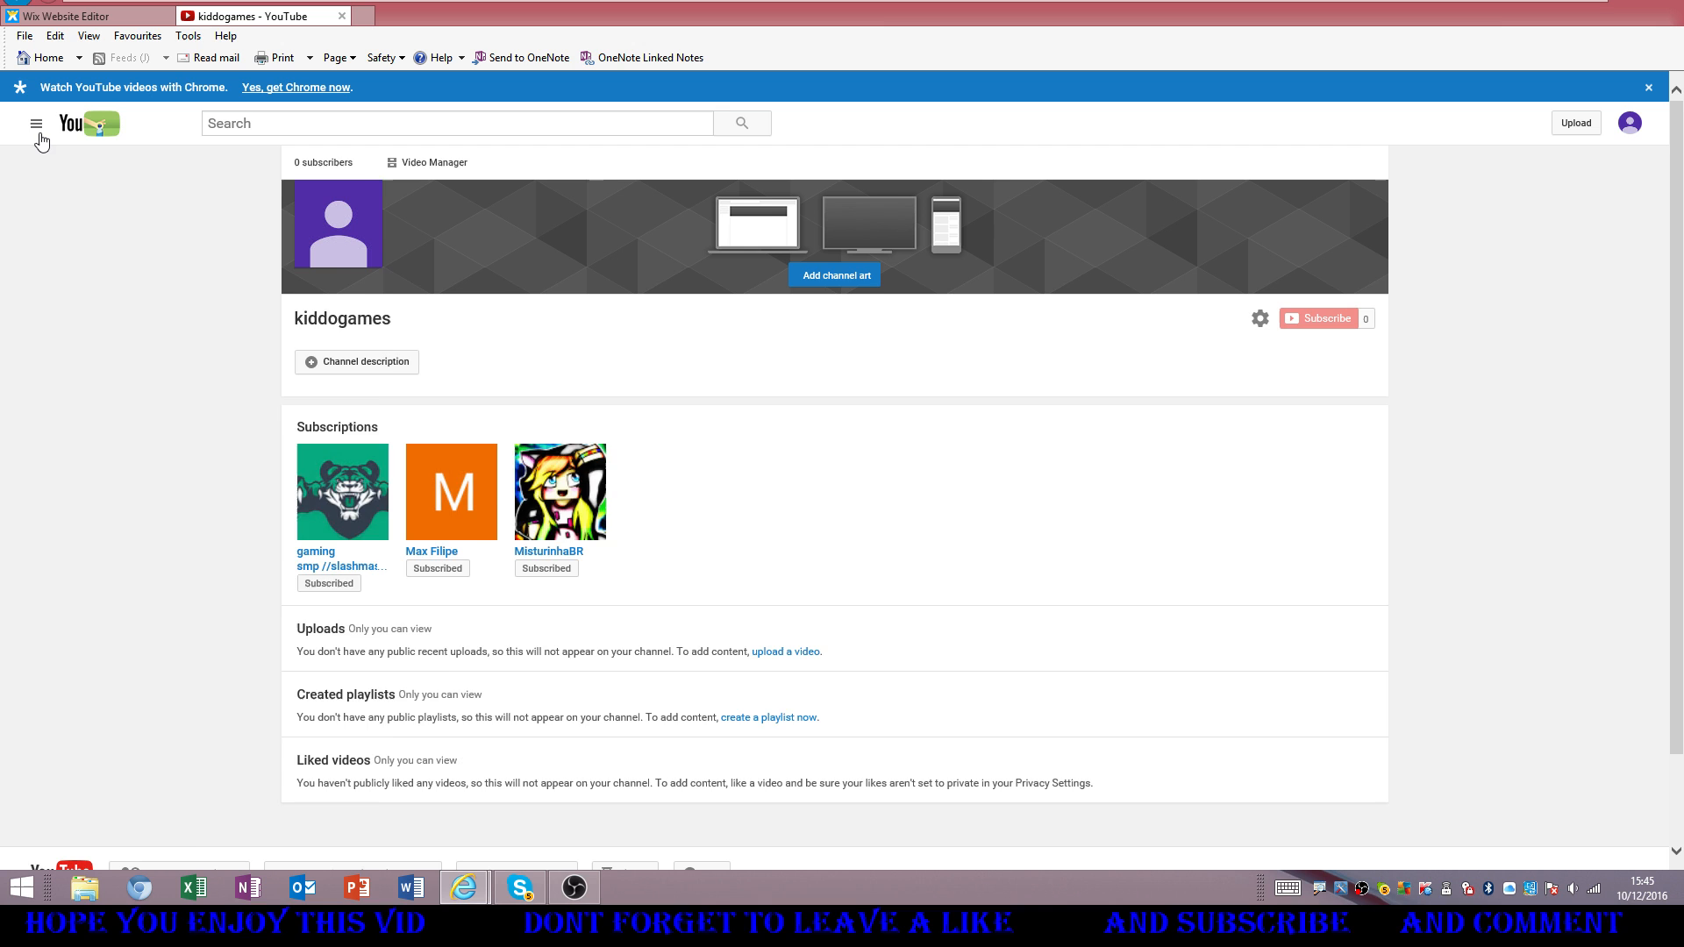
{"action": "left_click", "coordinate": [35, 123]}
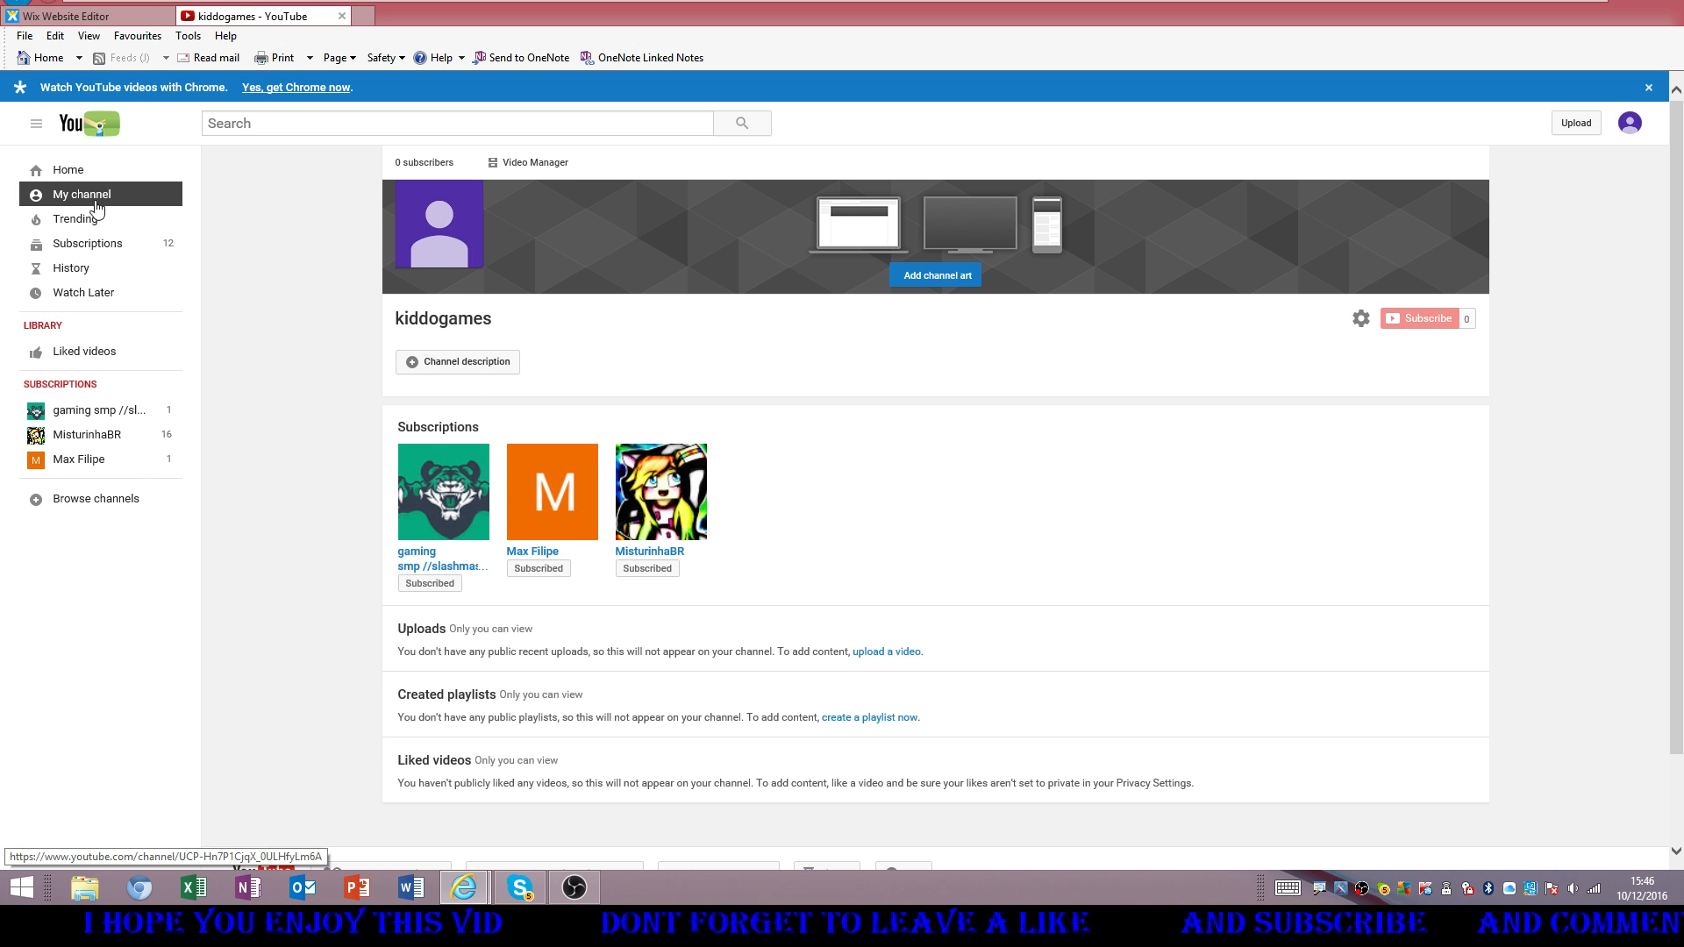
{"action": "mouse_move", "coordinate": [1376, 183]}
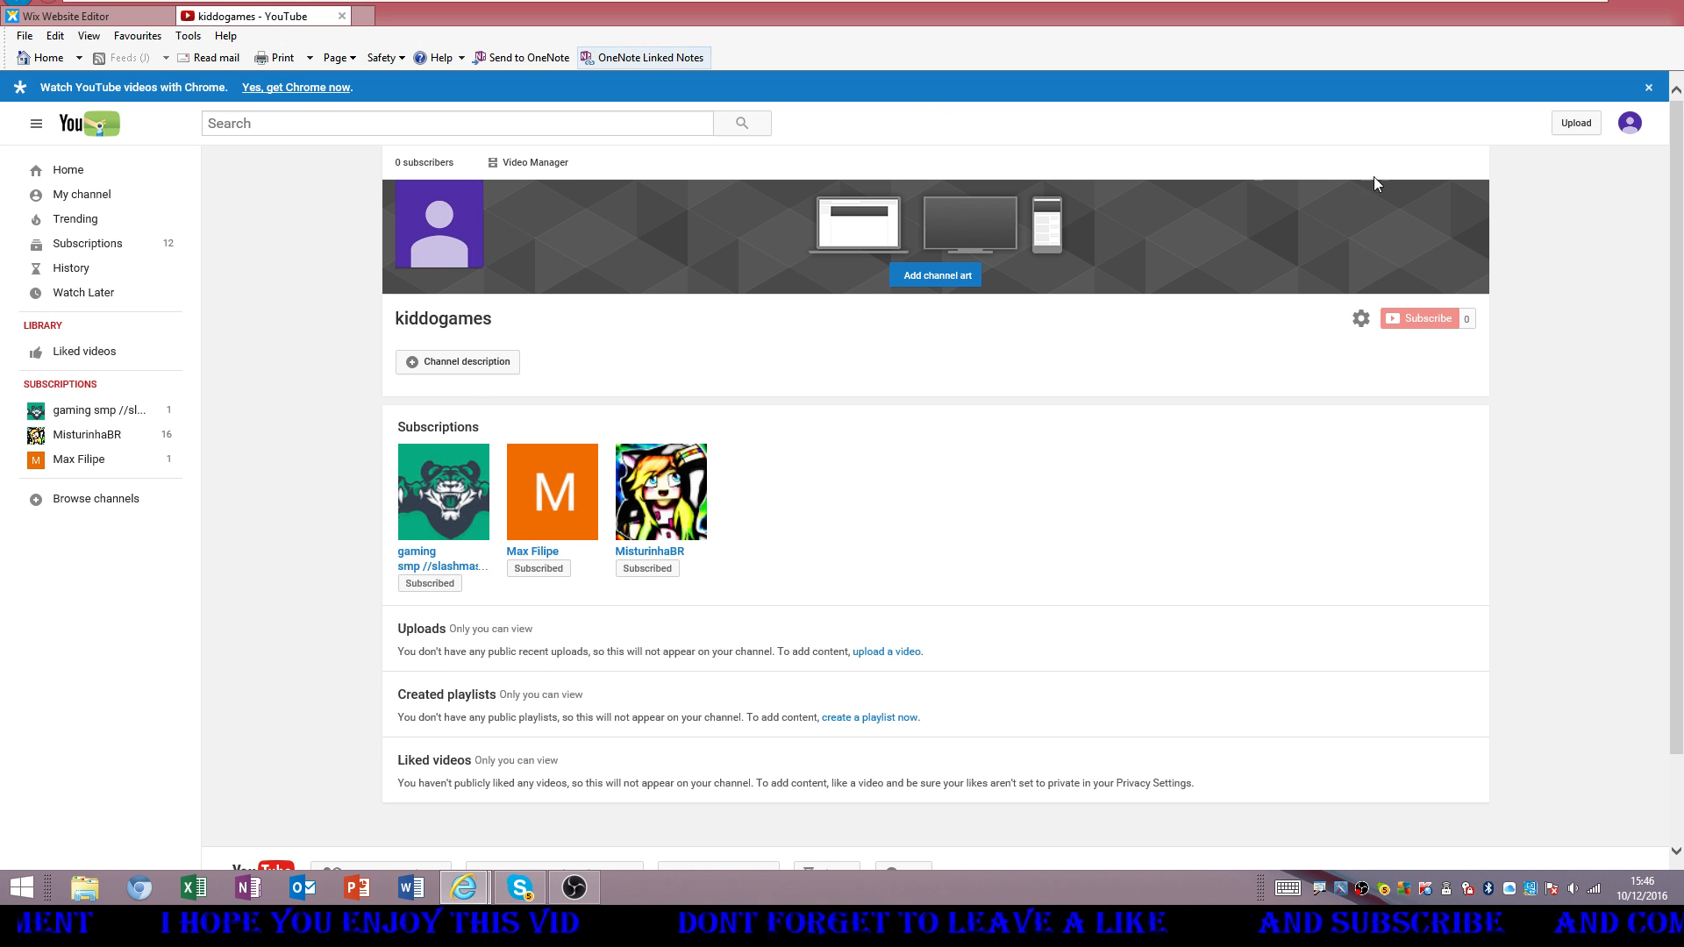
{"action": "mouse_move", "coordinate": [463, 888]}
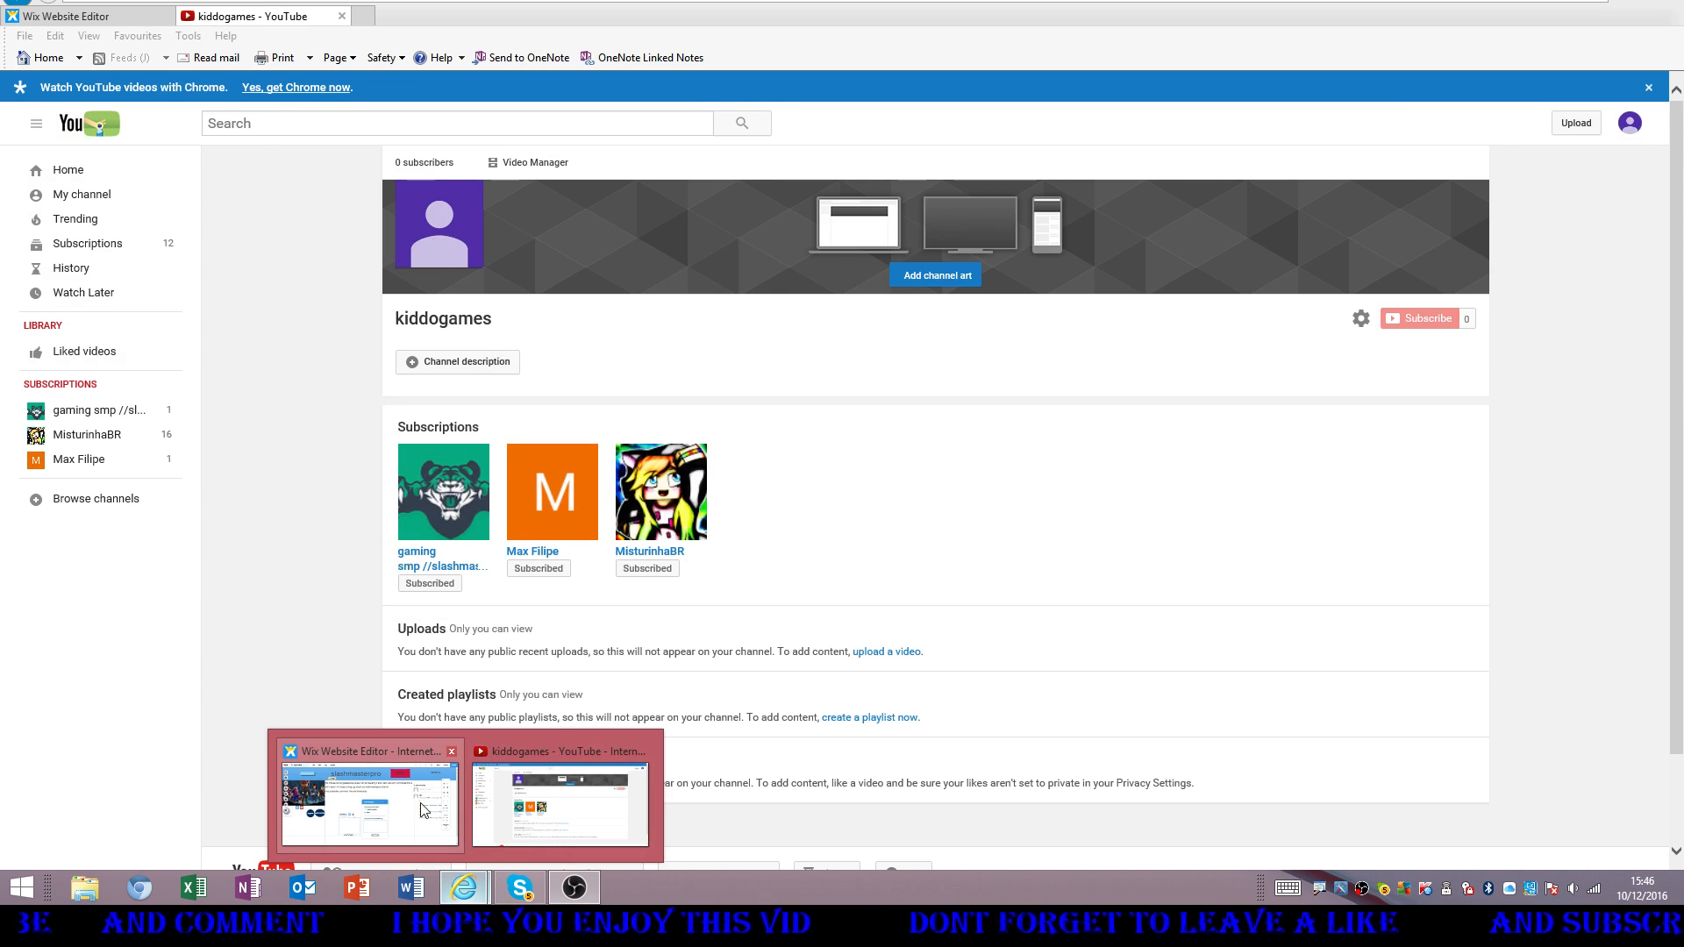
{"action": "left_click", "coordinate": [365, 800]}
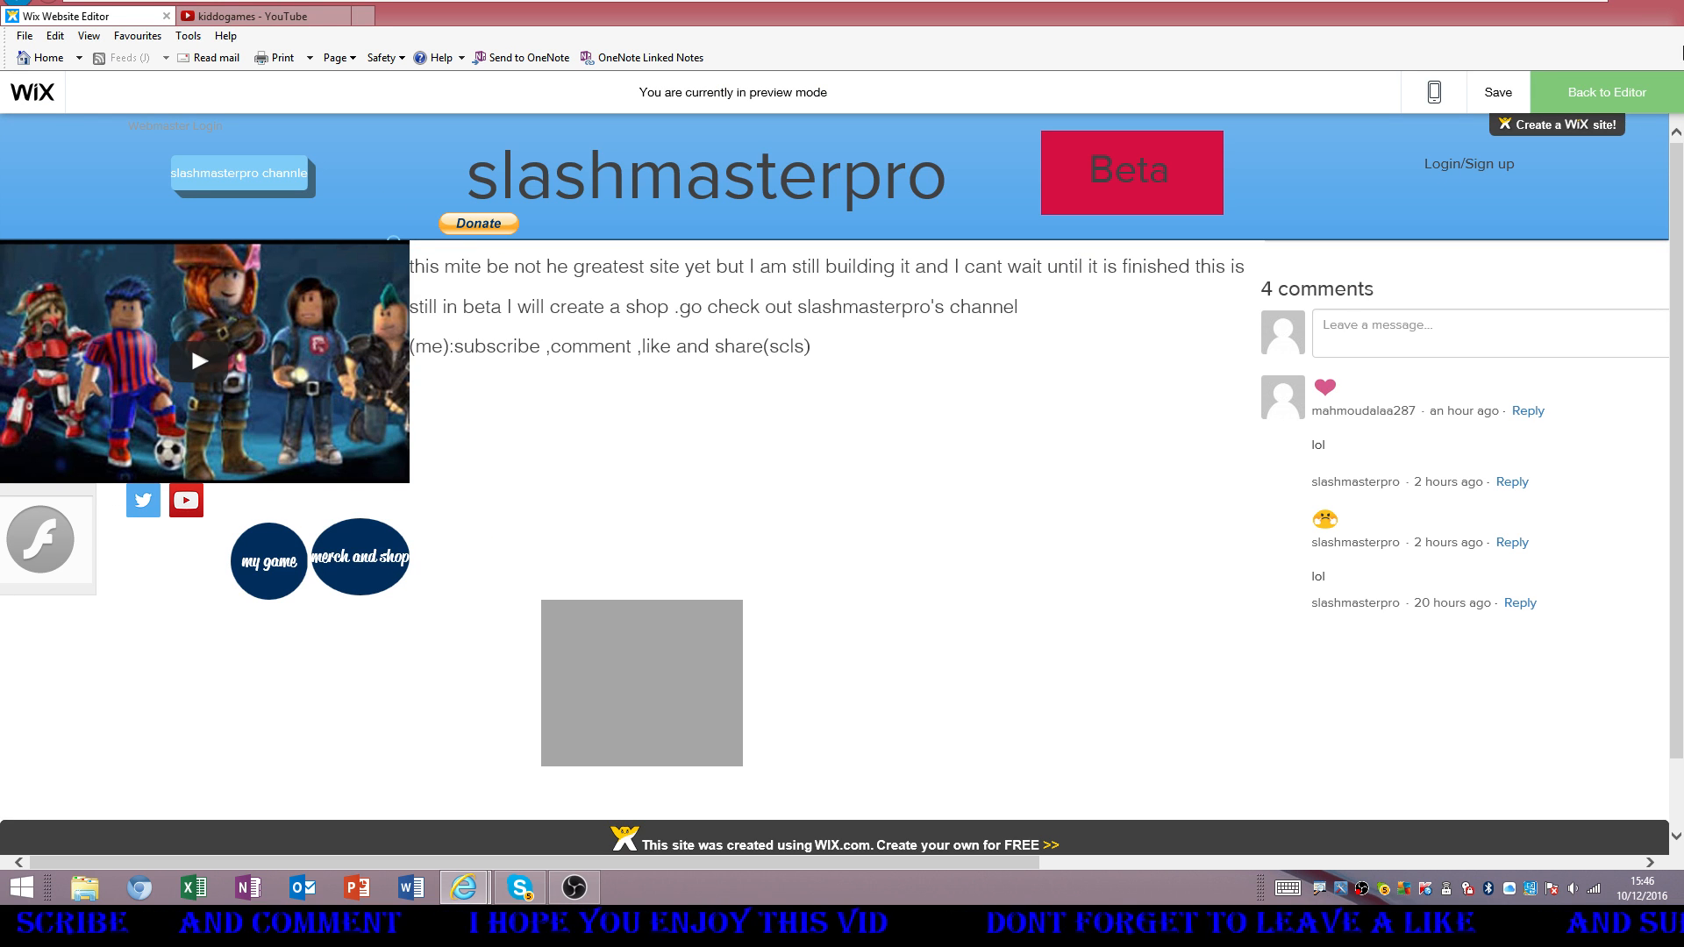
Exit preview mode back to editing the slashmasterpro home page
{"action": "left_click", "coordinate": [1599, 92]}
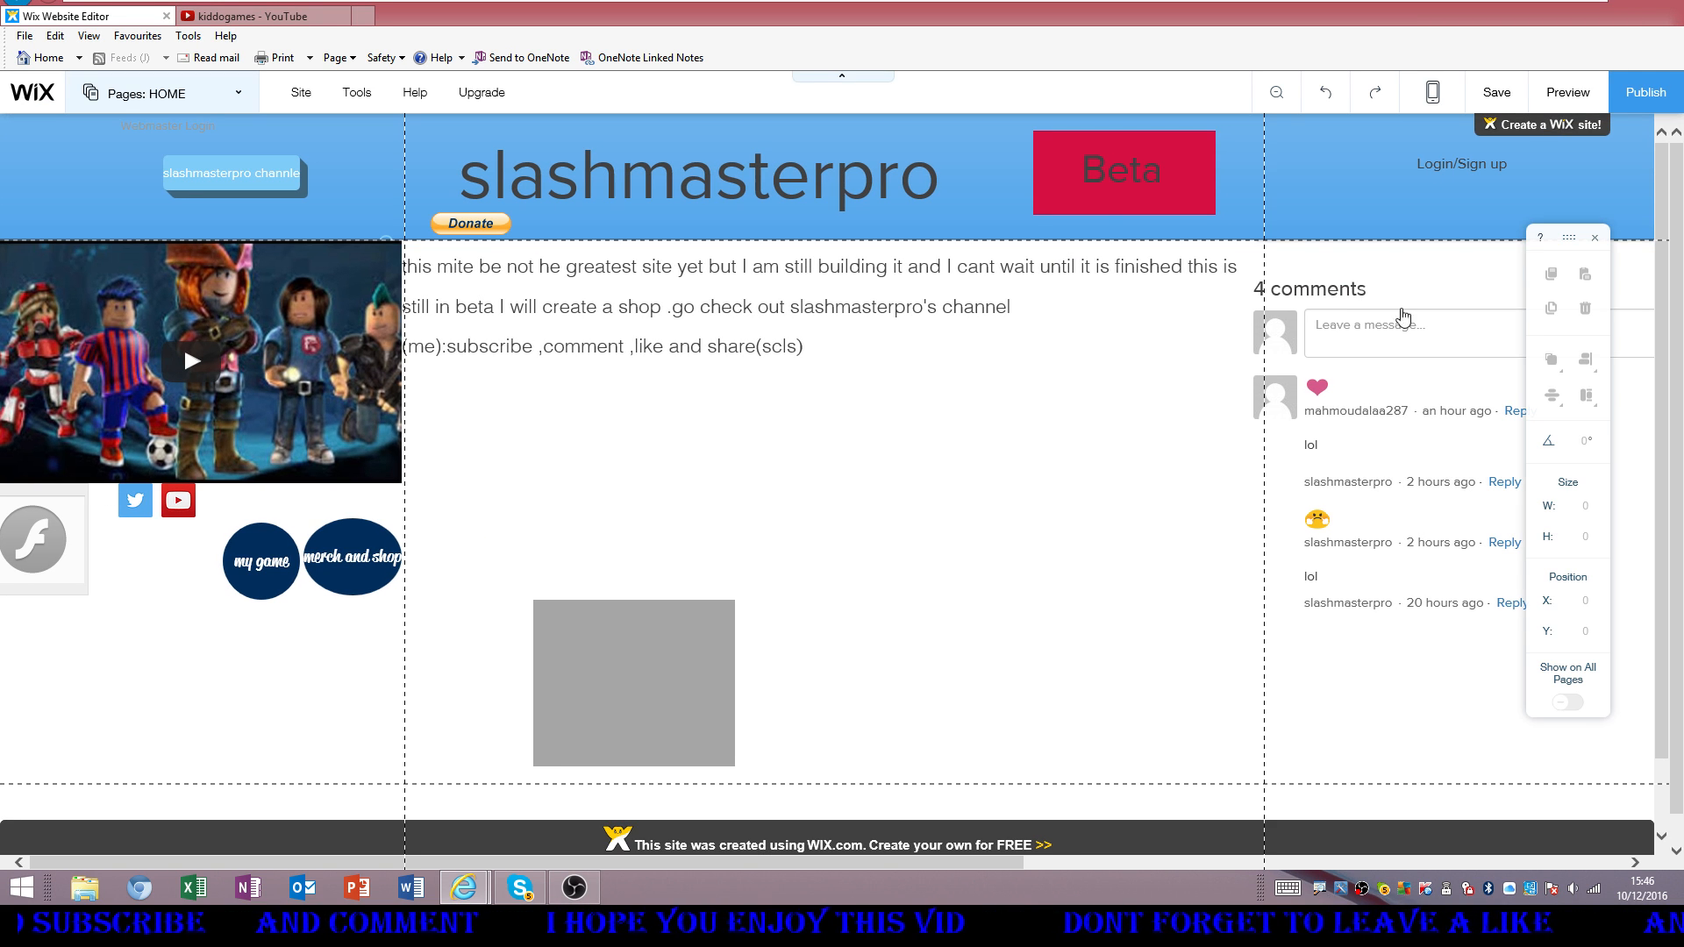
{"action": "mouse_move", "coordinate": [338, 346]}
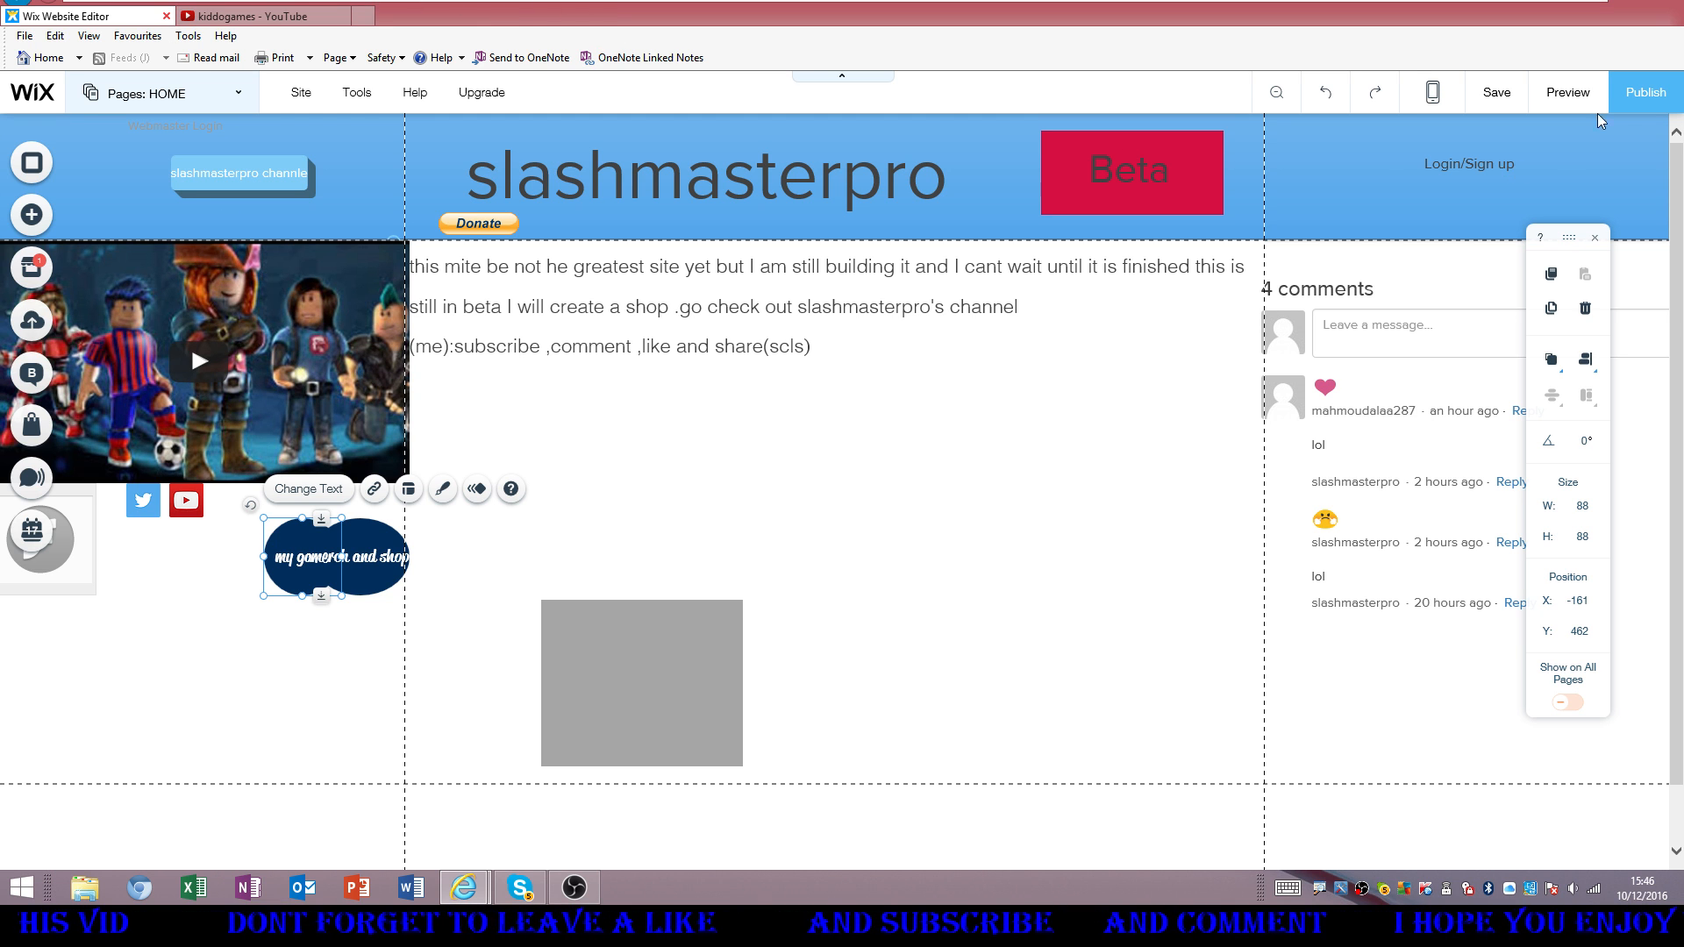
{"action": "mouse_move", "coordinate": [247, 14]}
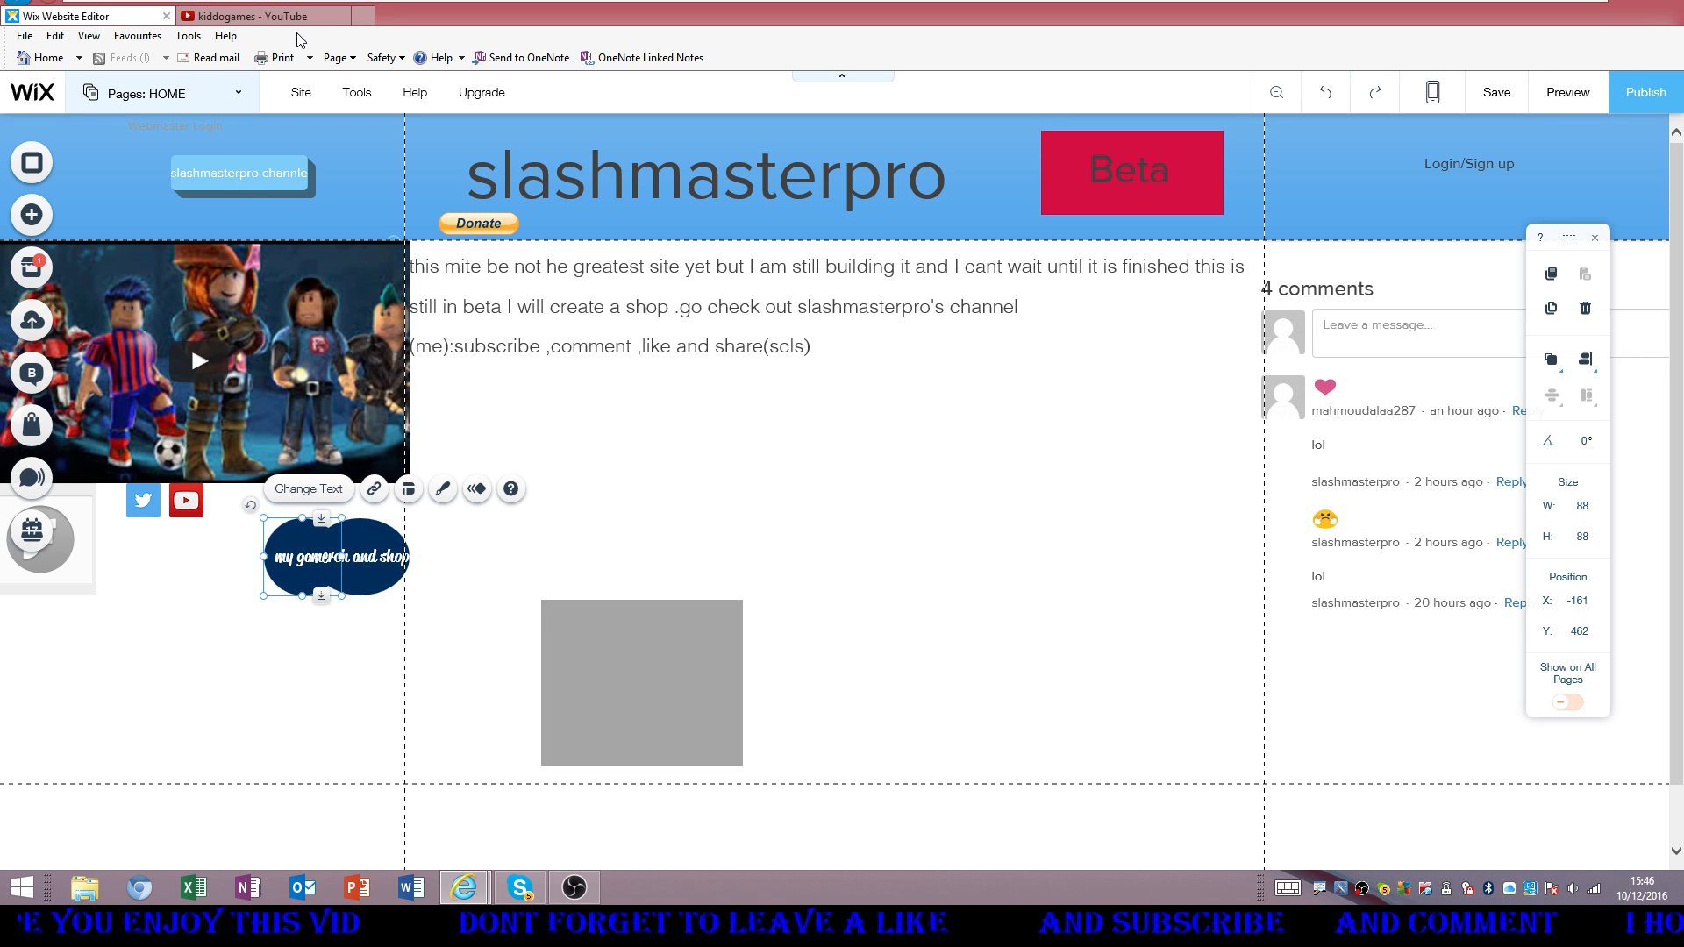
{"action": "mouse_move", "coordinate": [263, 95]}
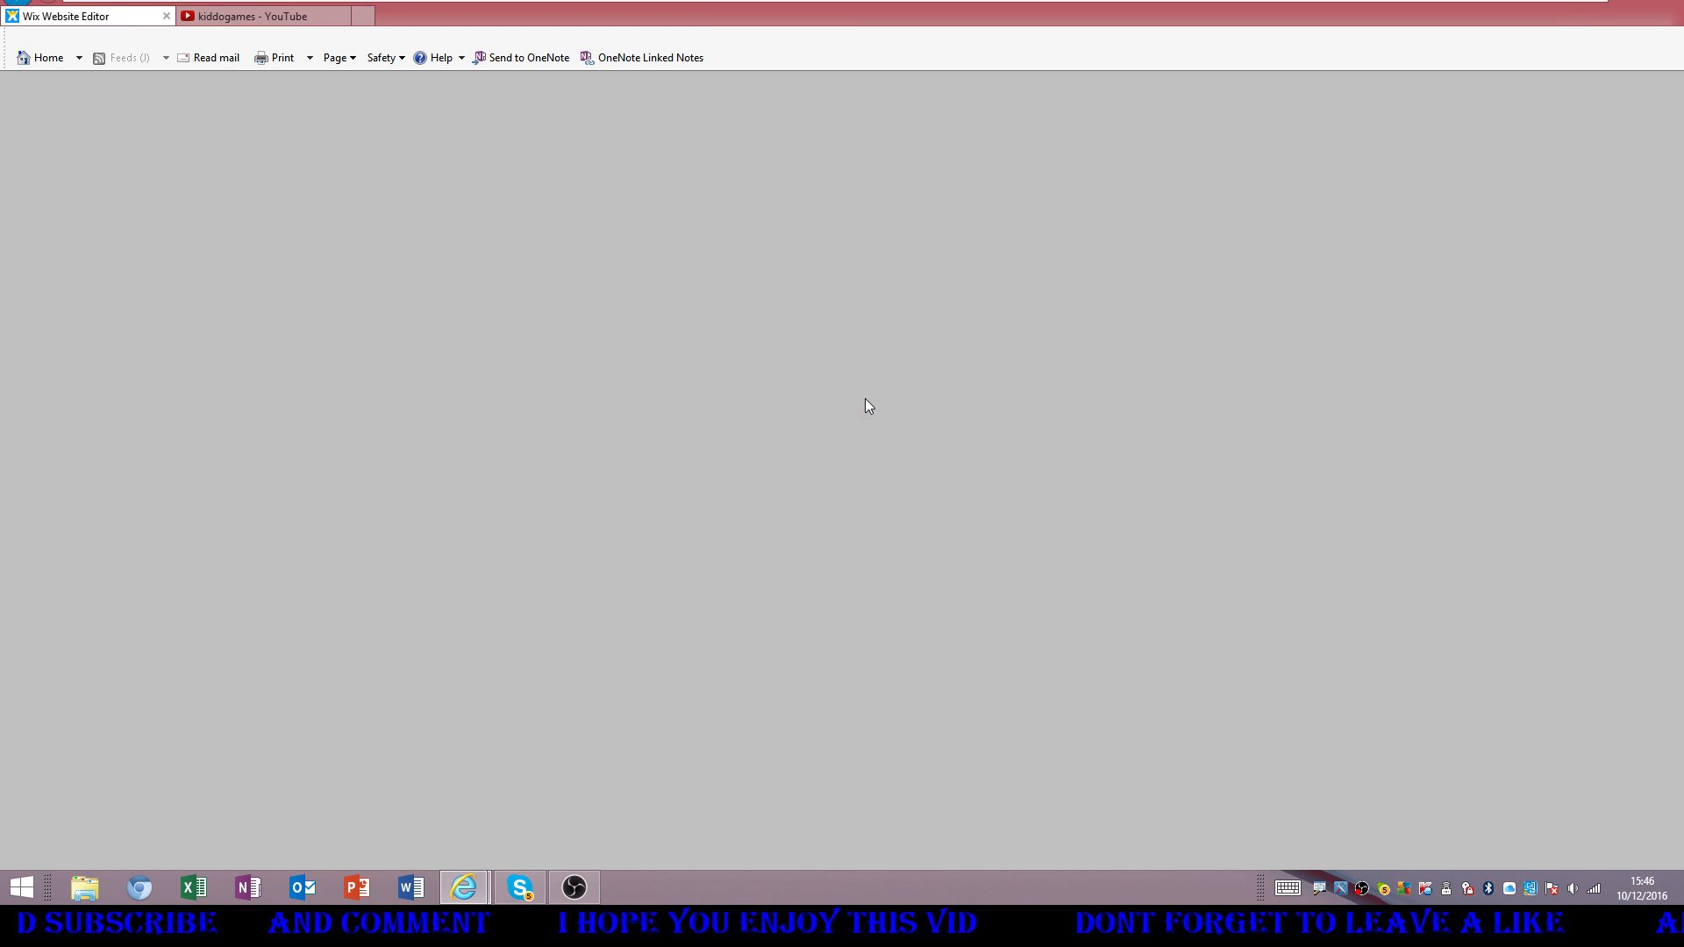
Search YouTube for 'slashmasterpro' to list the channel and its reviewing video
{"action": "left_click", "coordinate": [263, 15]}
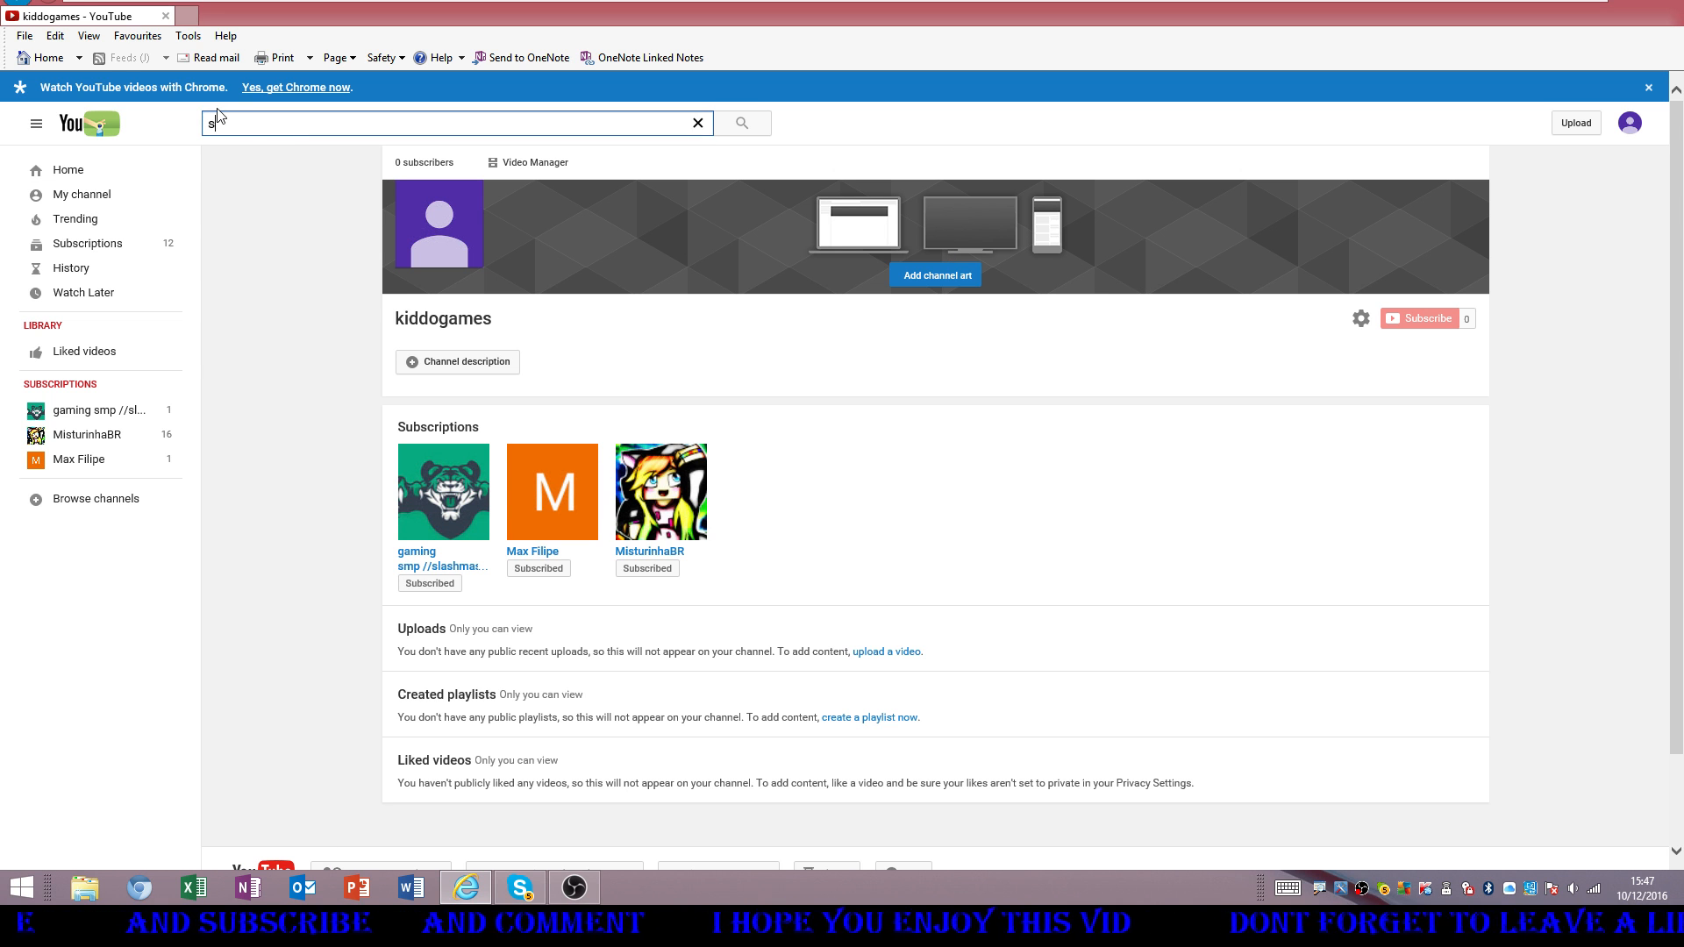
{"action": "type", "text": "slashmasterp"}
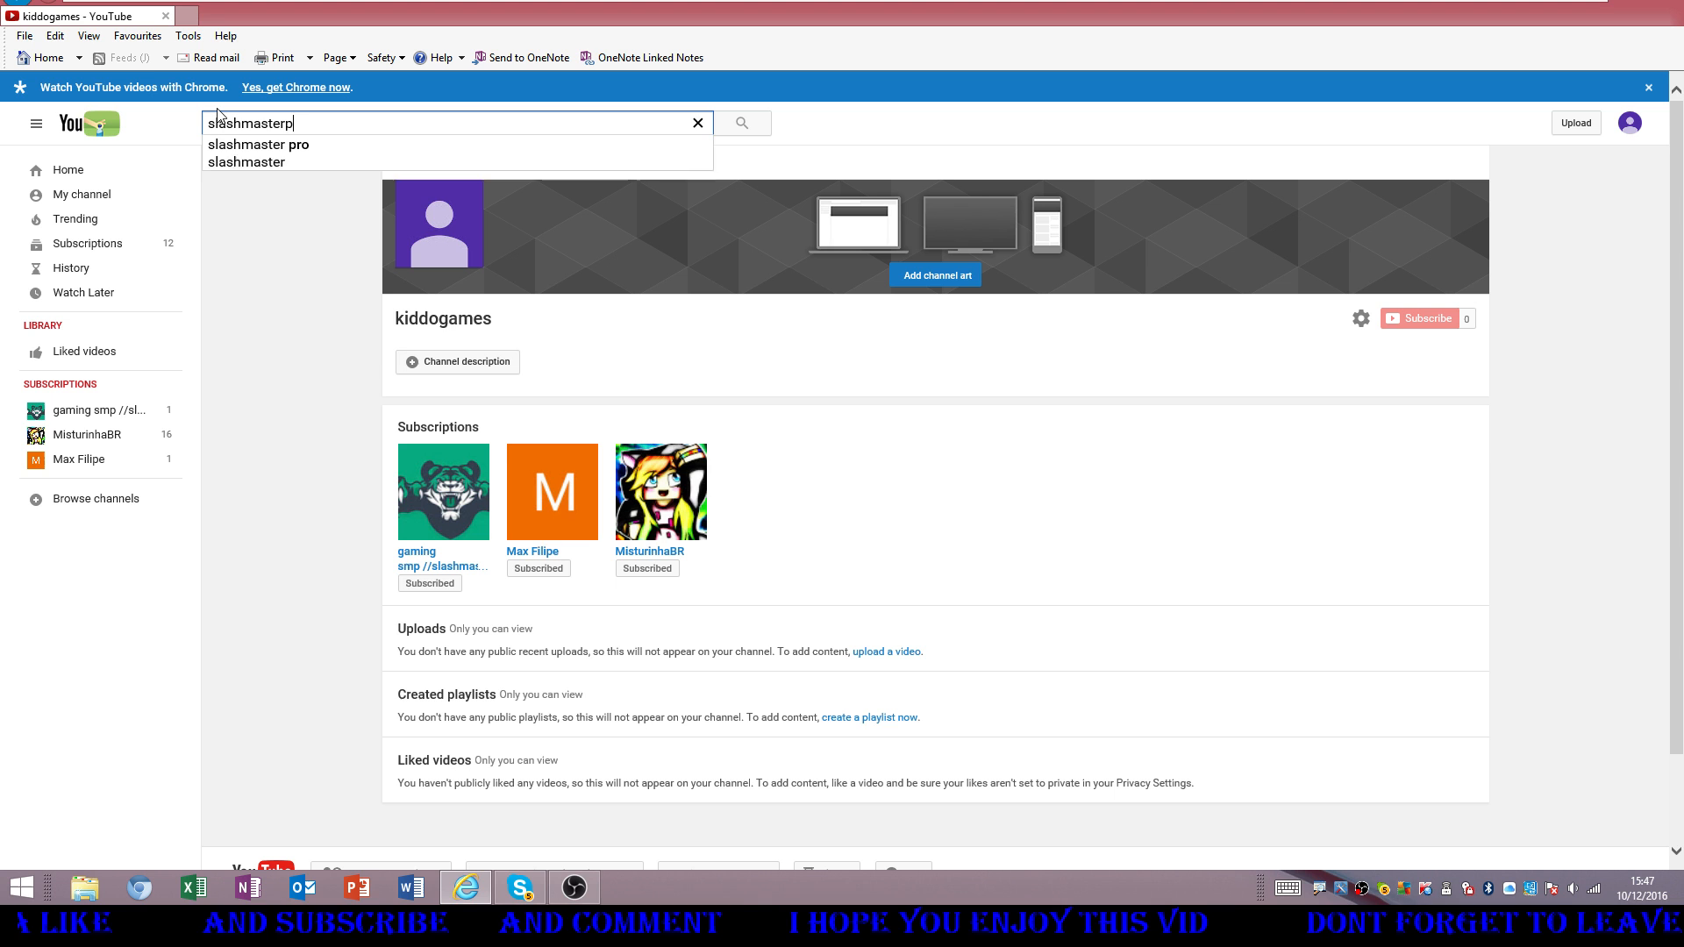
{"action": "left_click", "coordinate": [258, 144]}
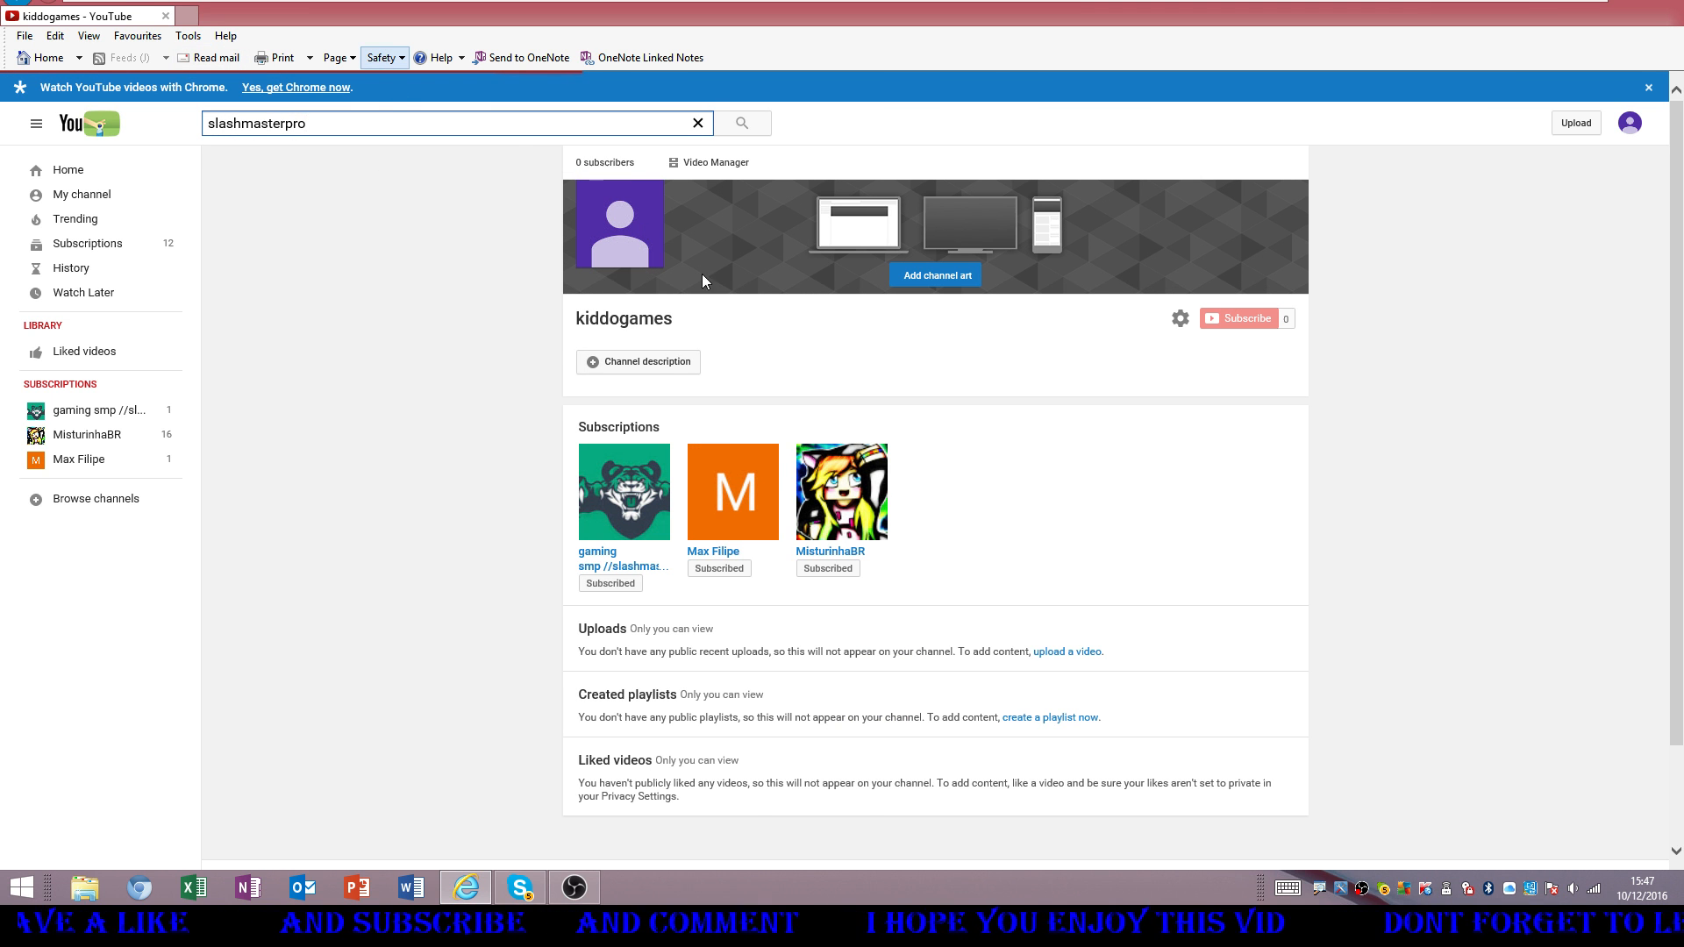
{"action": "left_click", "coordinate": [741, 123]}
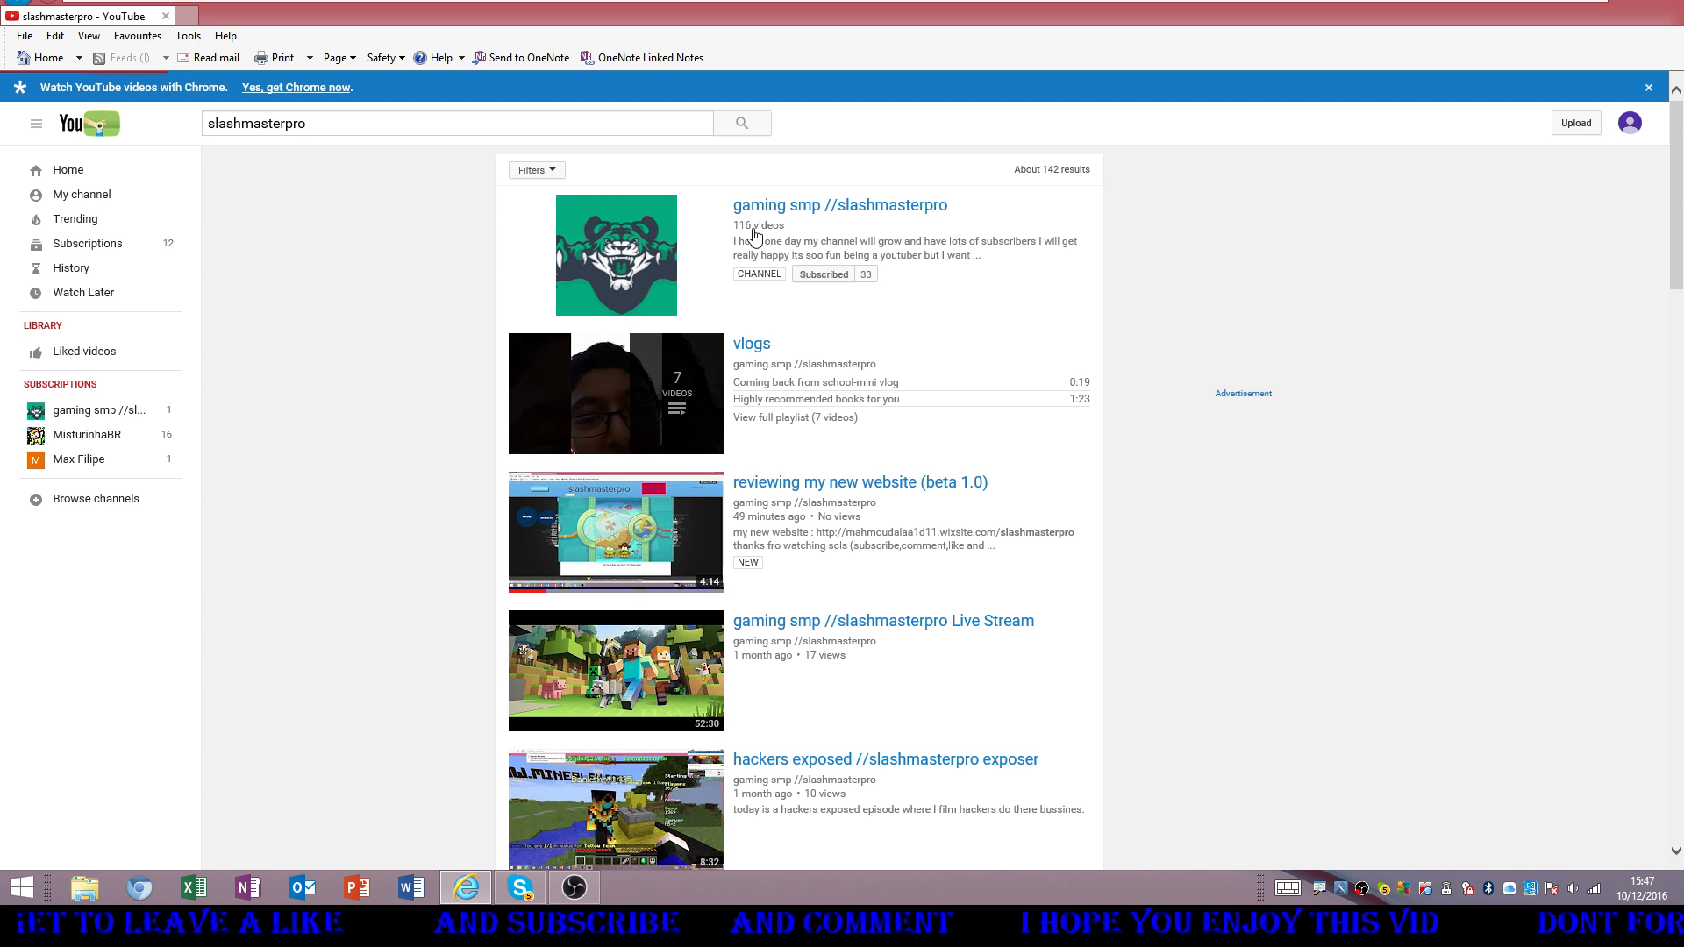
Open the gaming smp //slashmasterpro channel and scroll through its recent posts and playlists
{"action": "left_click", "coordinate": [840, 204]}
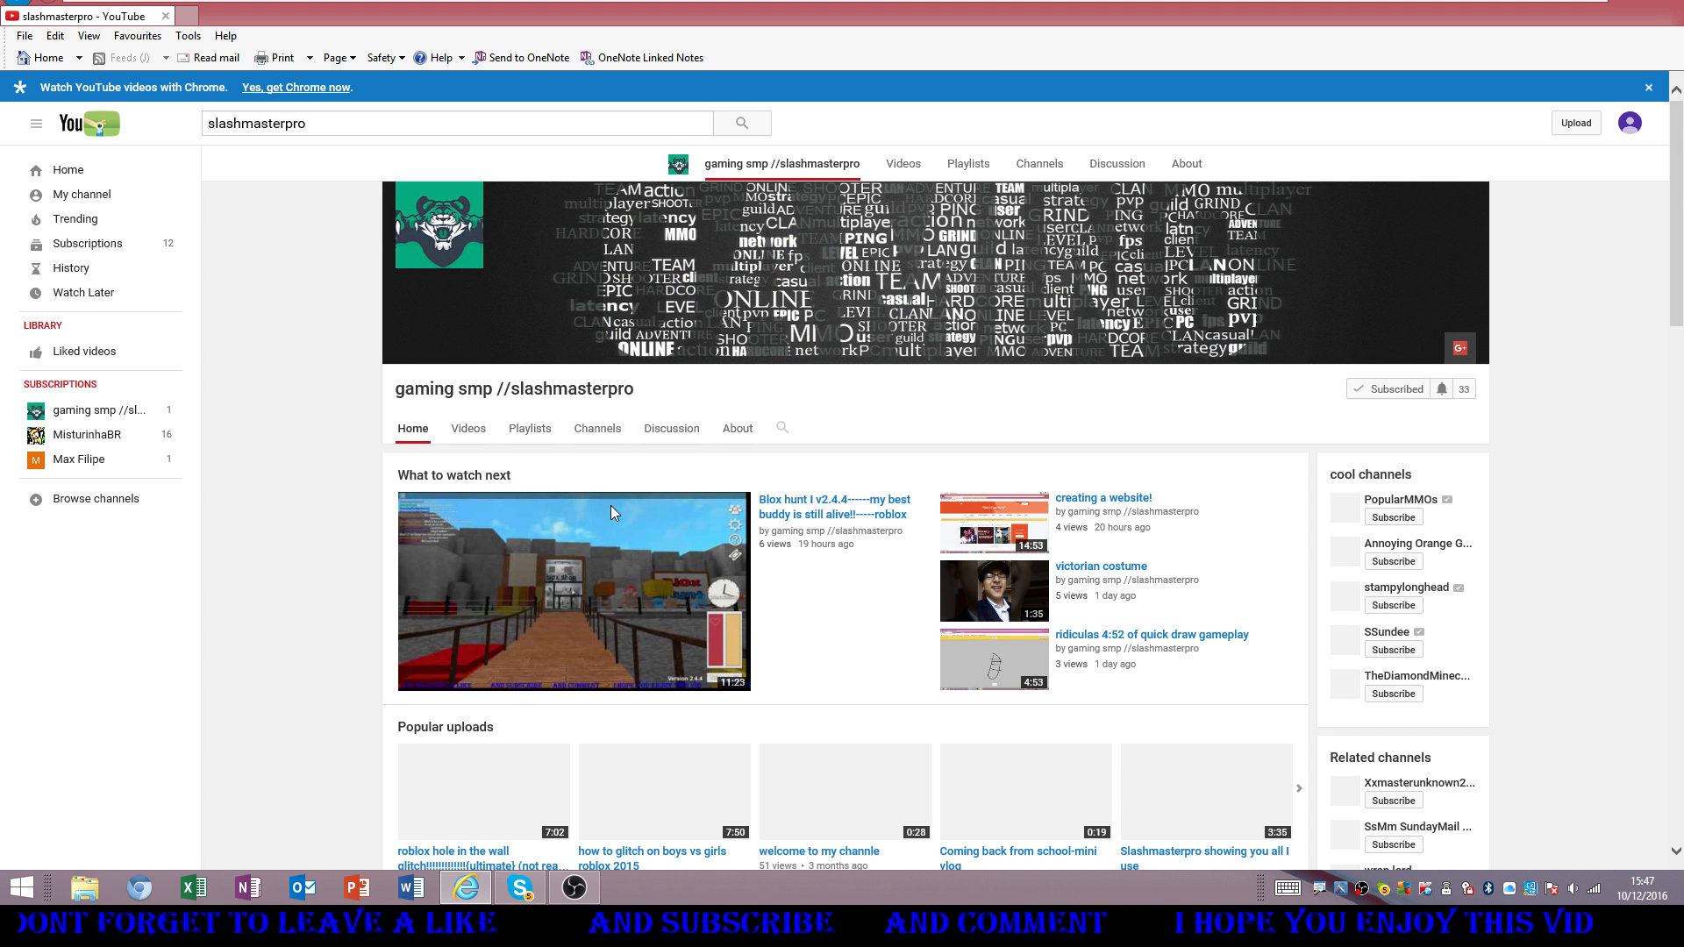
{"action": "scroll", "scroll_direction": "down", "scroll_amount": 3}
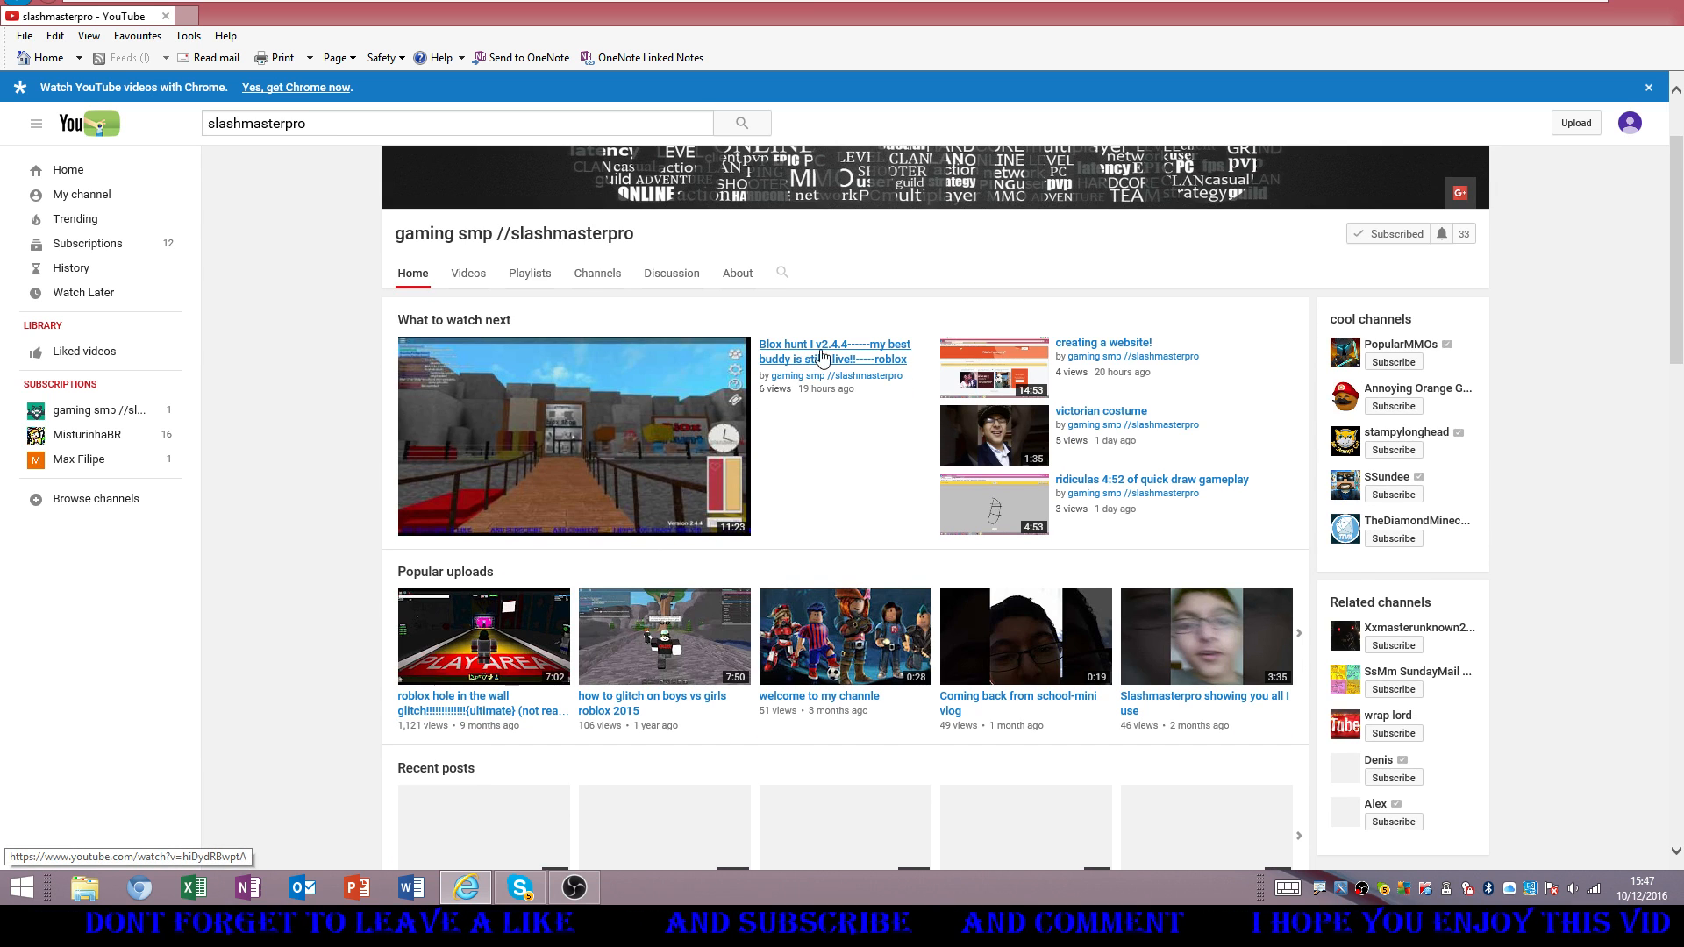
{"action": "scroll", "scroll_direction": "down", "scroll_amount": 3}
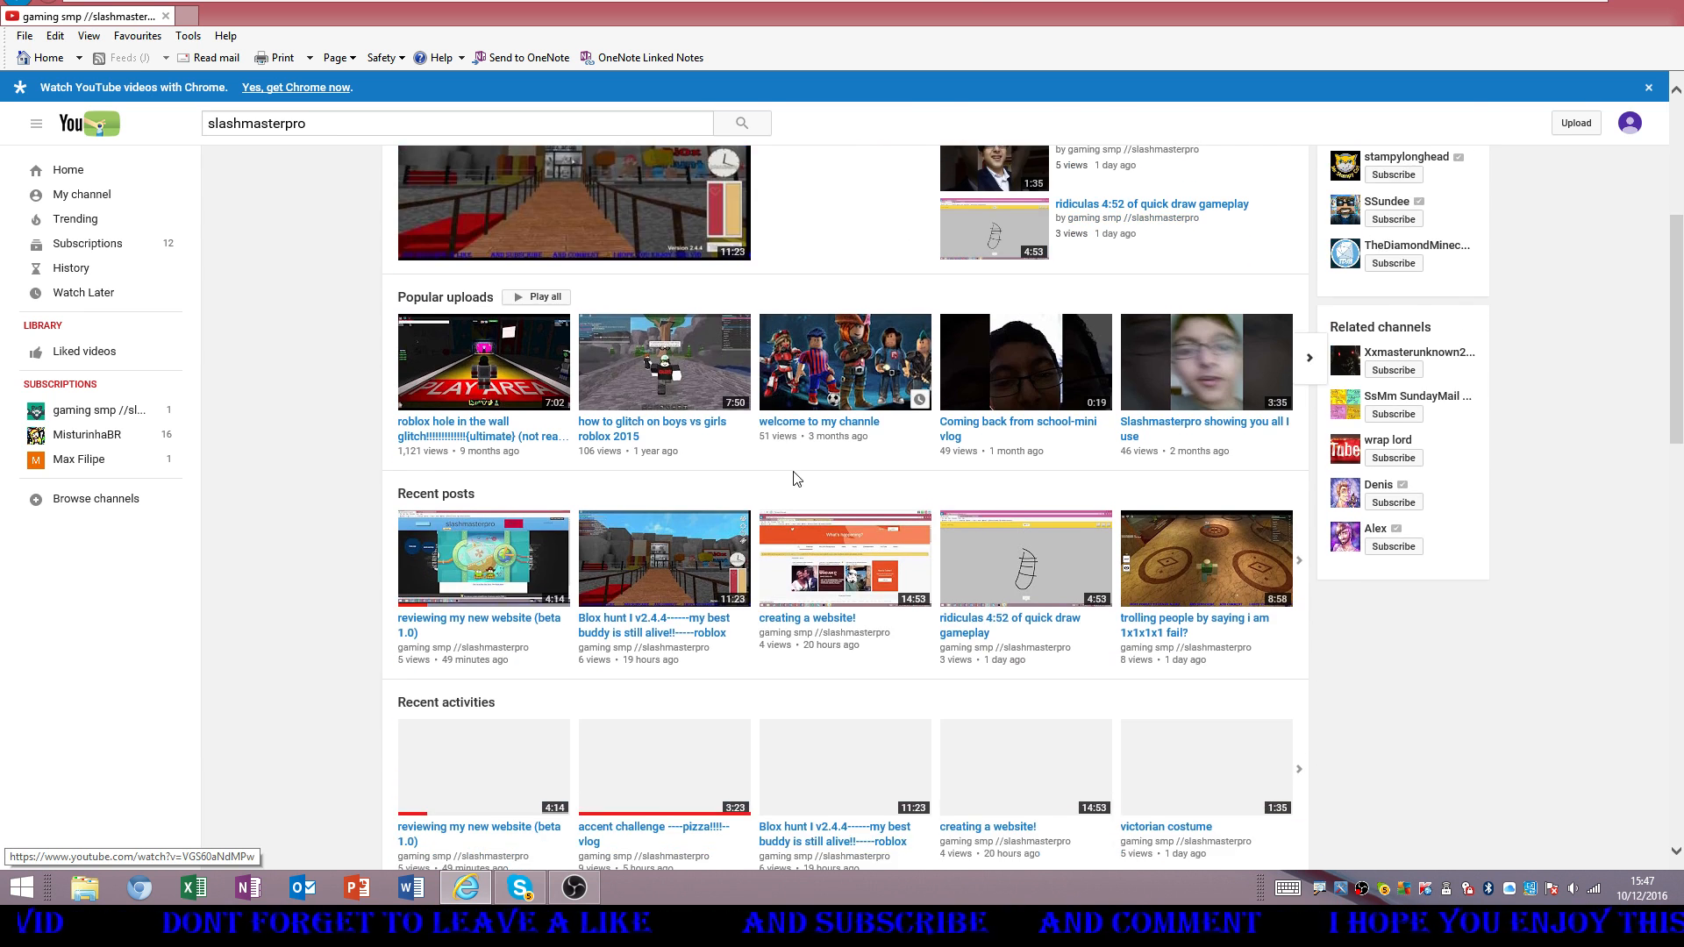
{"action": "scroll", "scroll_direction": "down", "scroll_amount": 3}
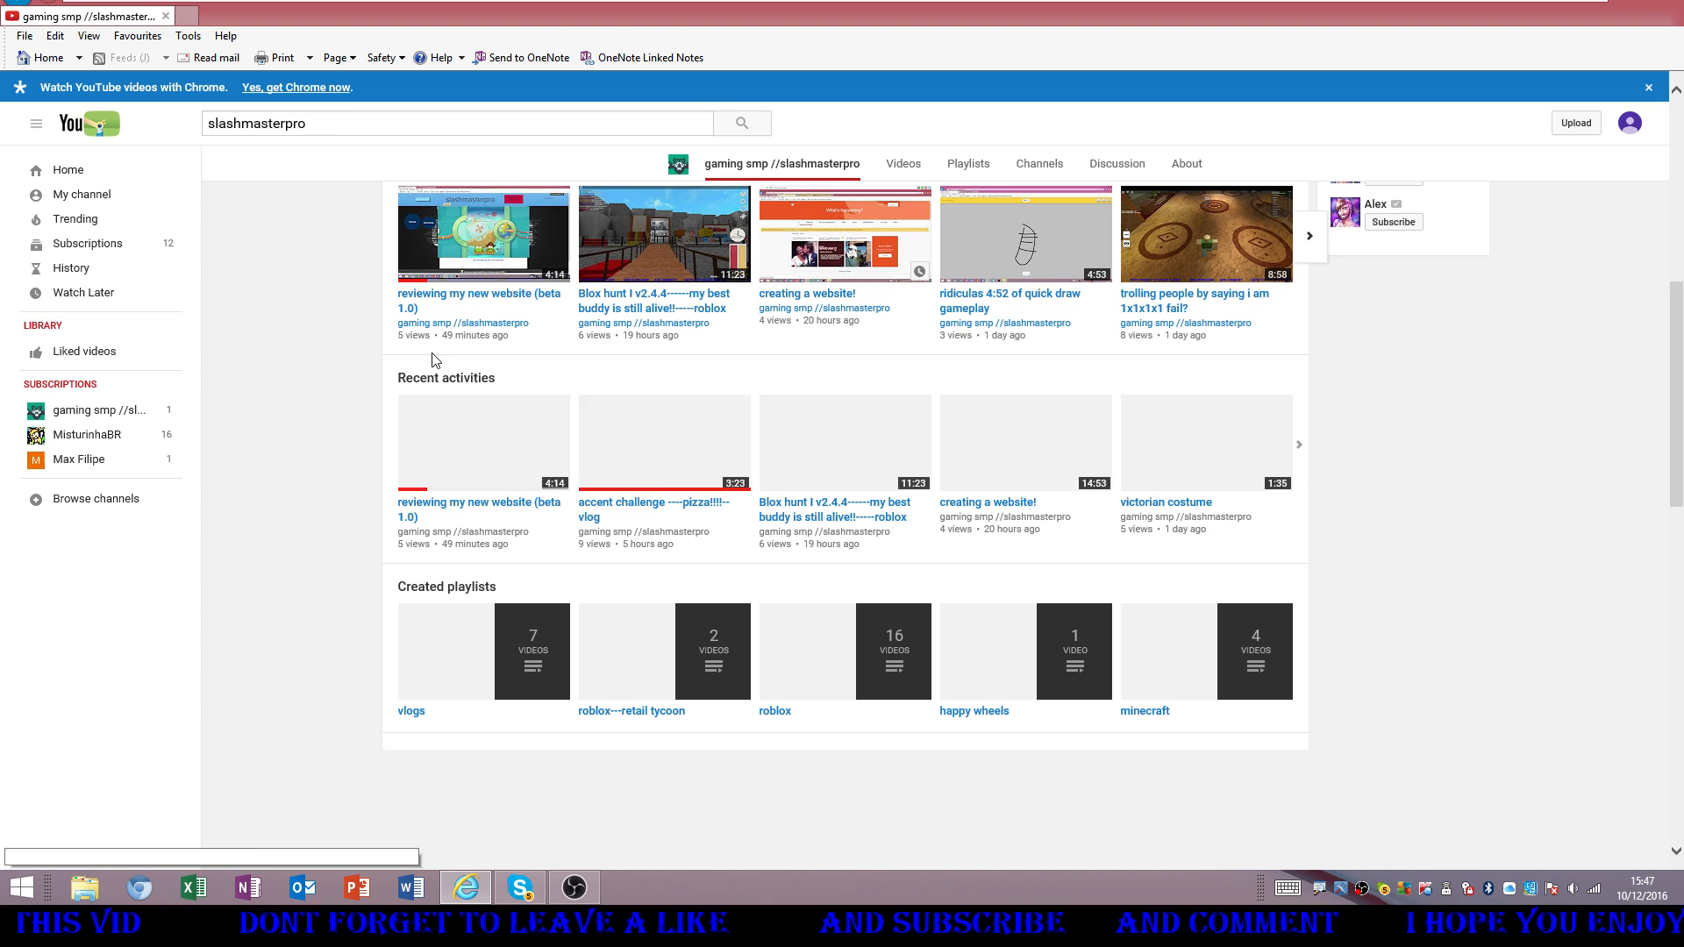